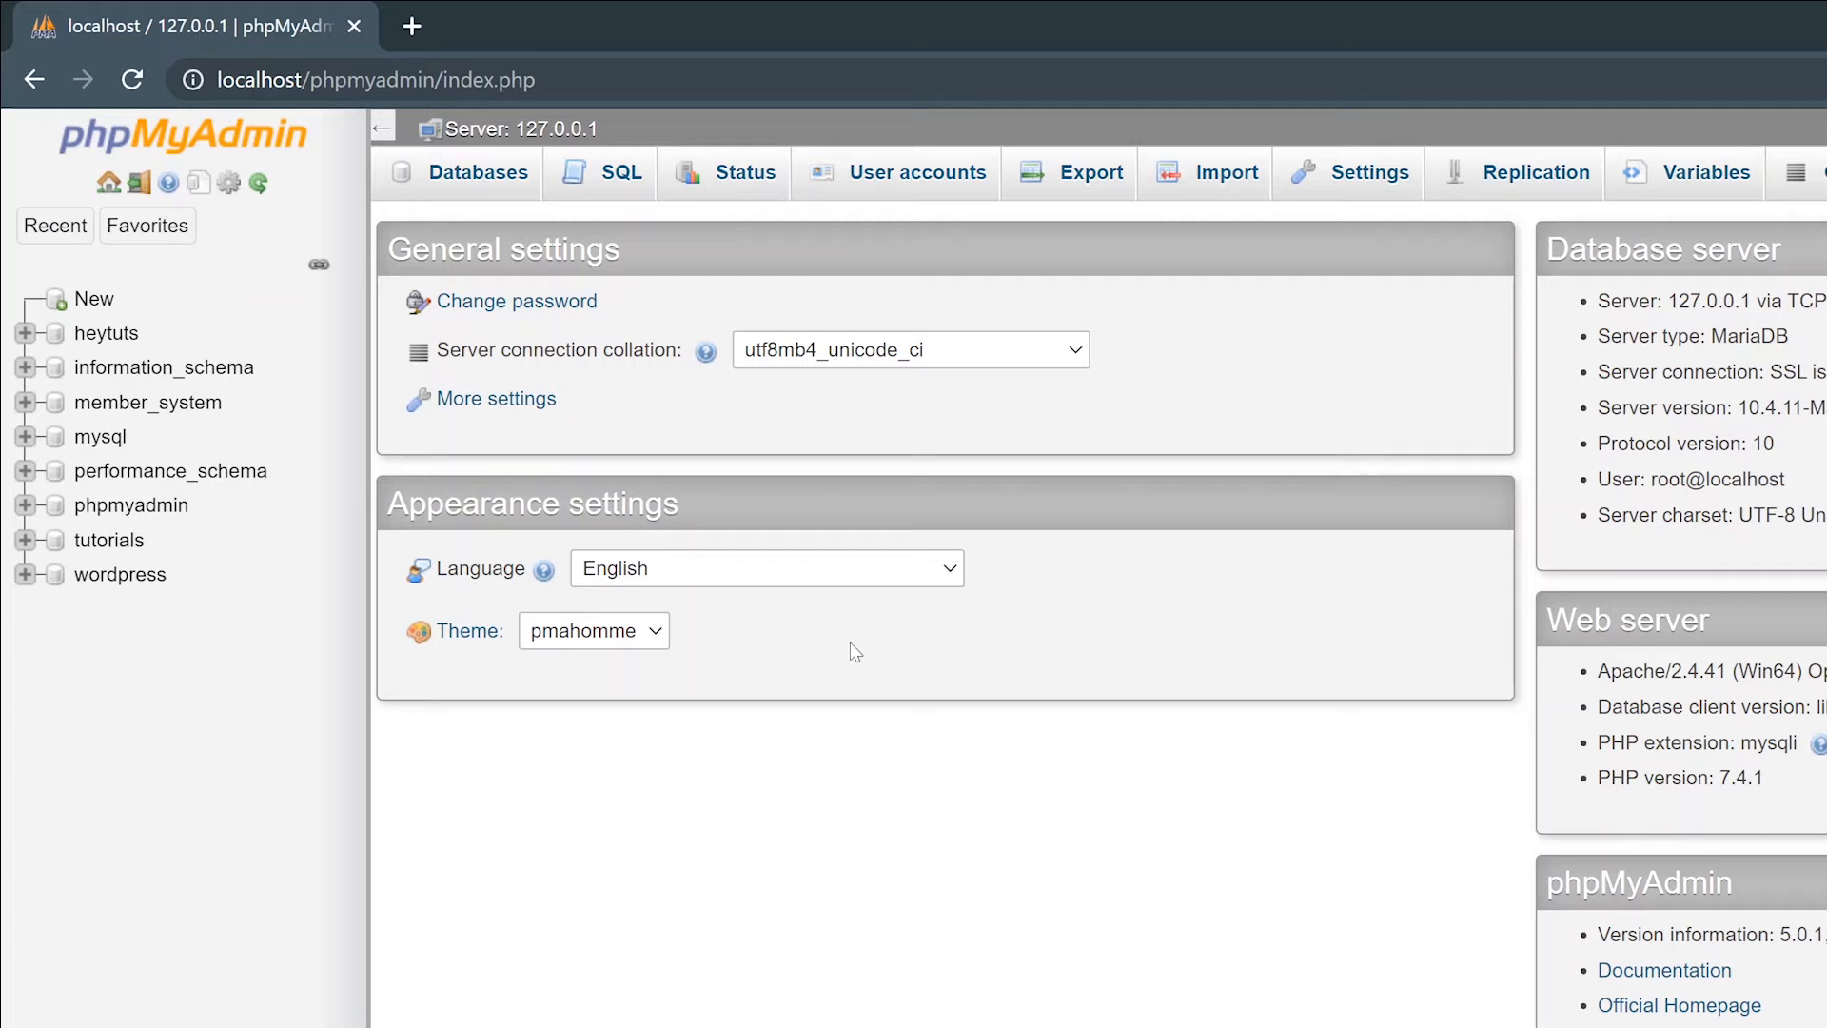
pyautogui.moveTo(851, 465)
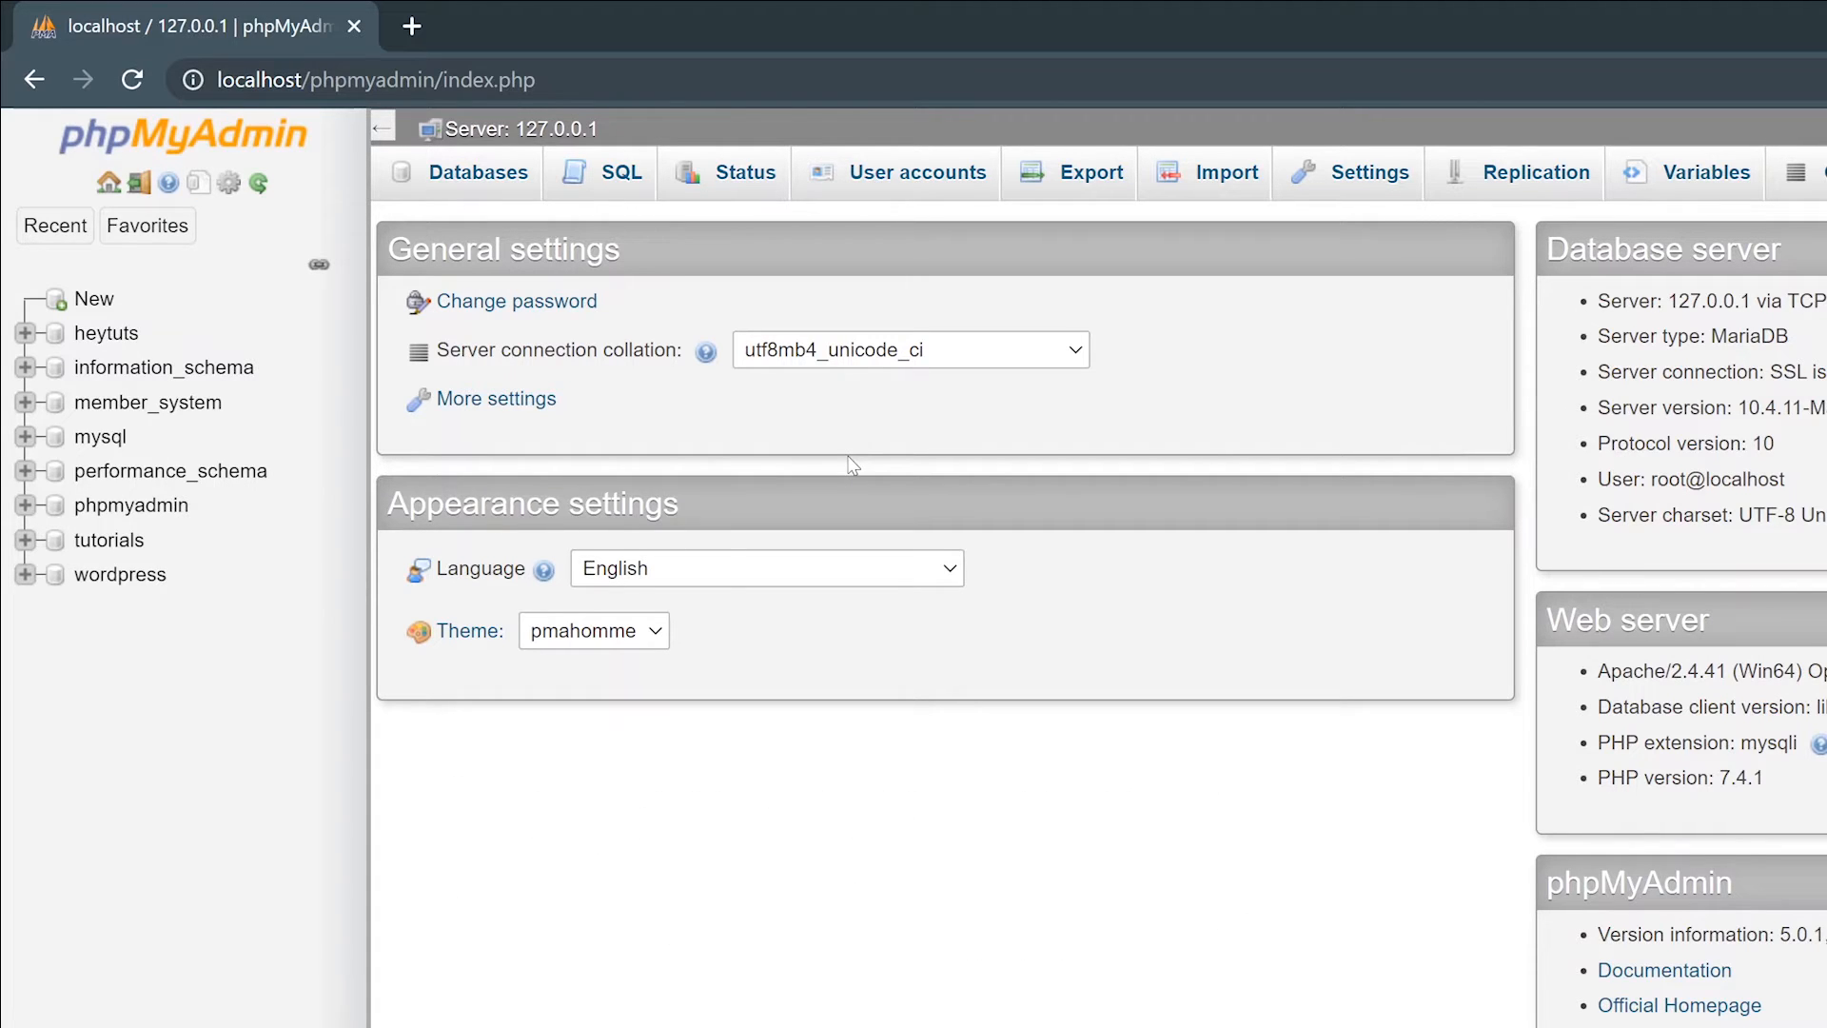
pyautogui.moveTo(824, 465)
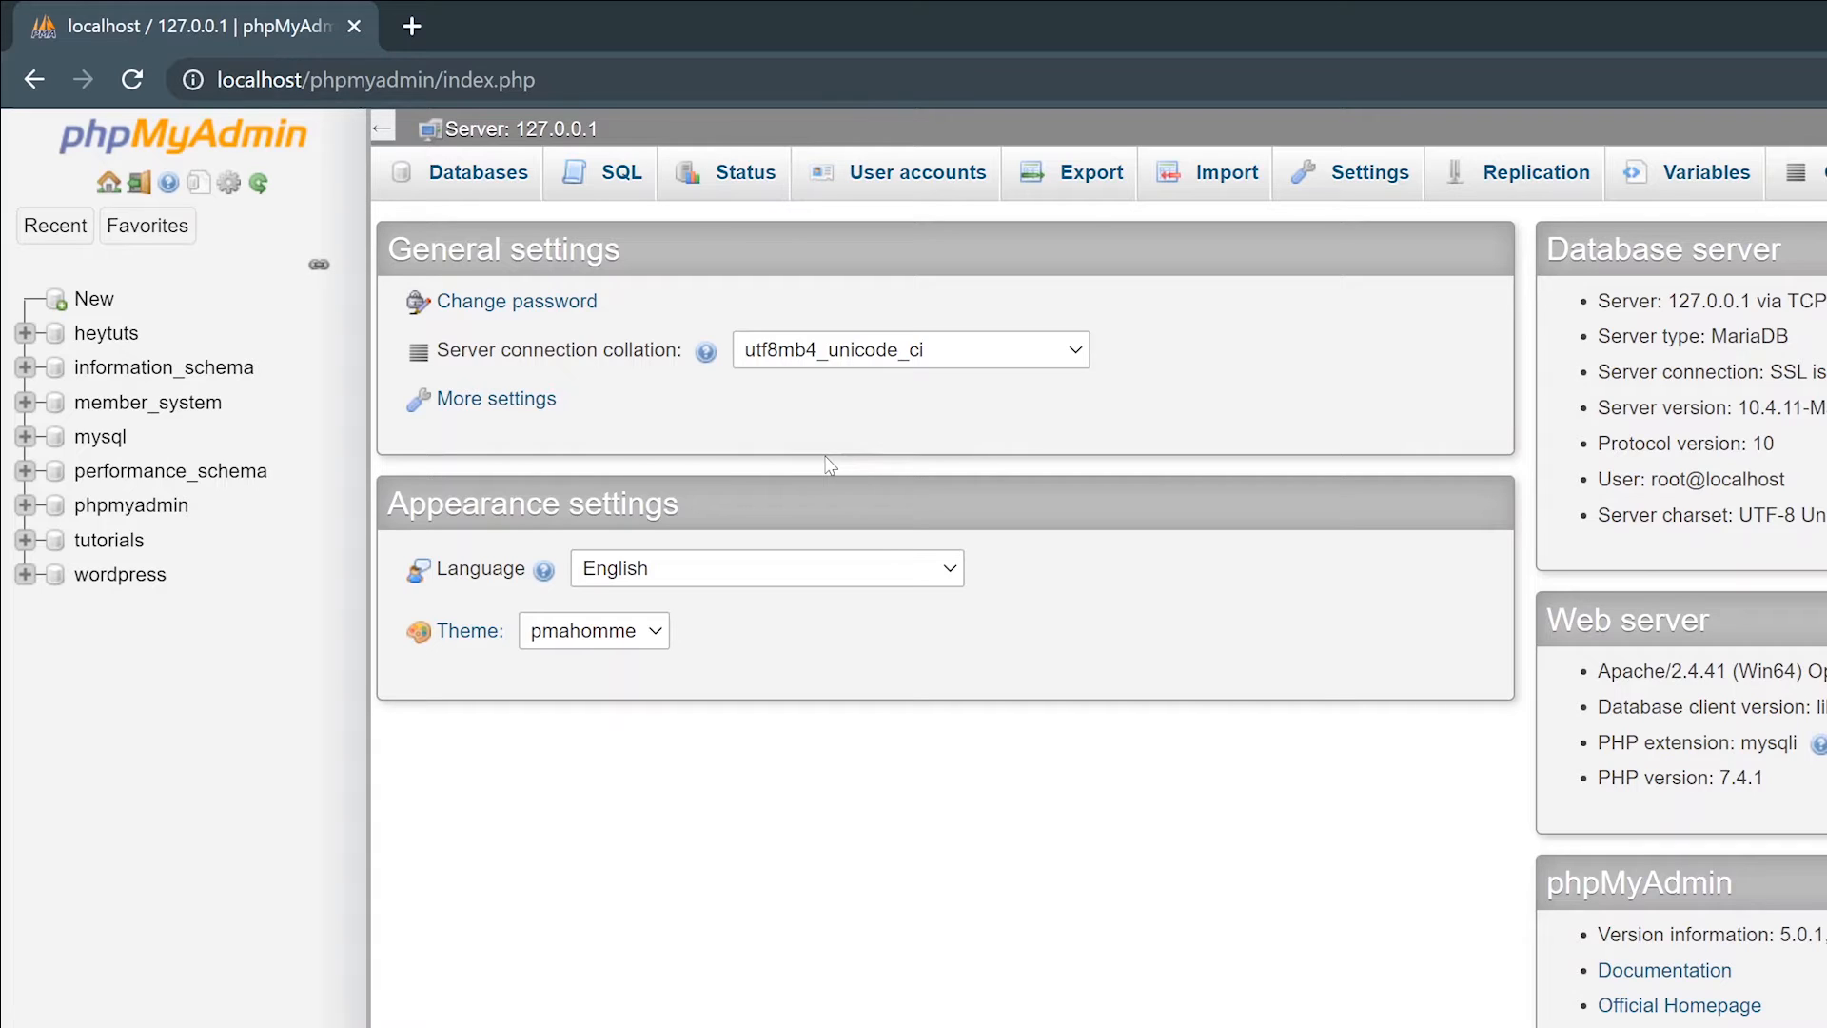
pyautogui.moveTo(710, 379)
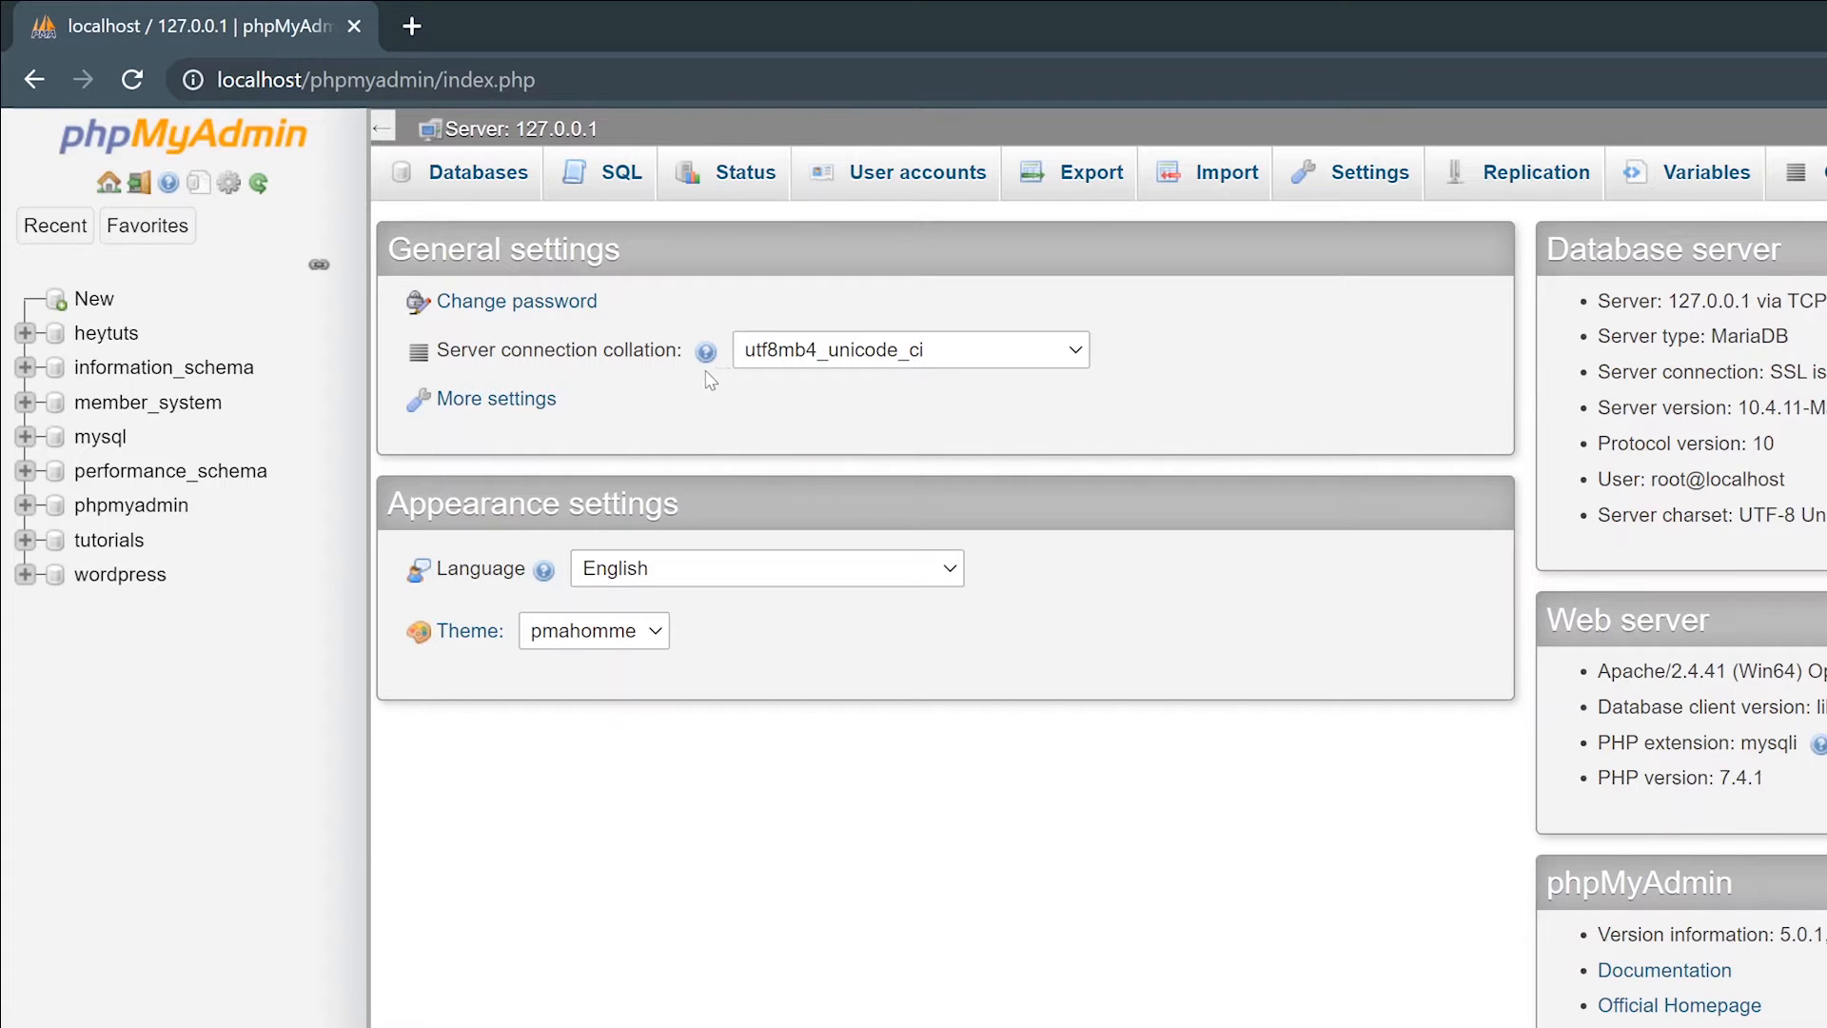
pyautogui.moveTo(582, 400)
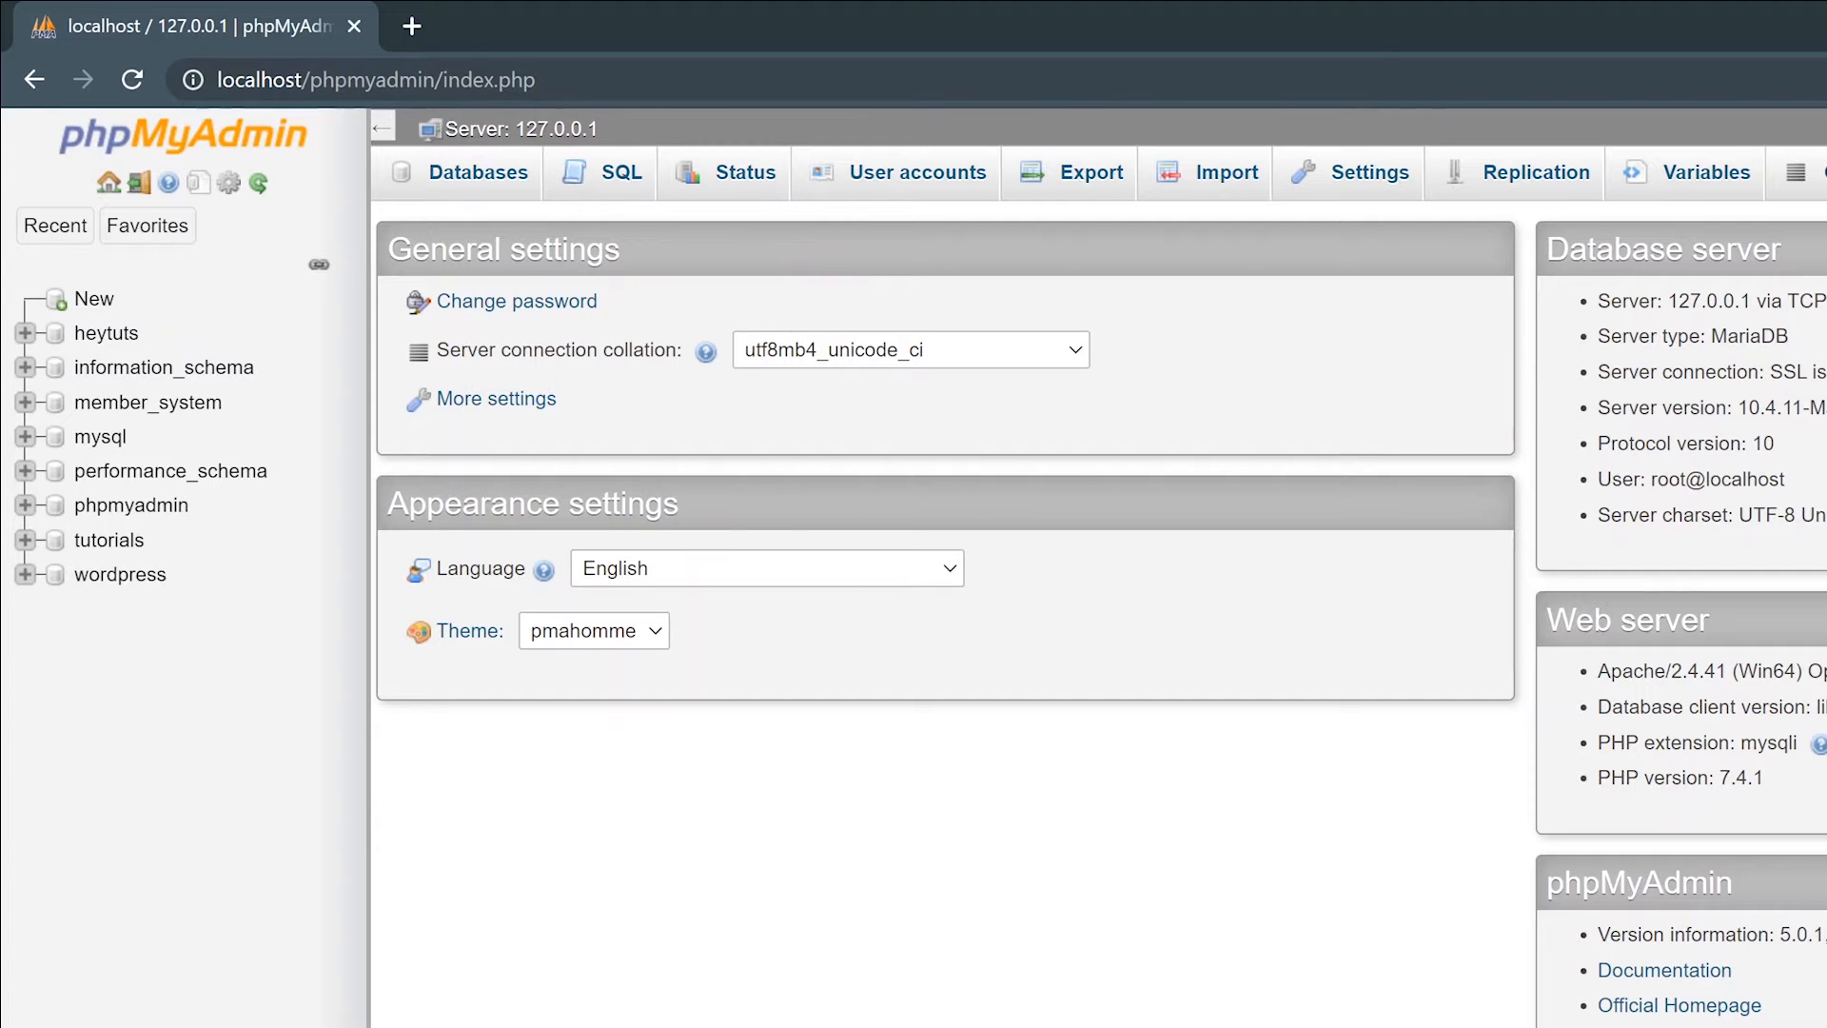
pyautogui.moveTo(307, 232)
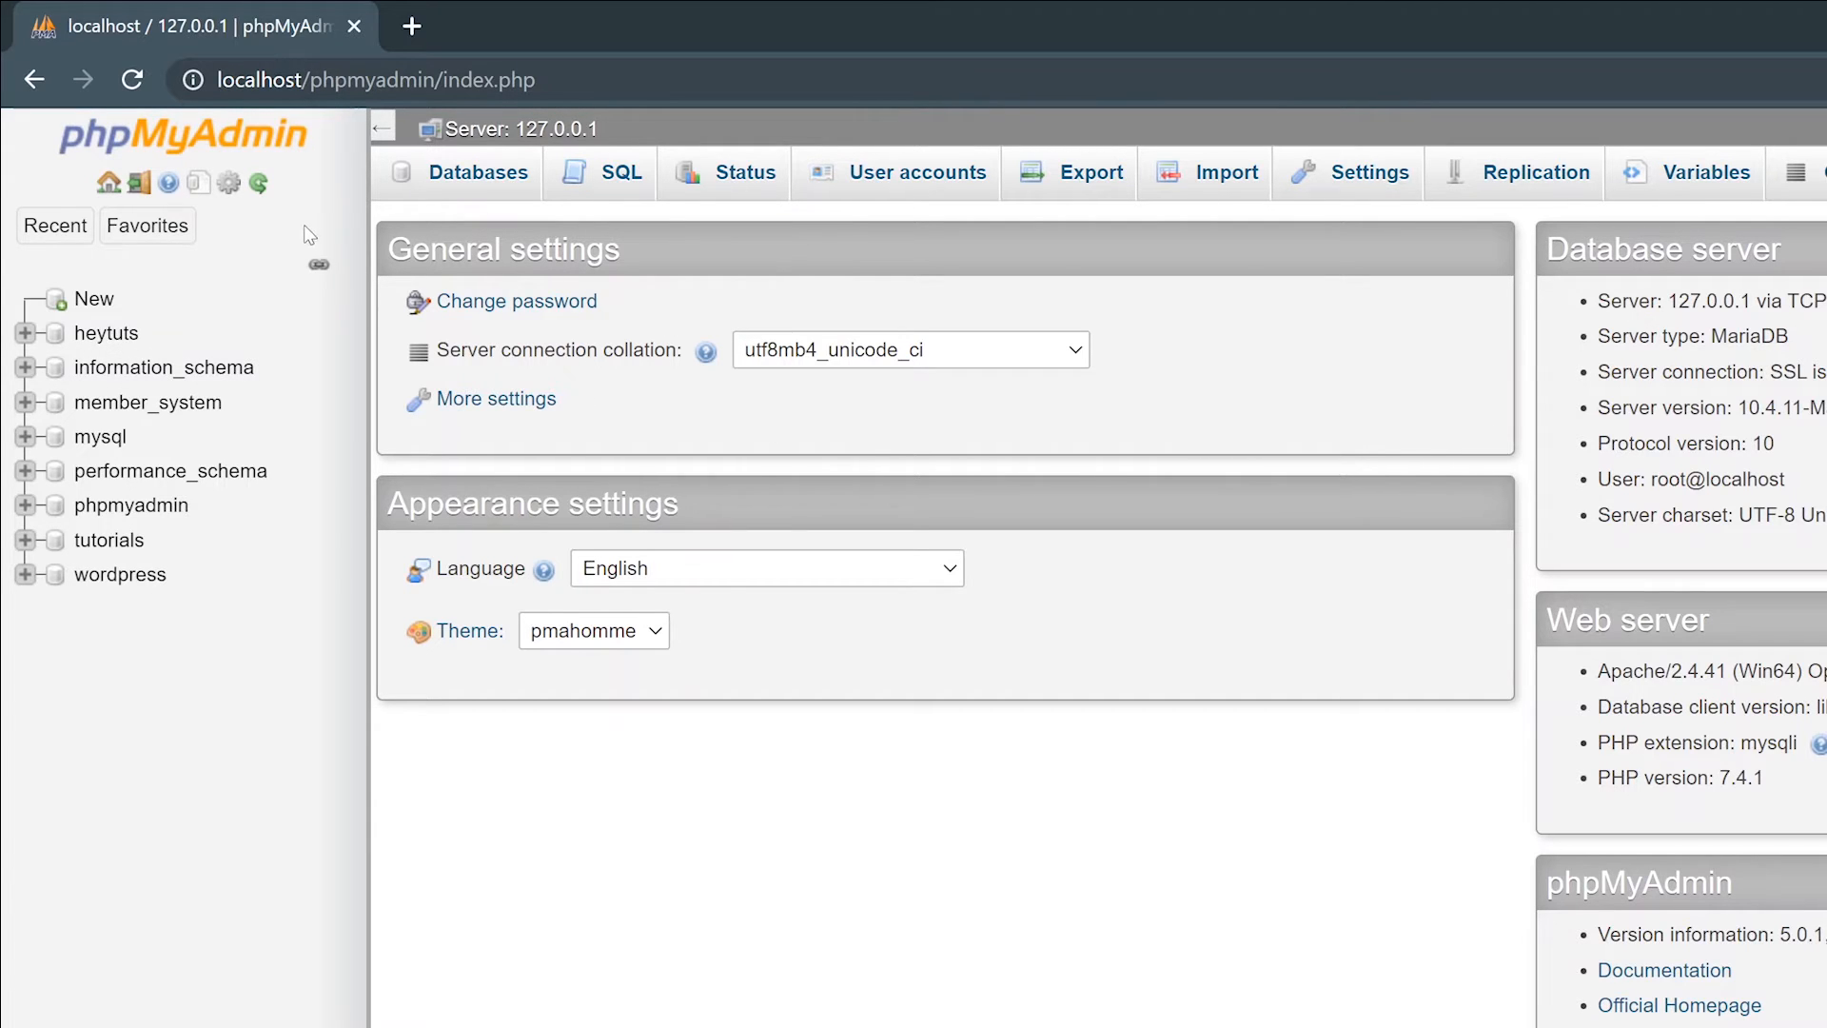
pyautogui.moveTo(94, 299)
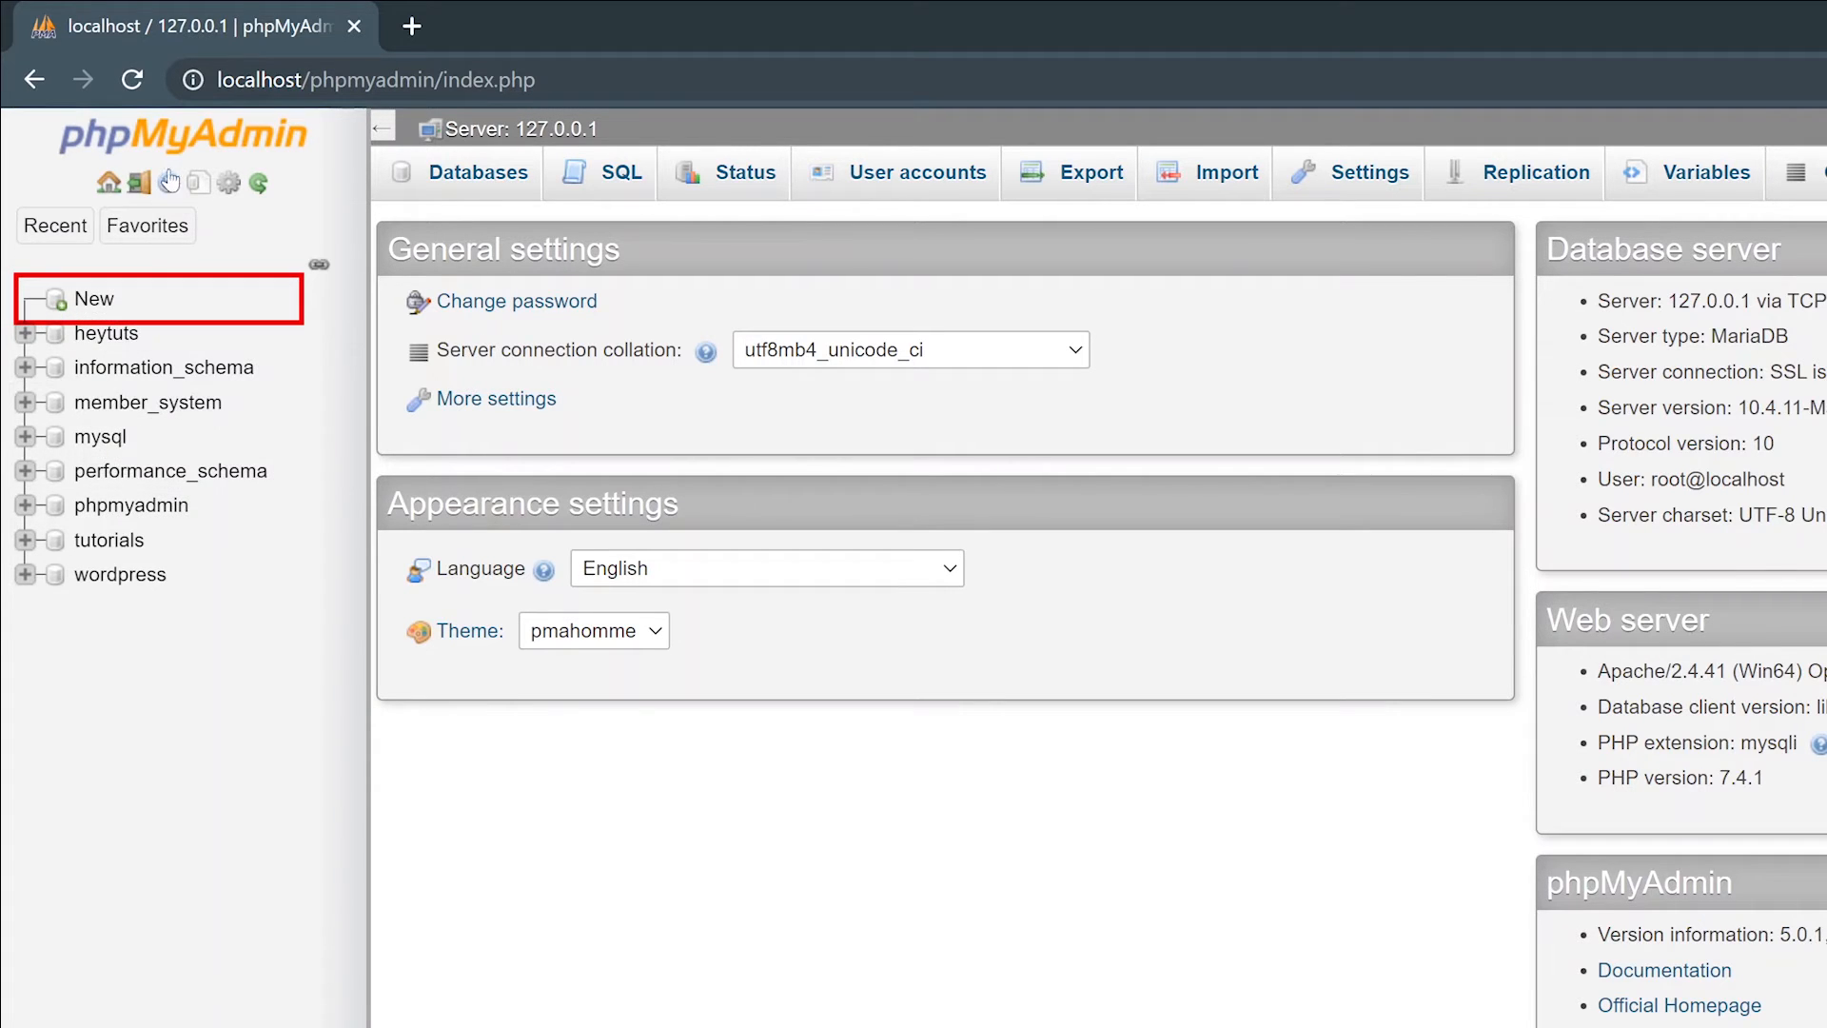
pyautogui.moveTo(148, 318)
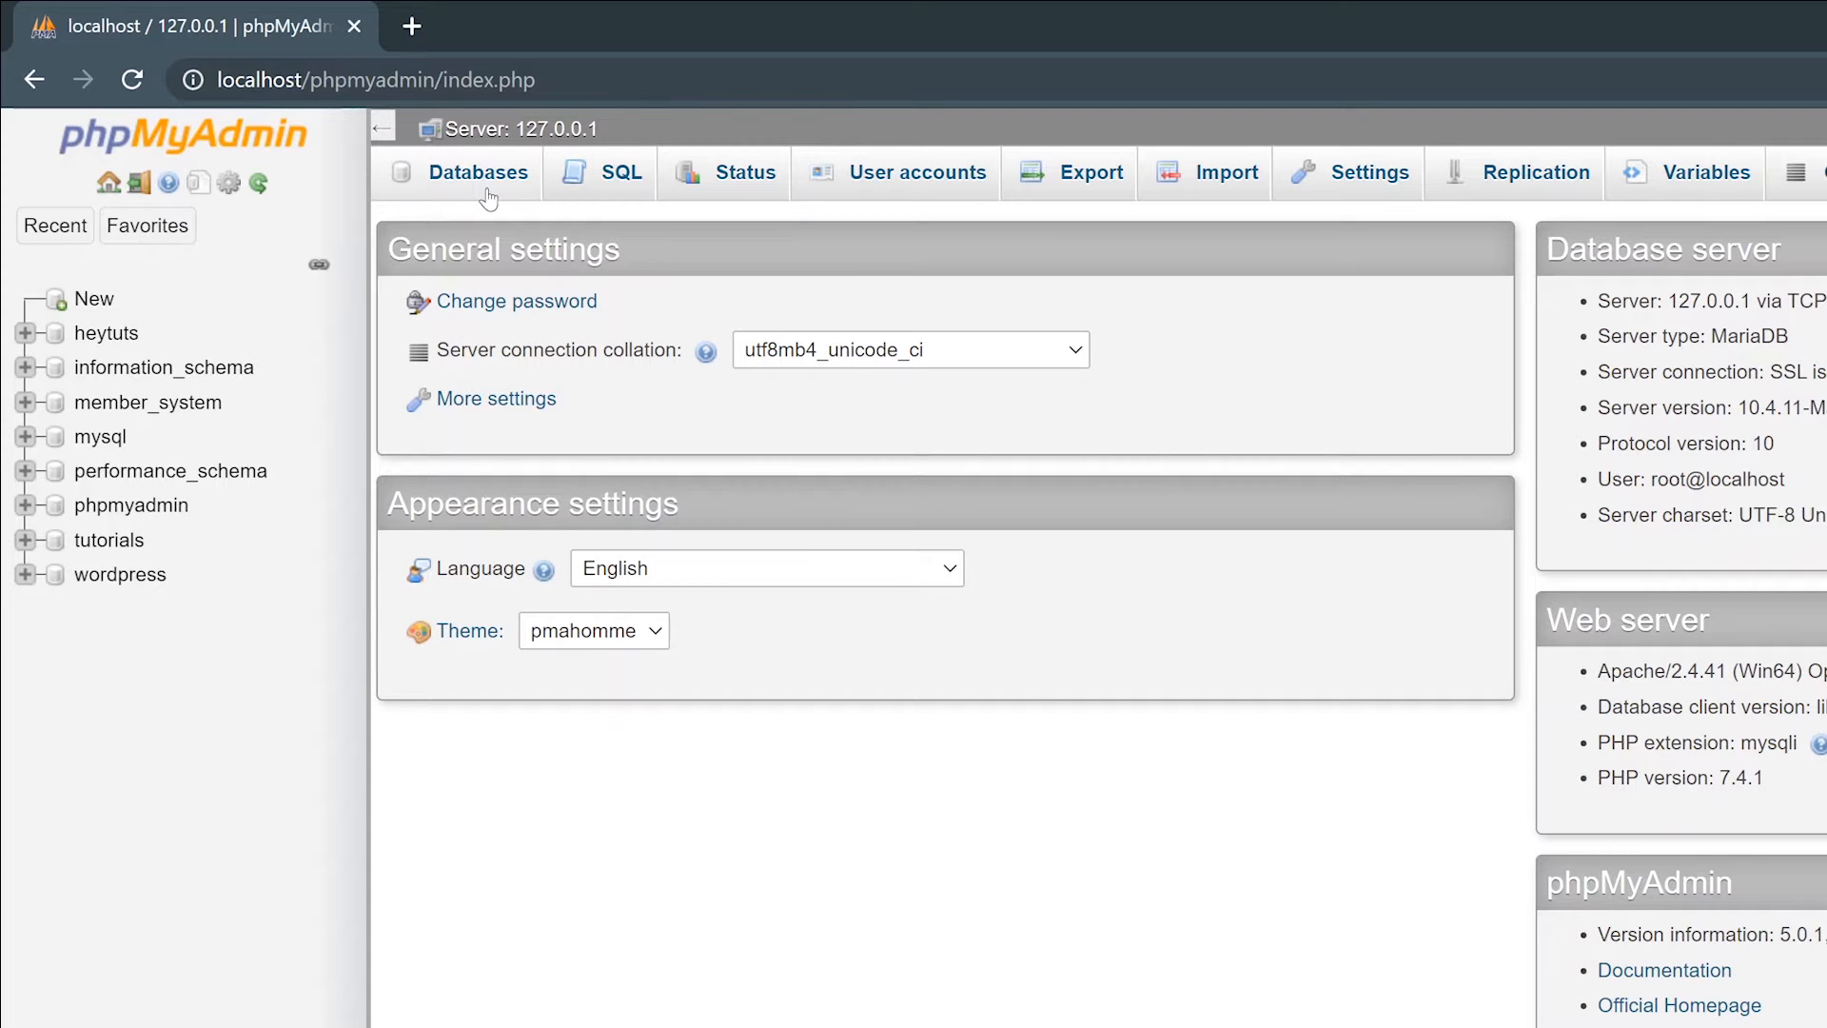
# - Fill the new-database form with name course_mysql and utf8mb4_general_ci collation
pyautogui.click(476, 171)
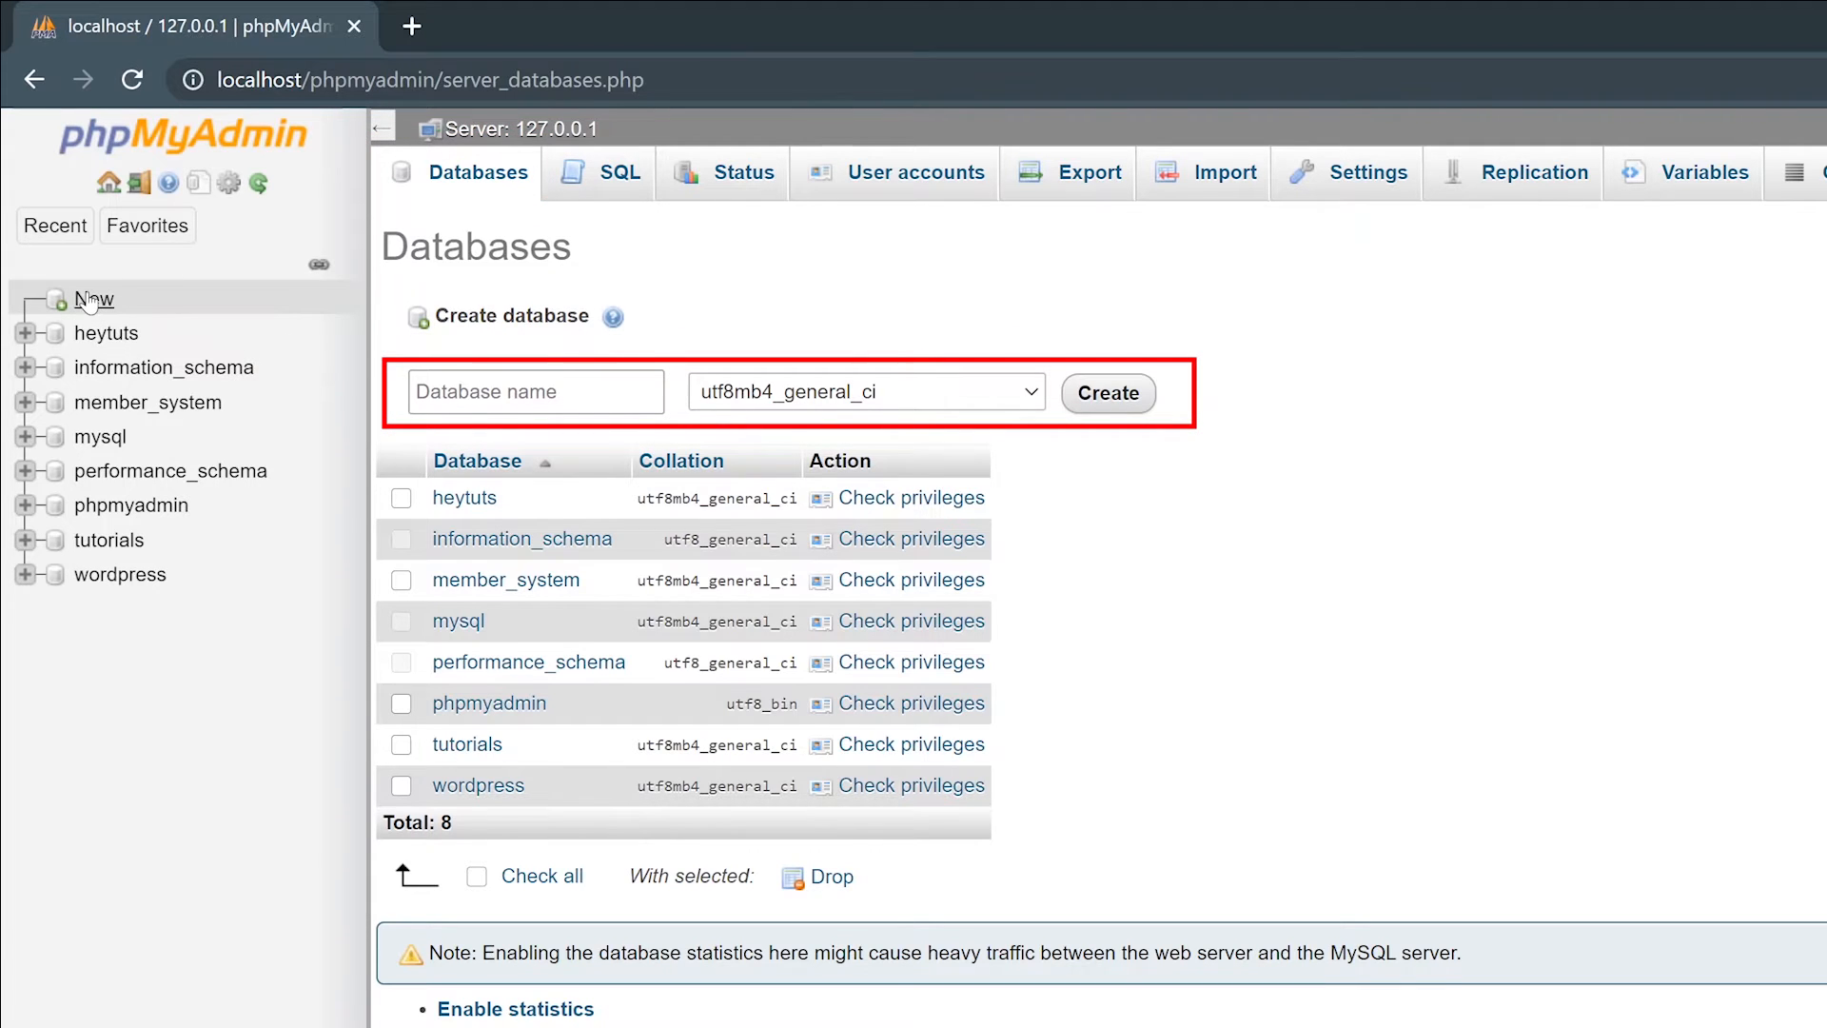
pyautogui.click(93, 299)
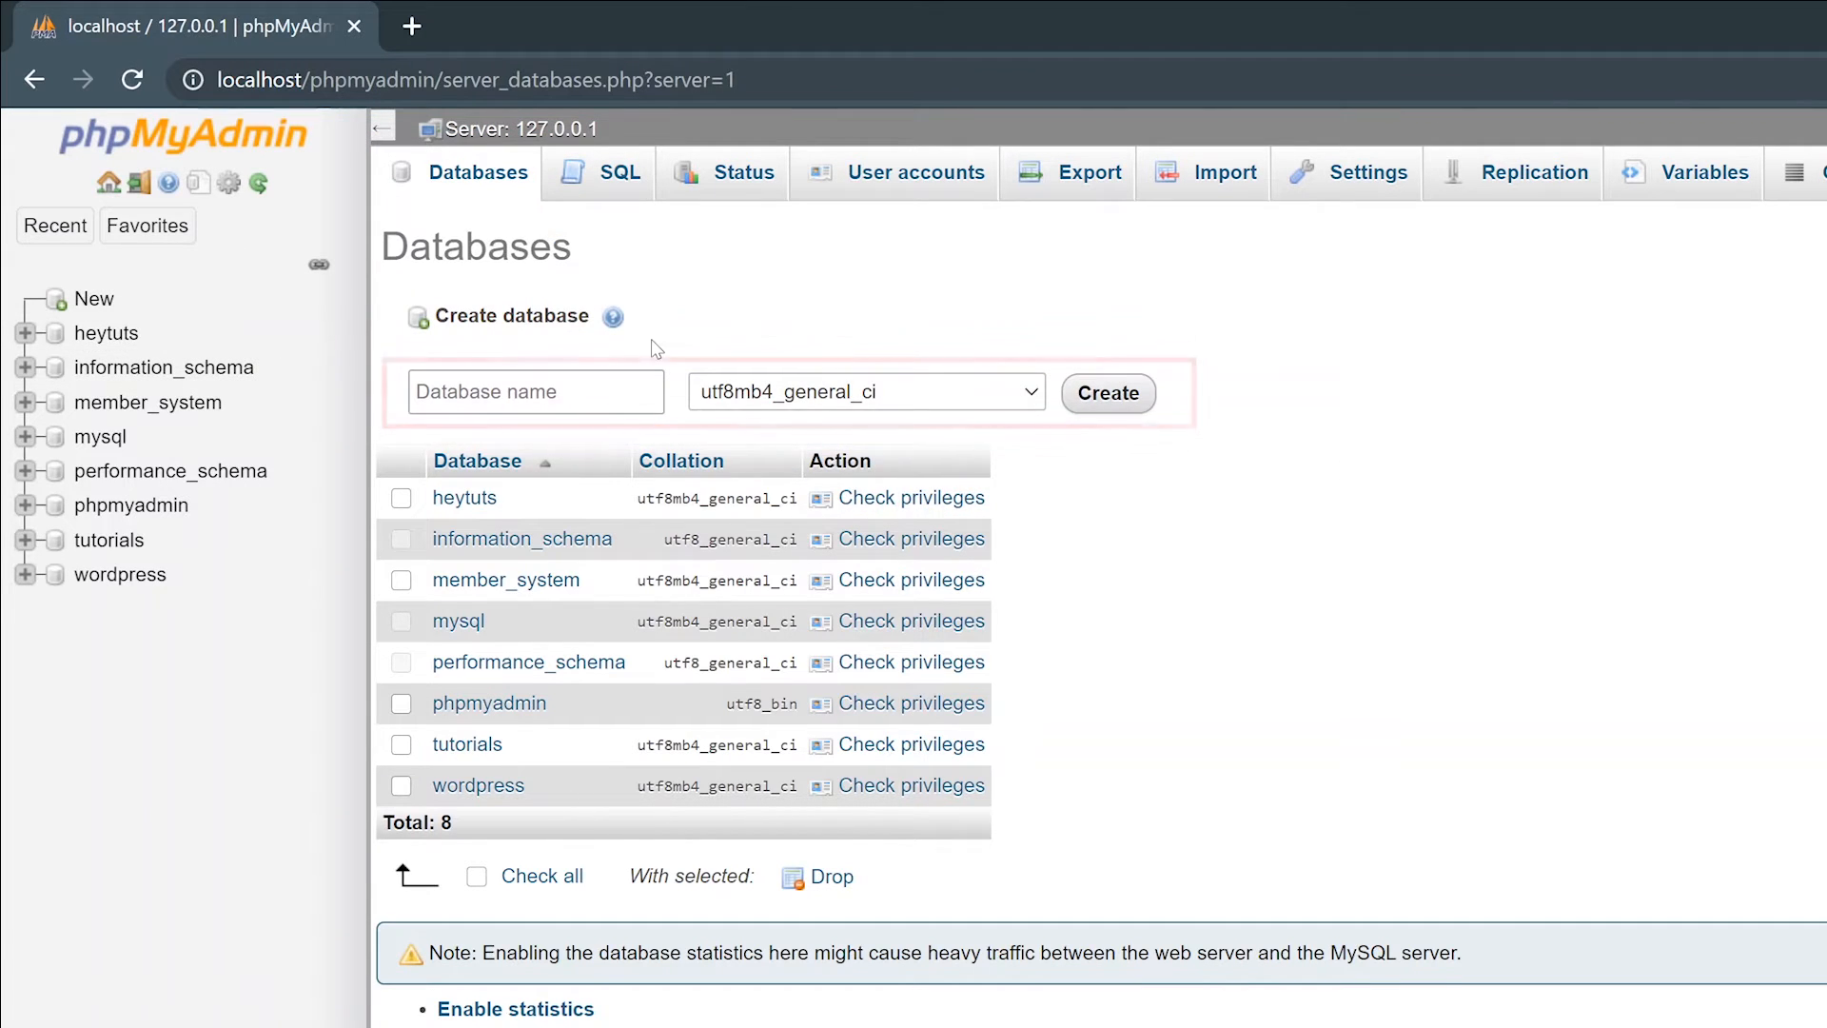
pyautogui.click(535, 390)
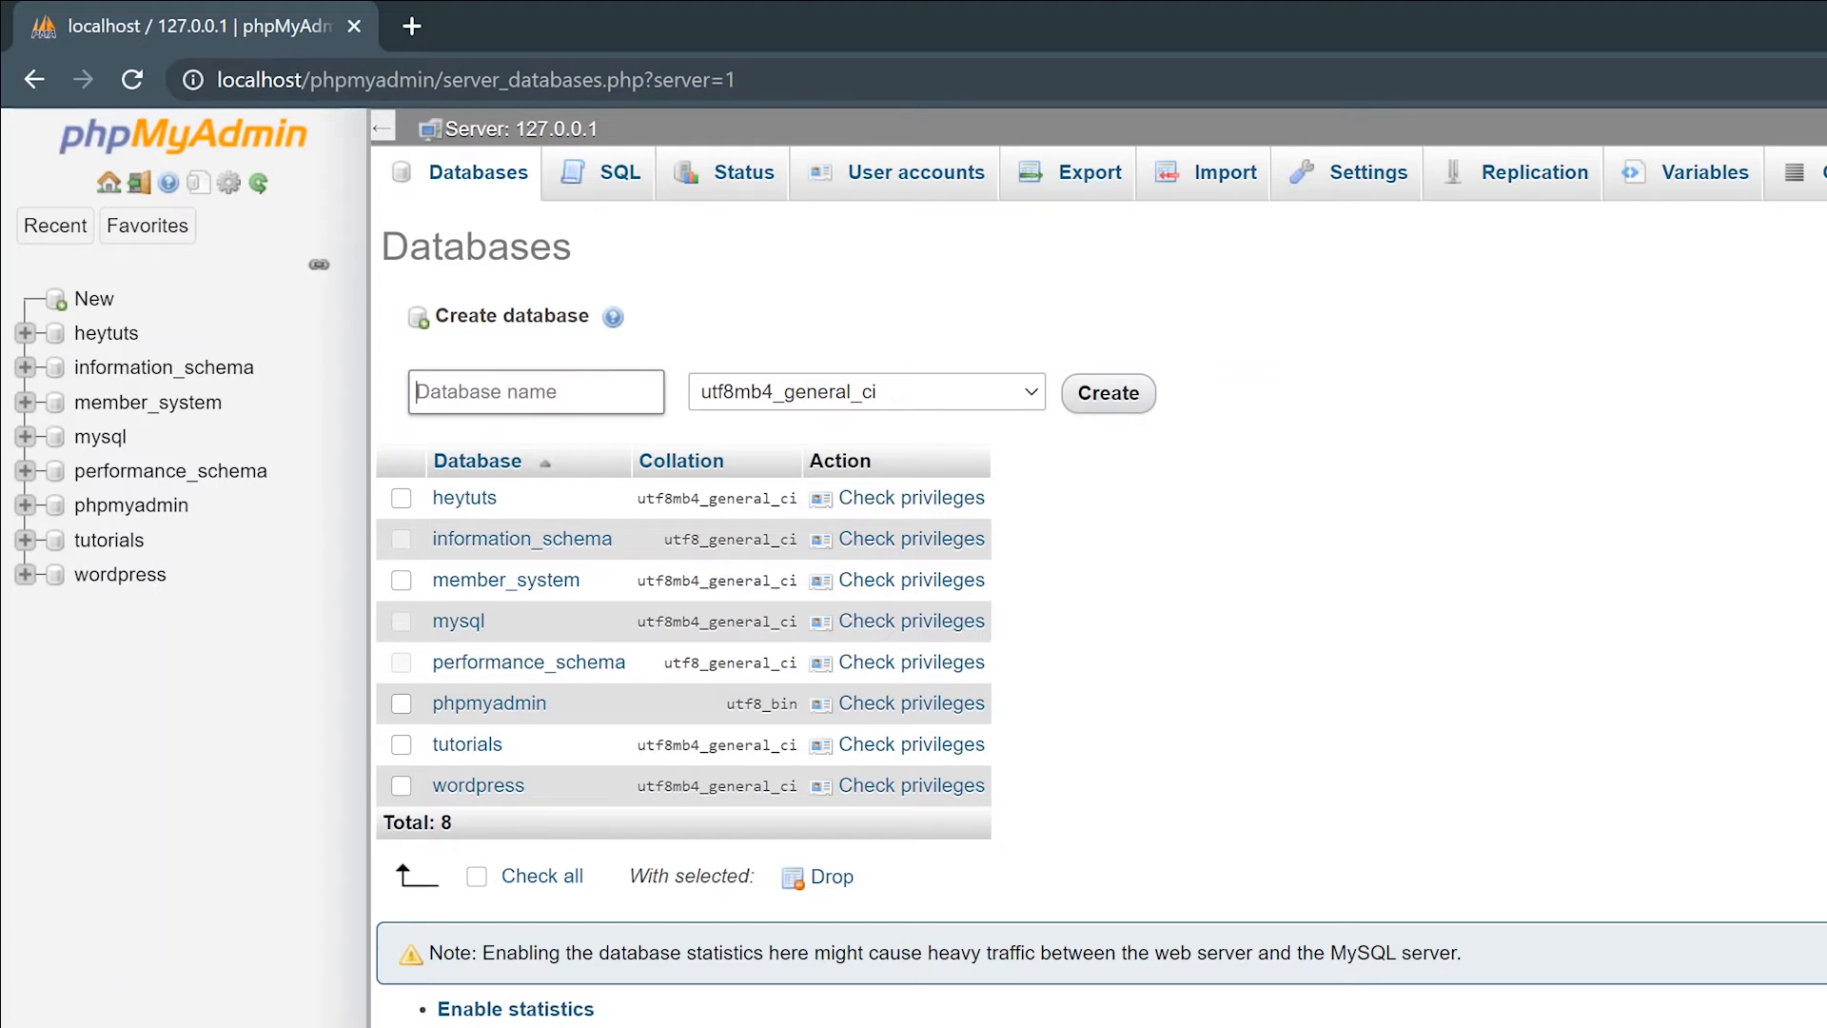
pyautogui.click(535, 391)
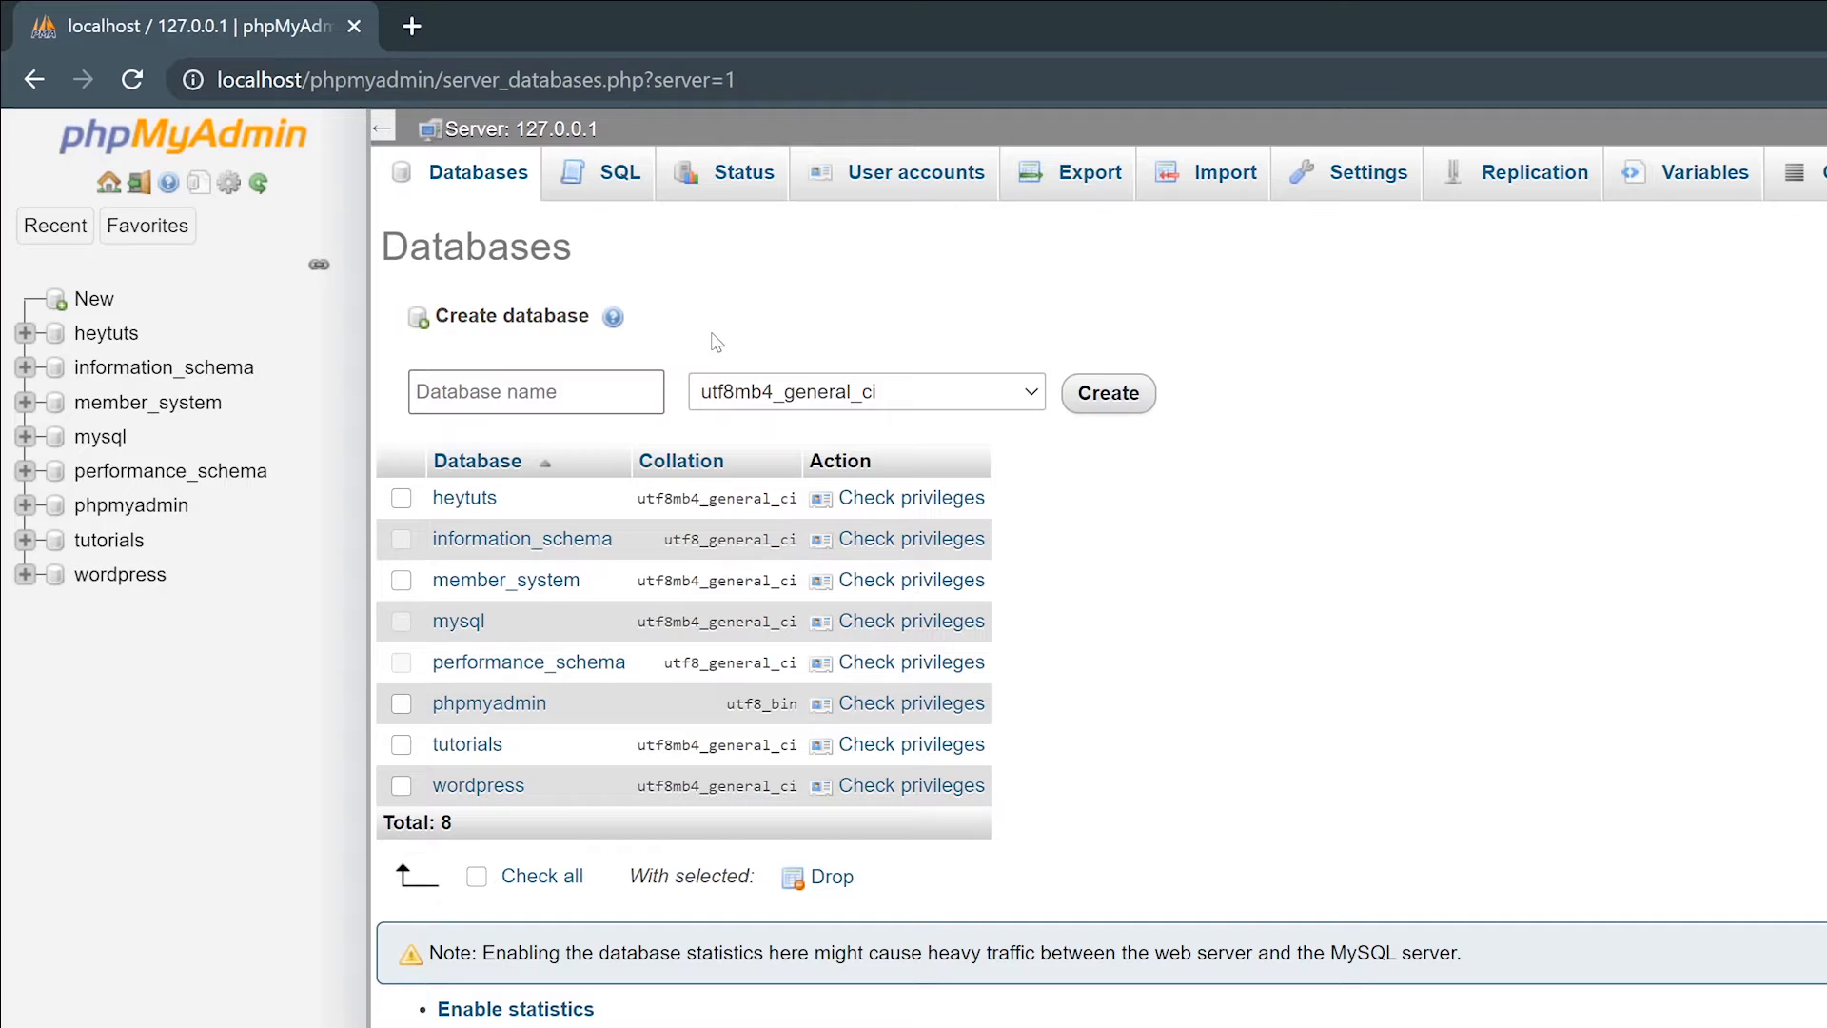
pyautogui.write('course_mysql')
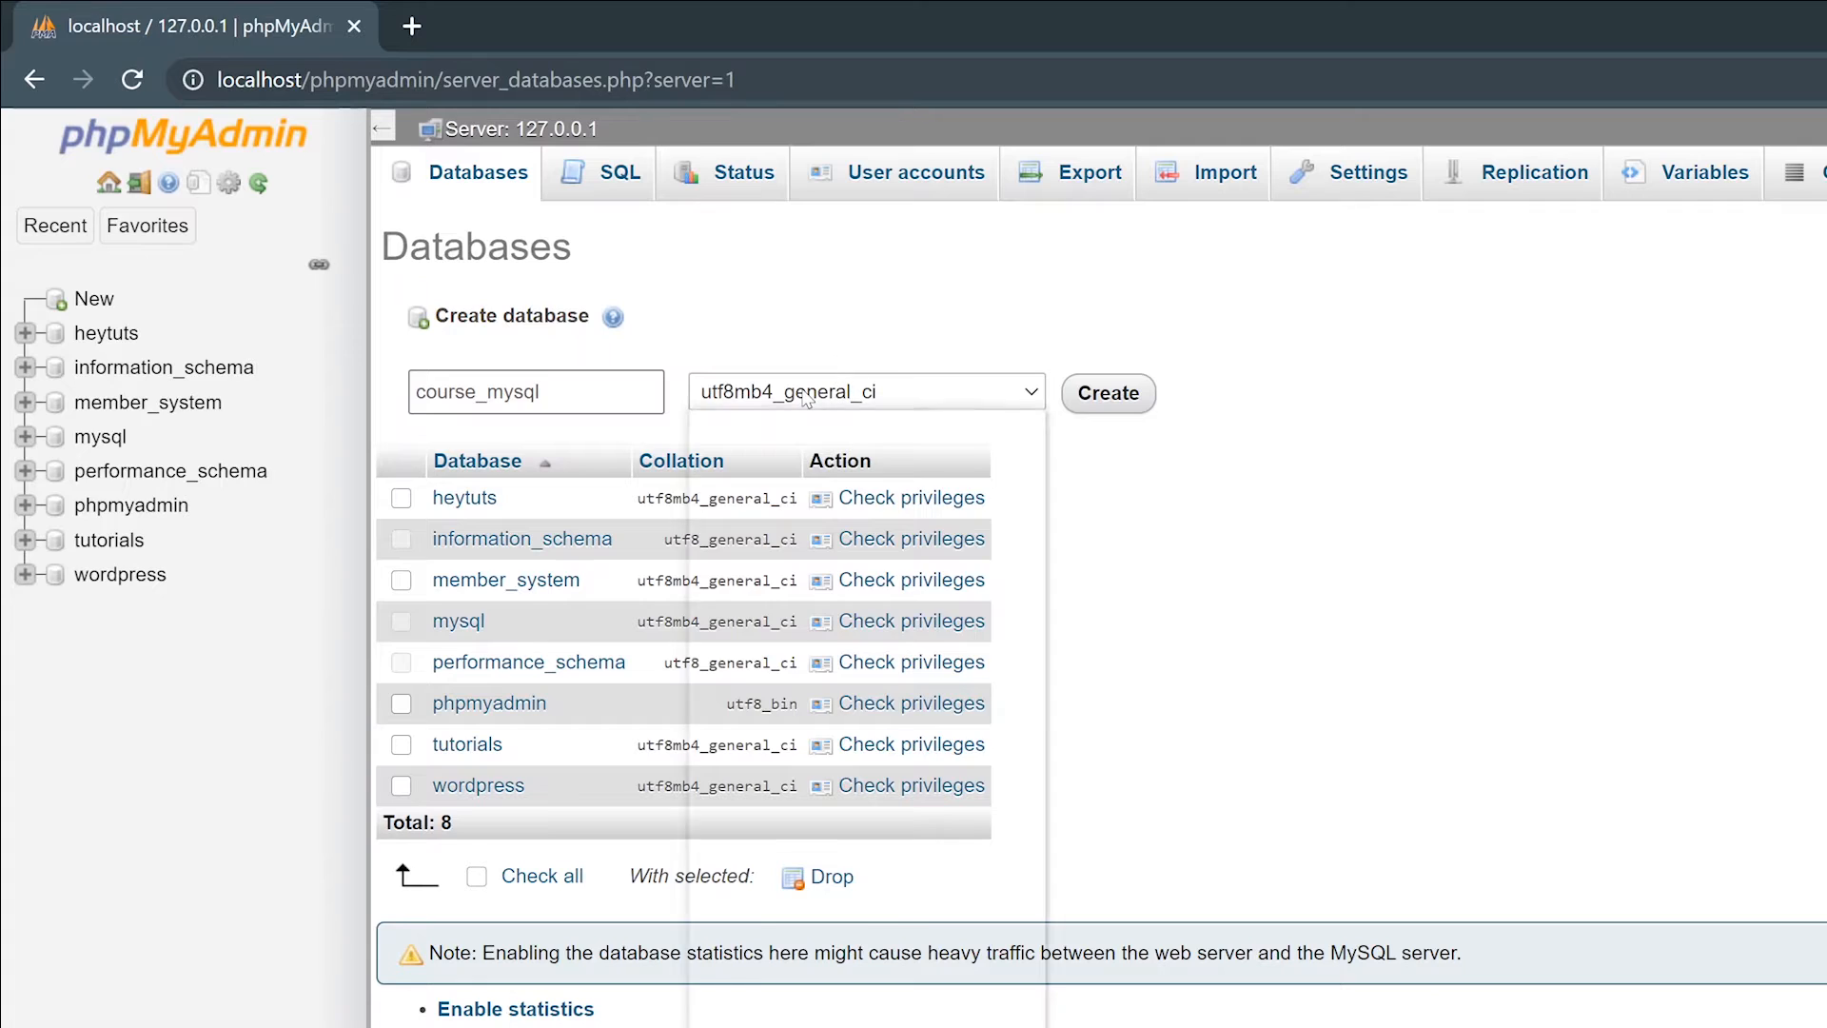
pyautogui.click(864, 390)
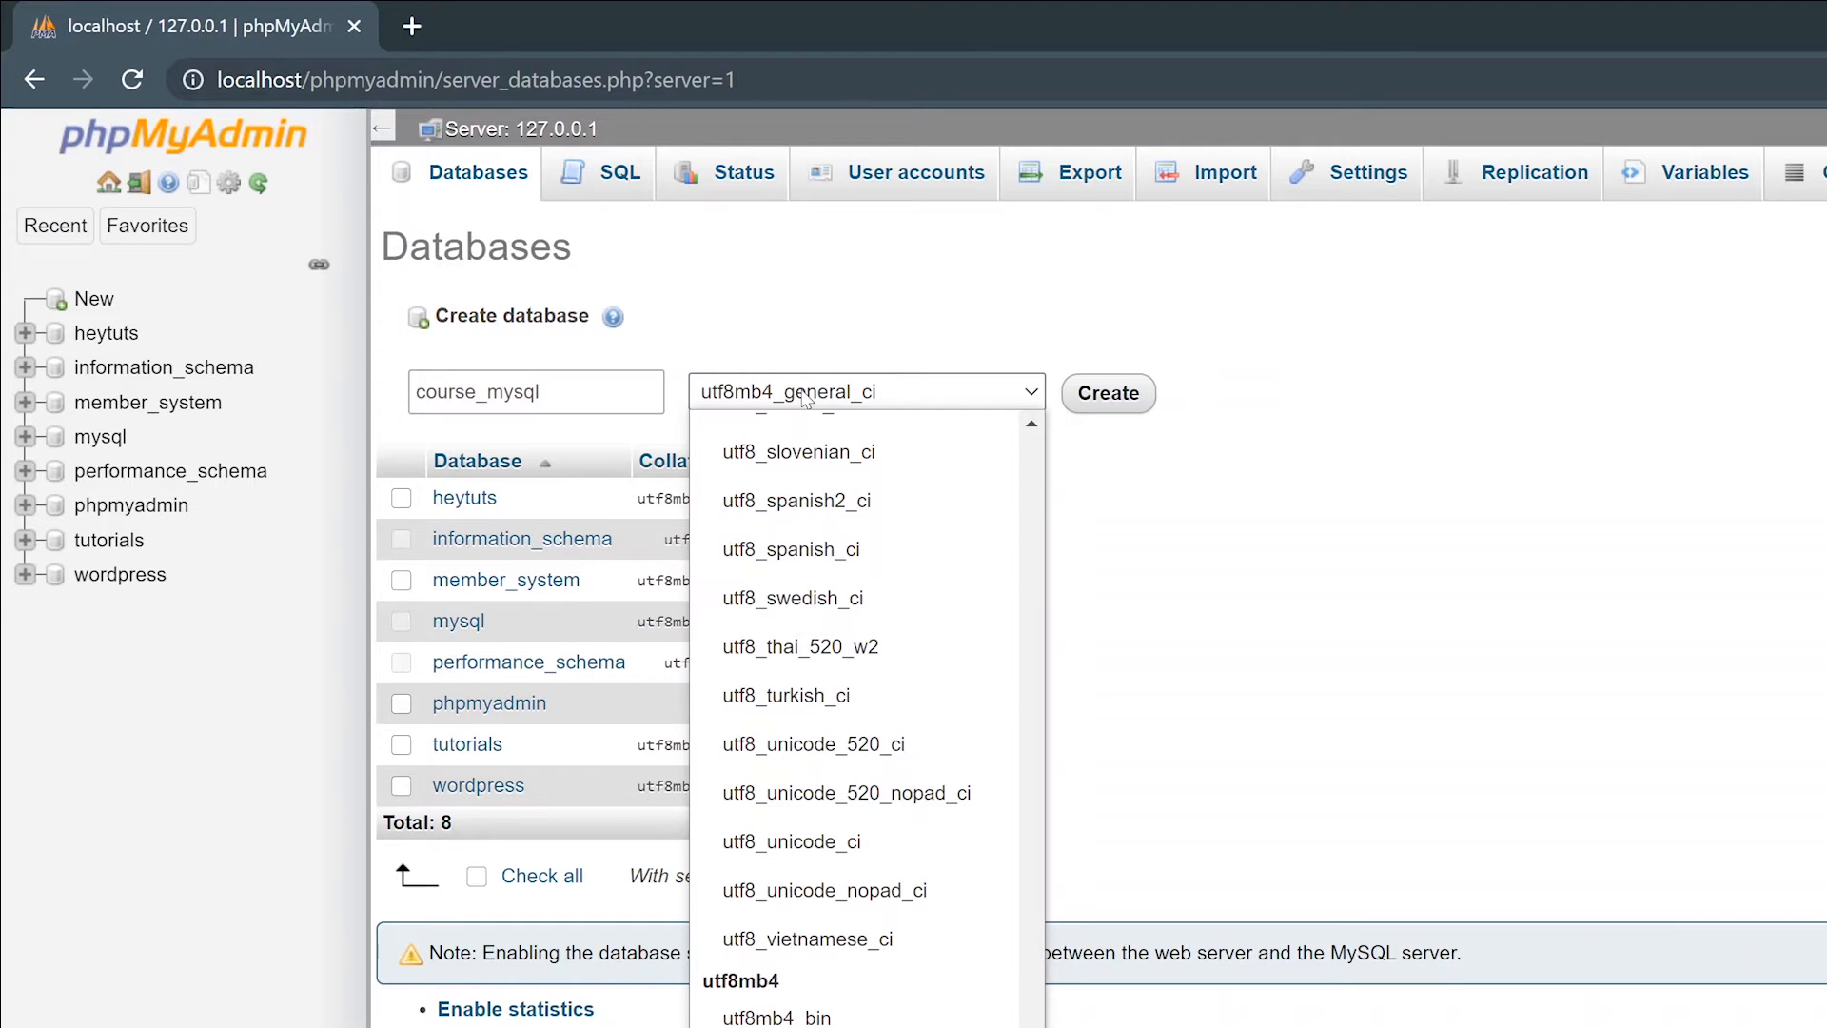
pyautogui.click(824, 321)
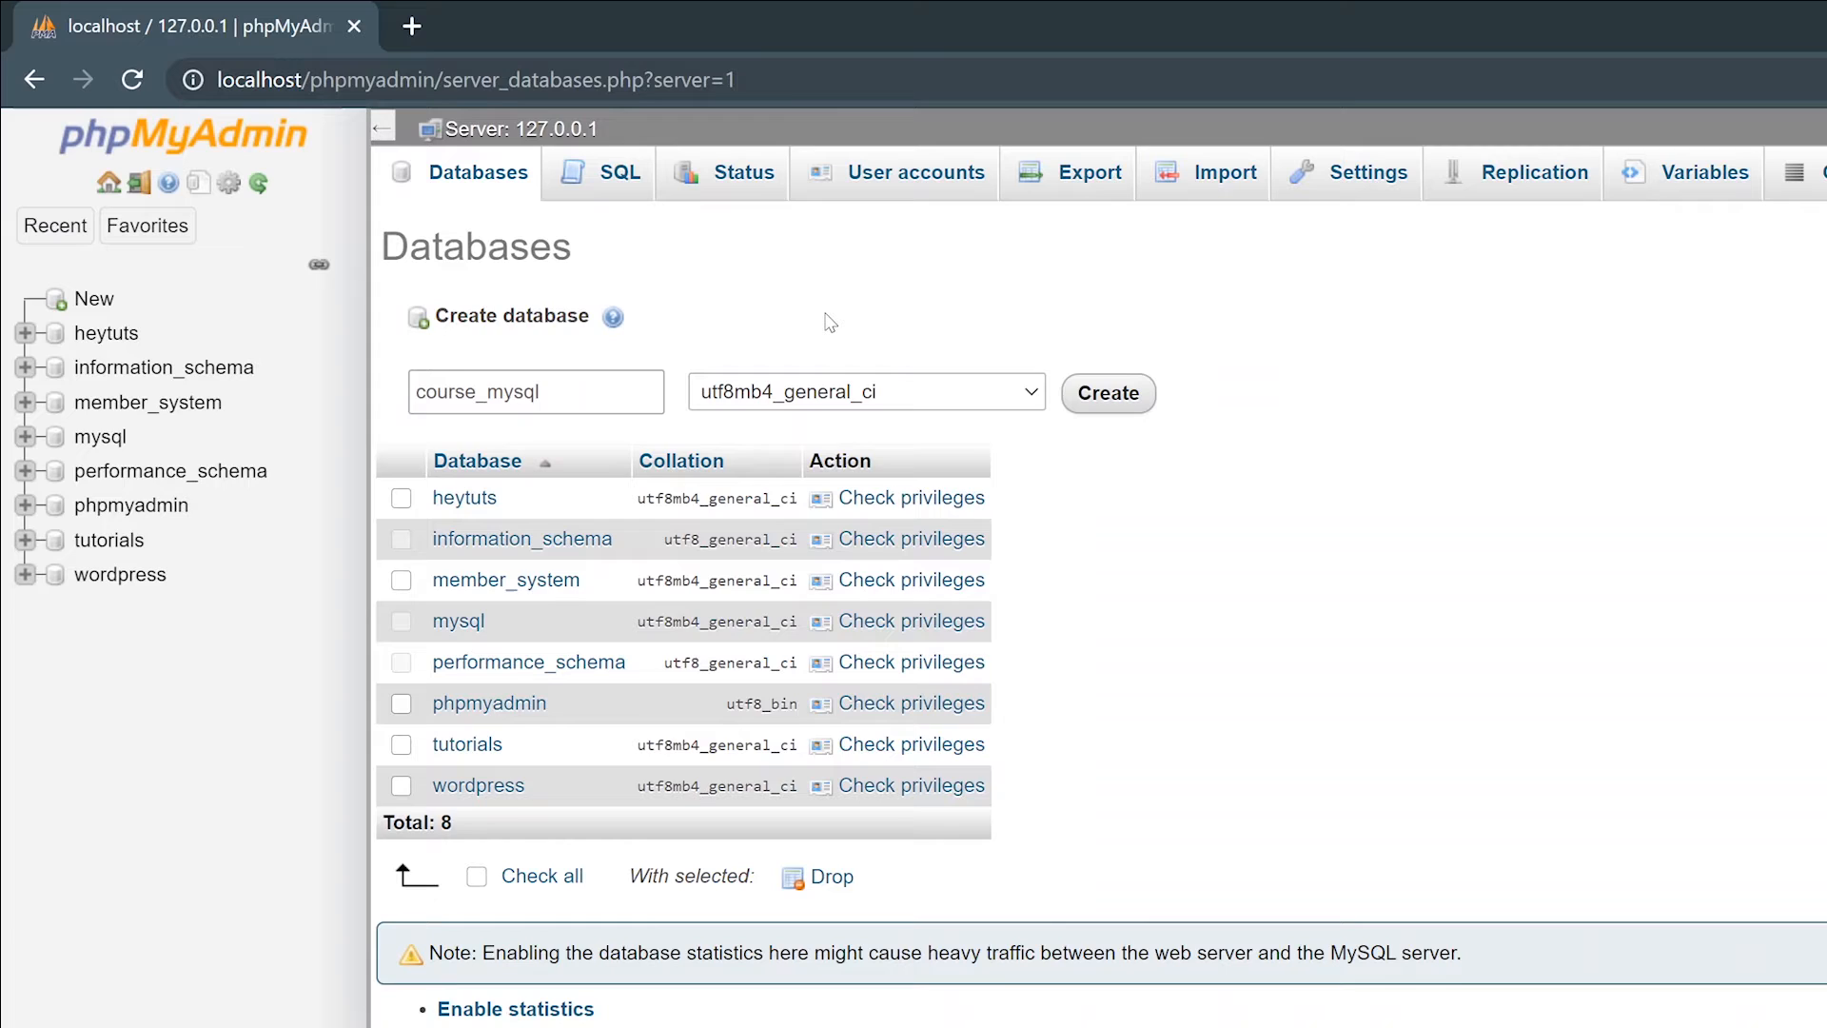
pyautogui.moveTo(1016, 354)
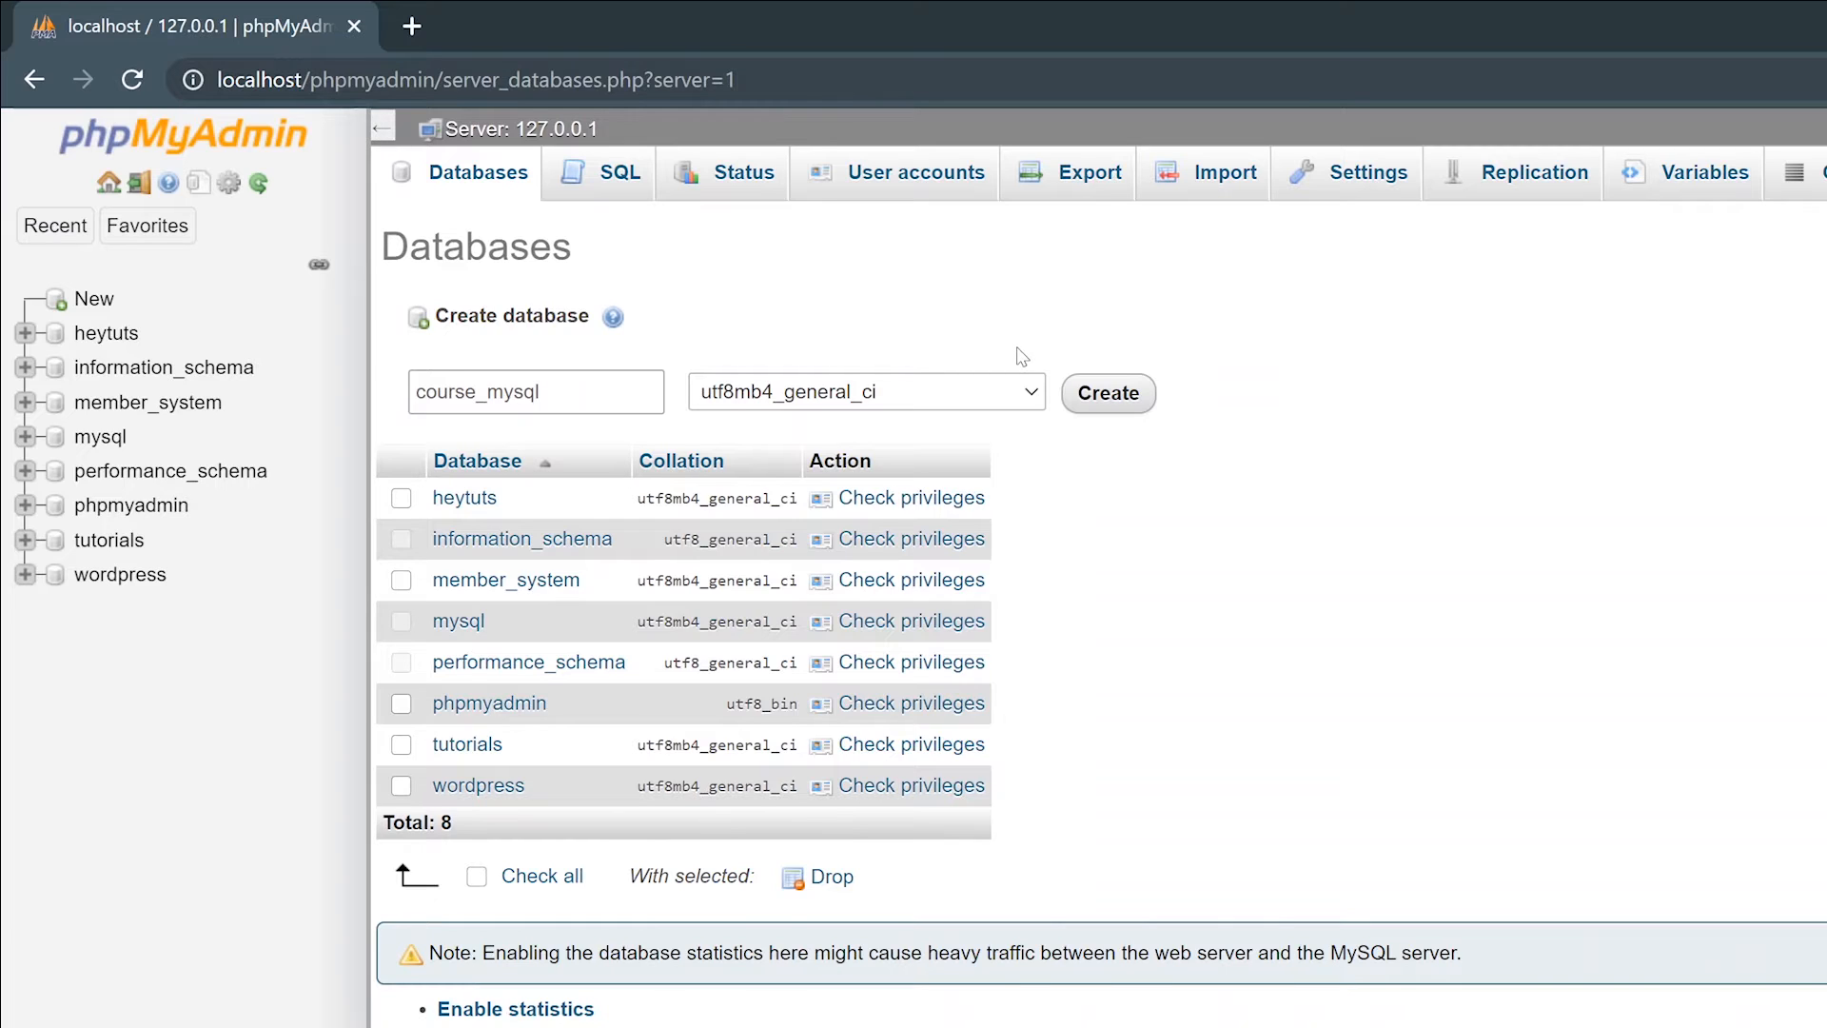
pyautogui.moveTo(1196, 455)
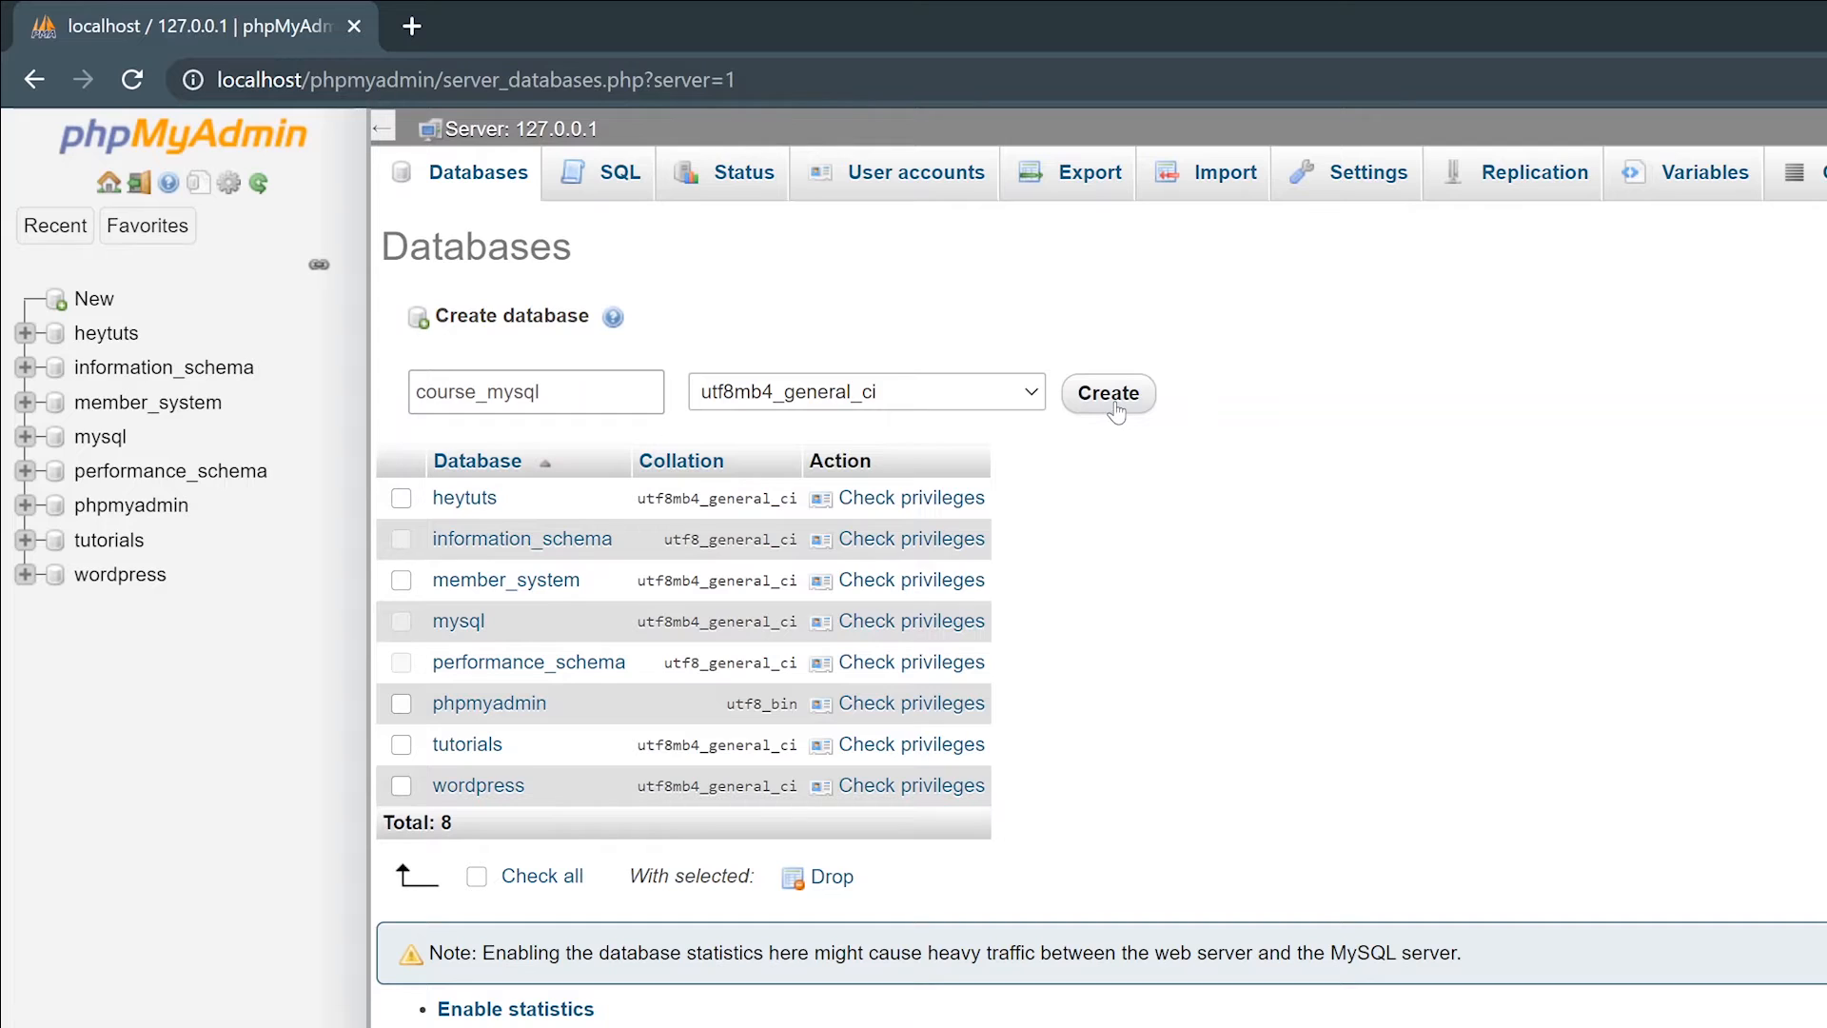
# - Create the course_mysql database
pyautogui.click(1104, 392)
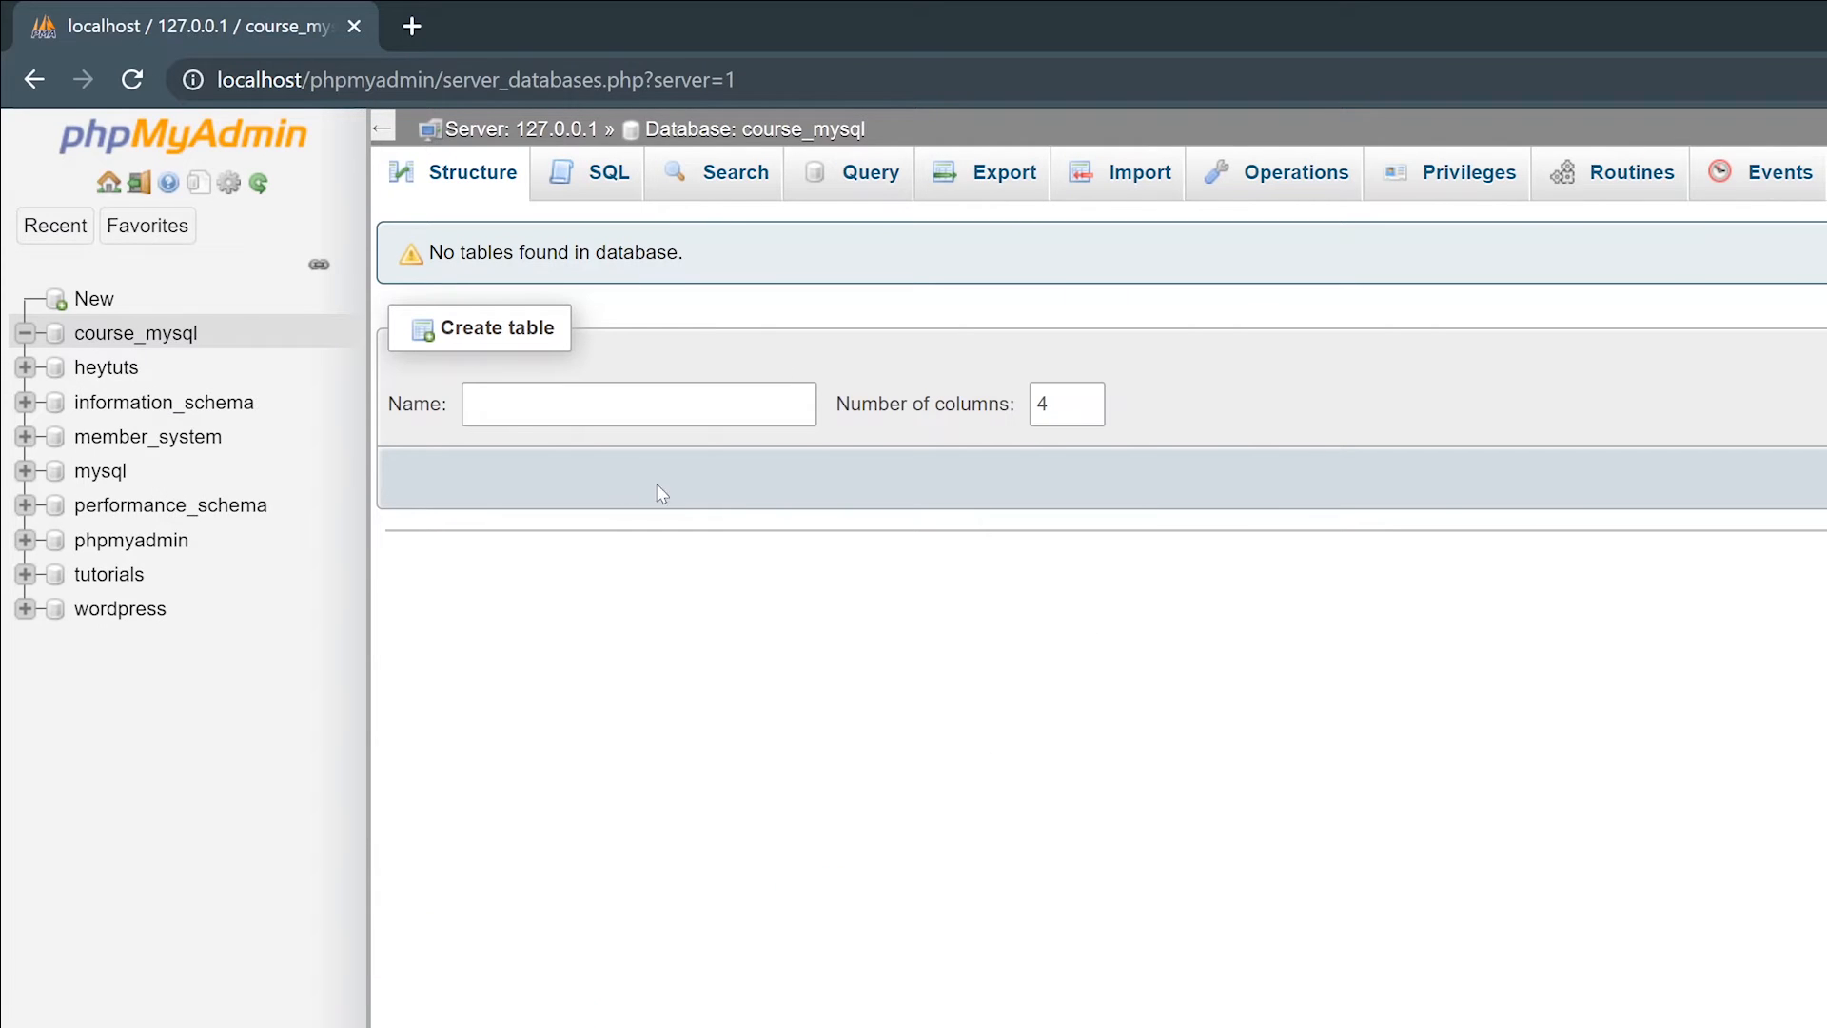
pyautogui.moveTo(1269, 522)
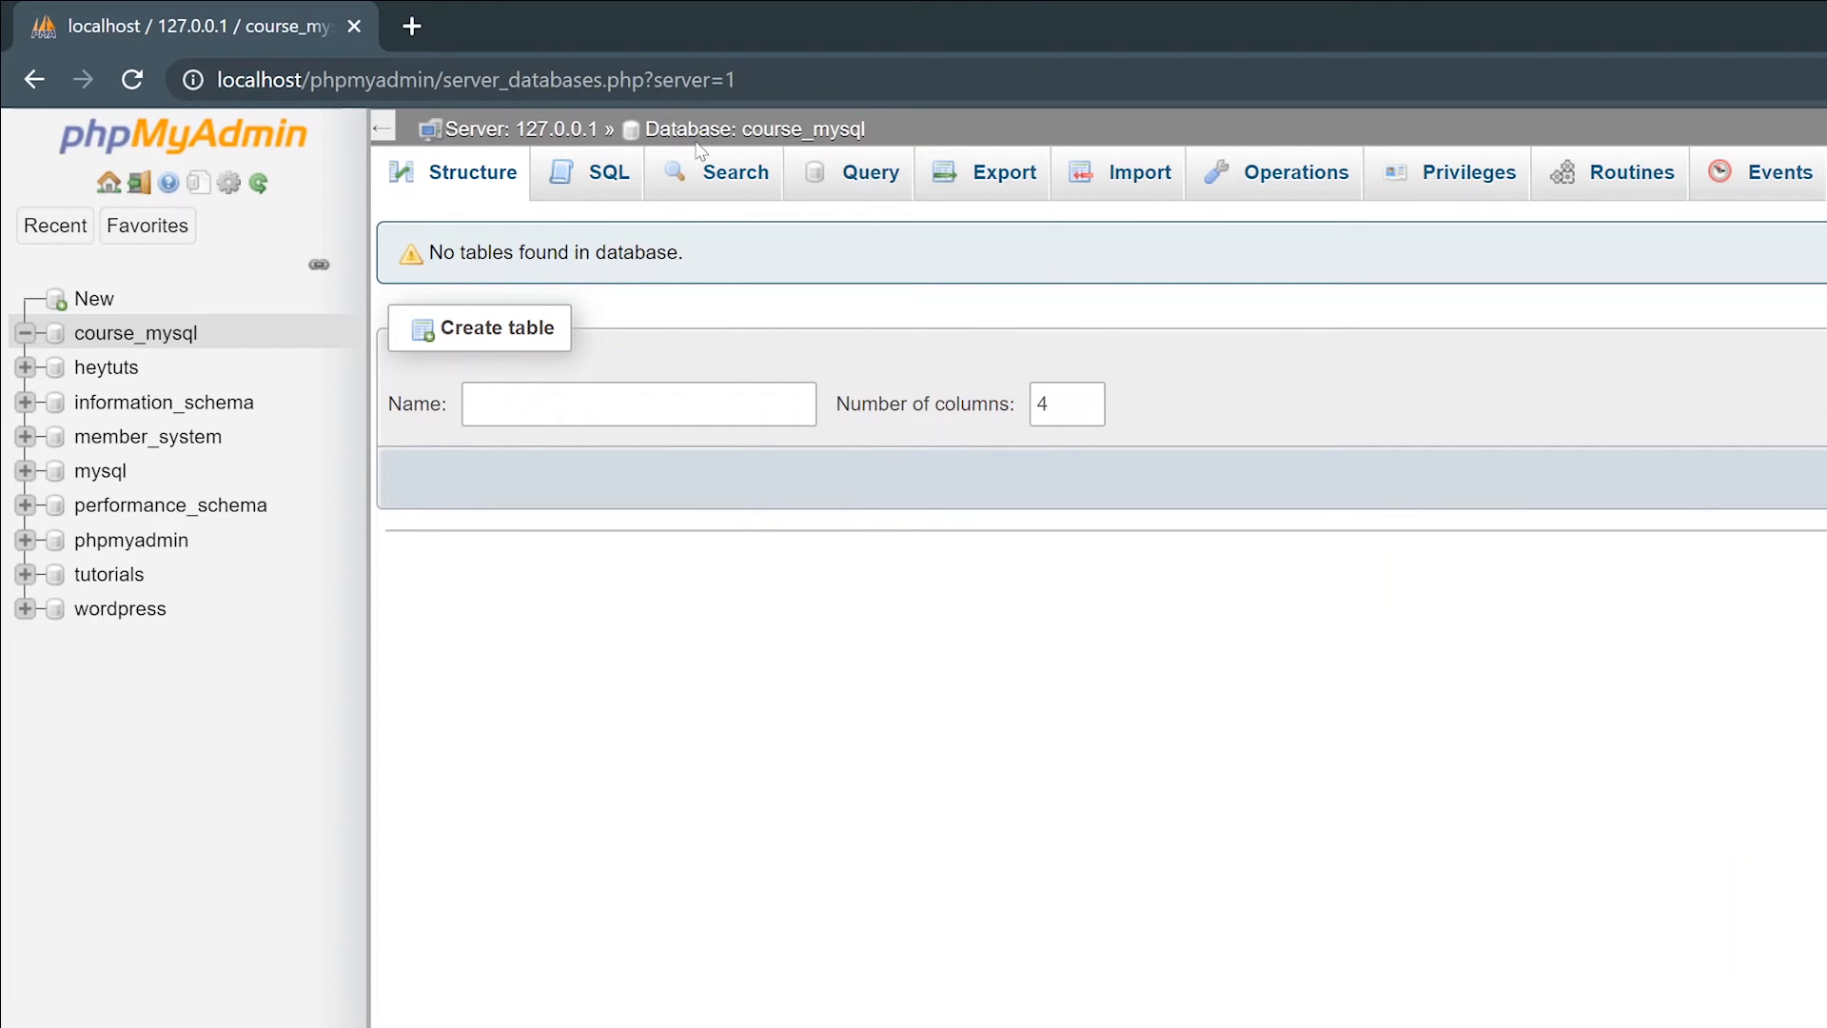
pyautogui.moveTo(921, 164)
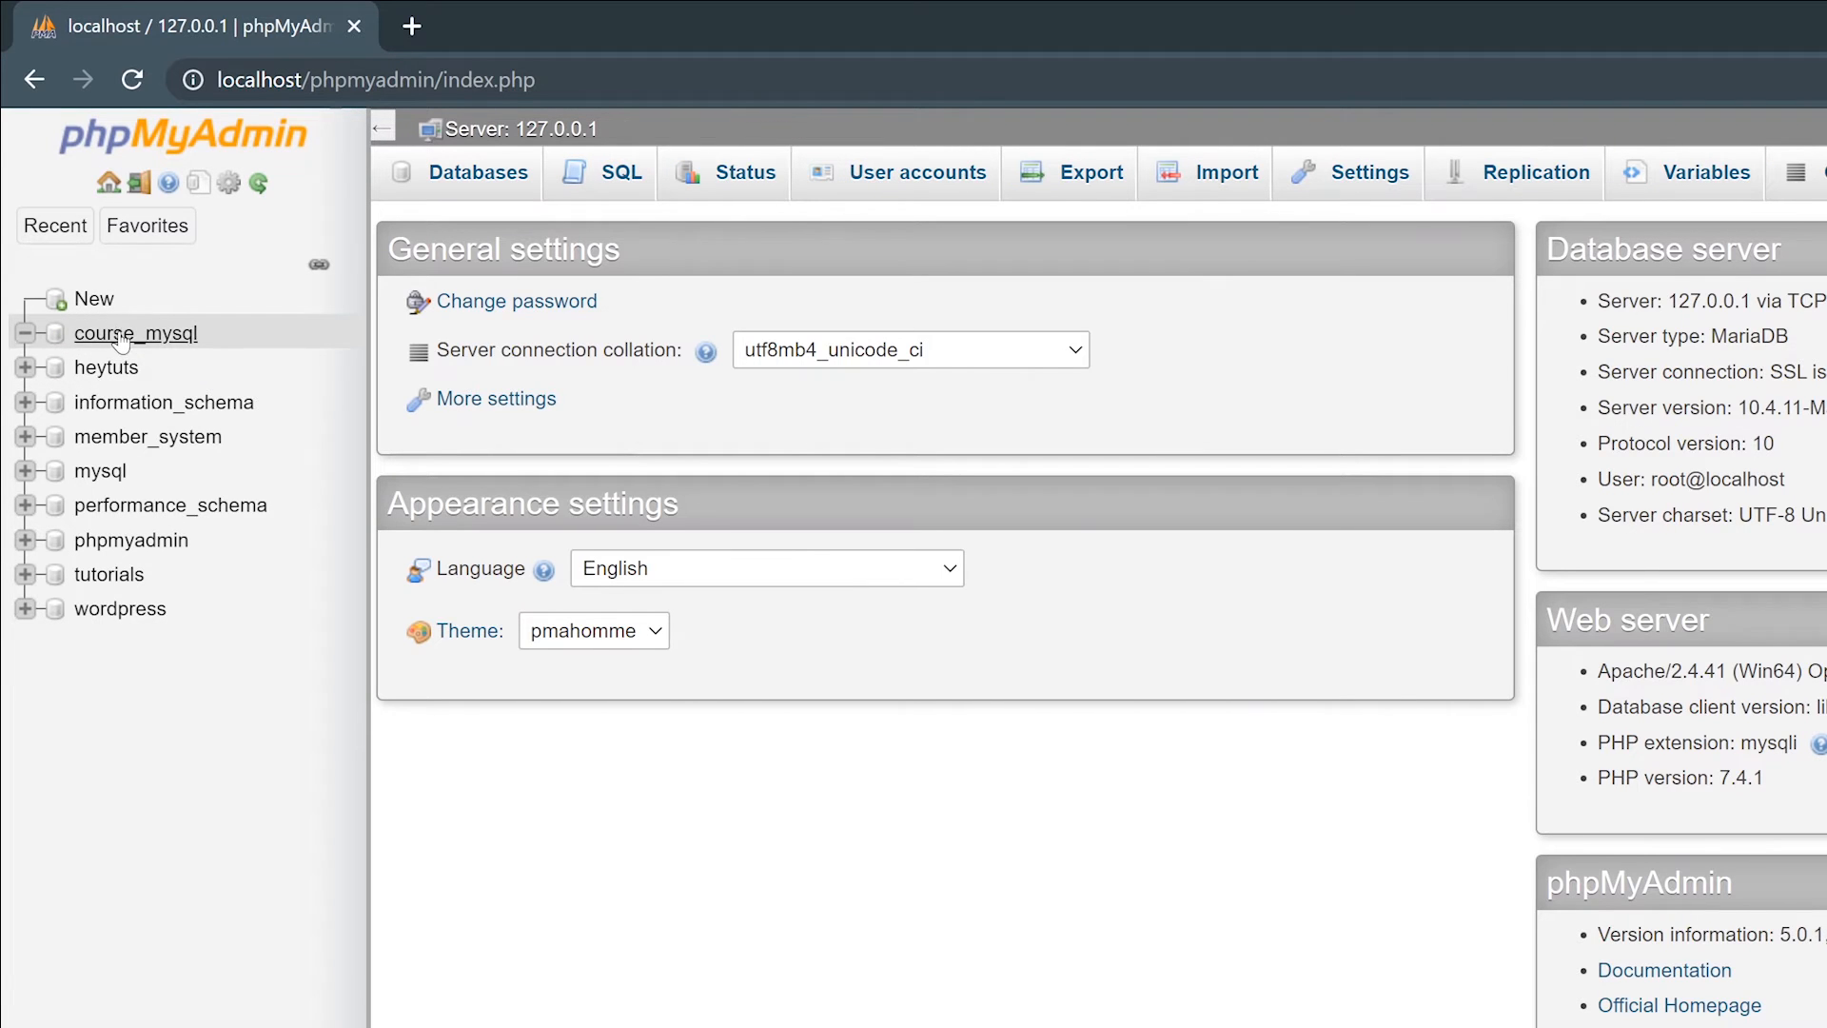
# - Start a new table named users with 4 columns in course_mysql
pyautogui.click(136, 333)
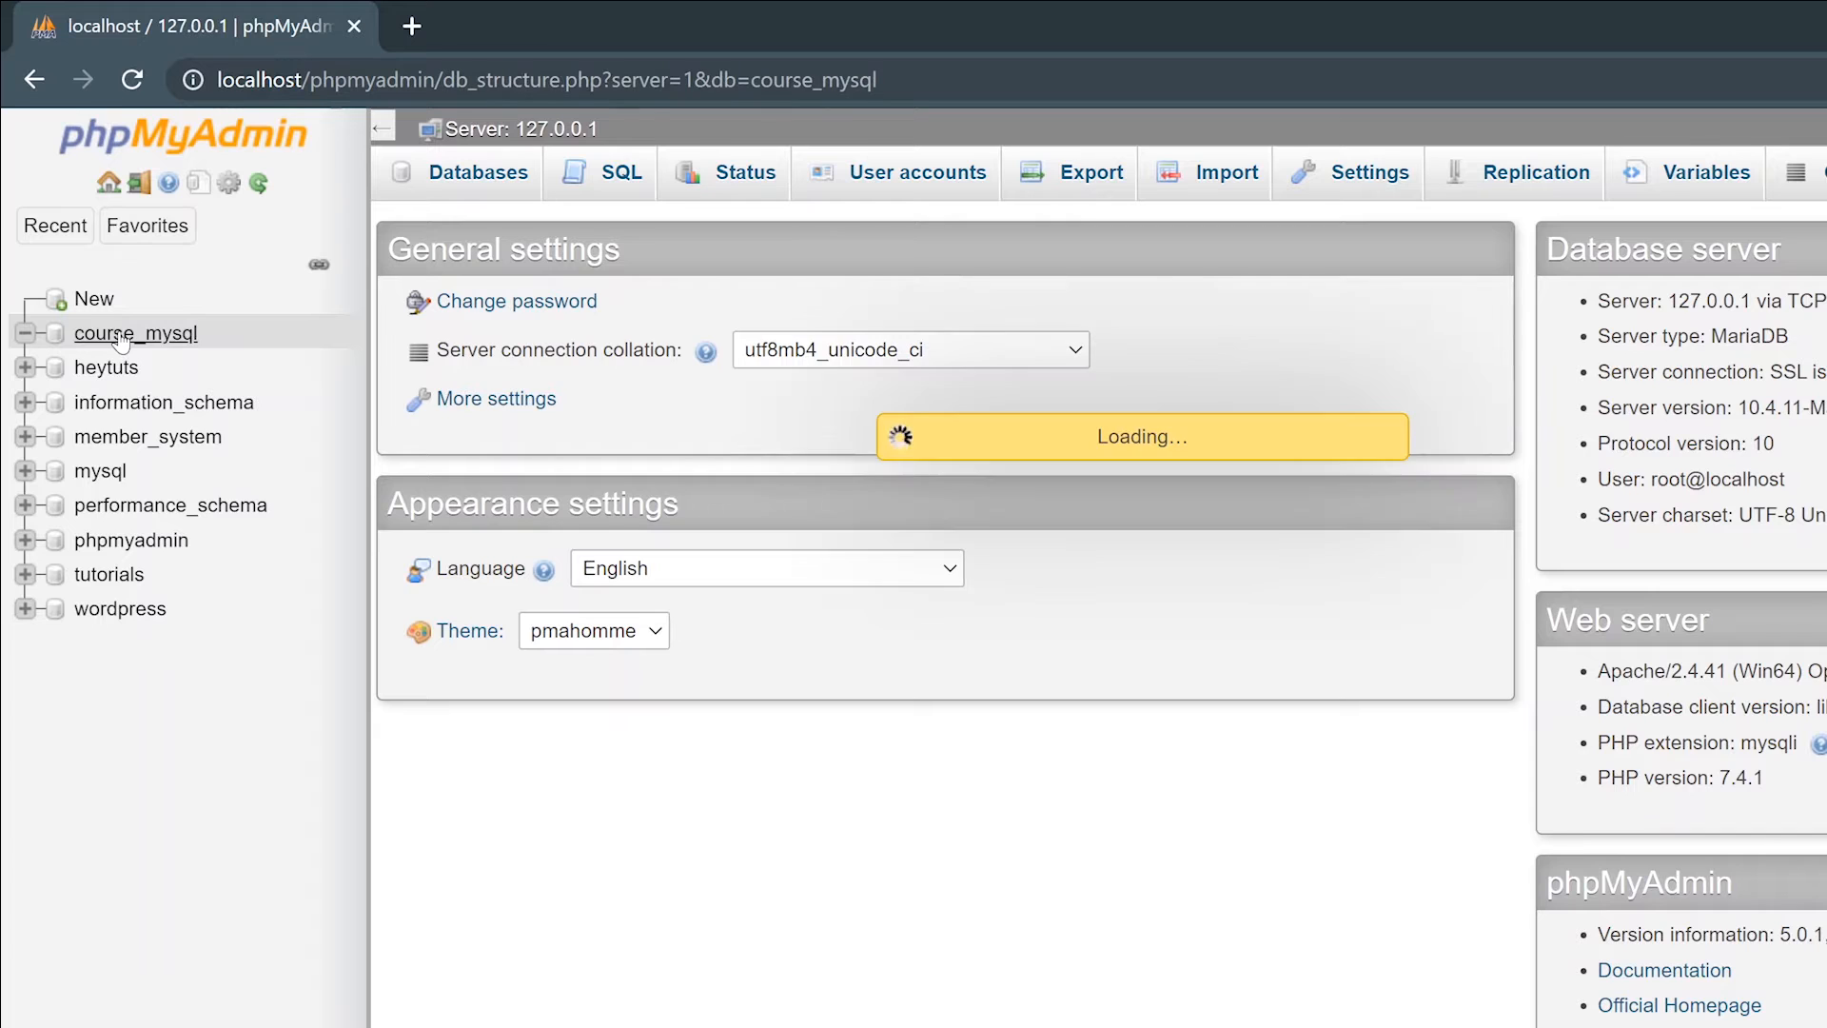
pyautogui.click(135, 332)
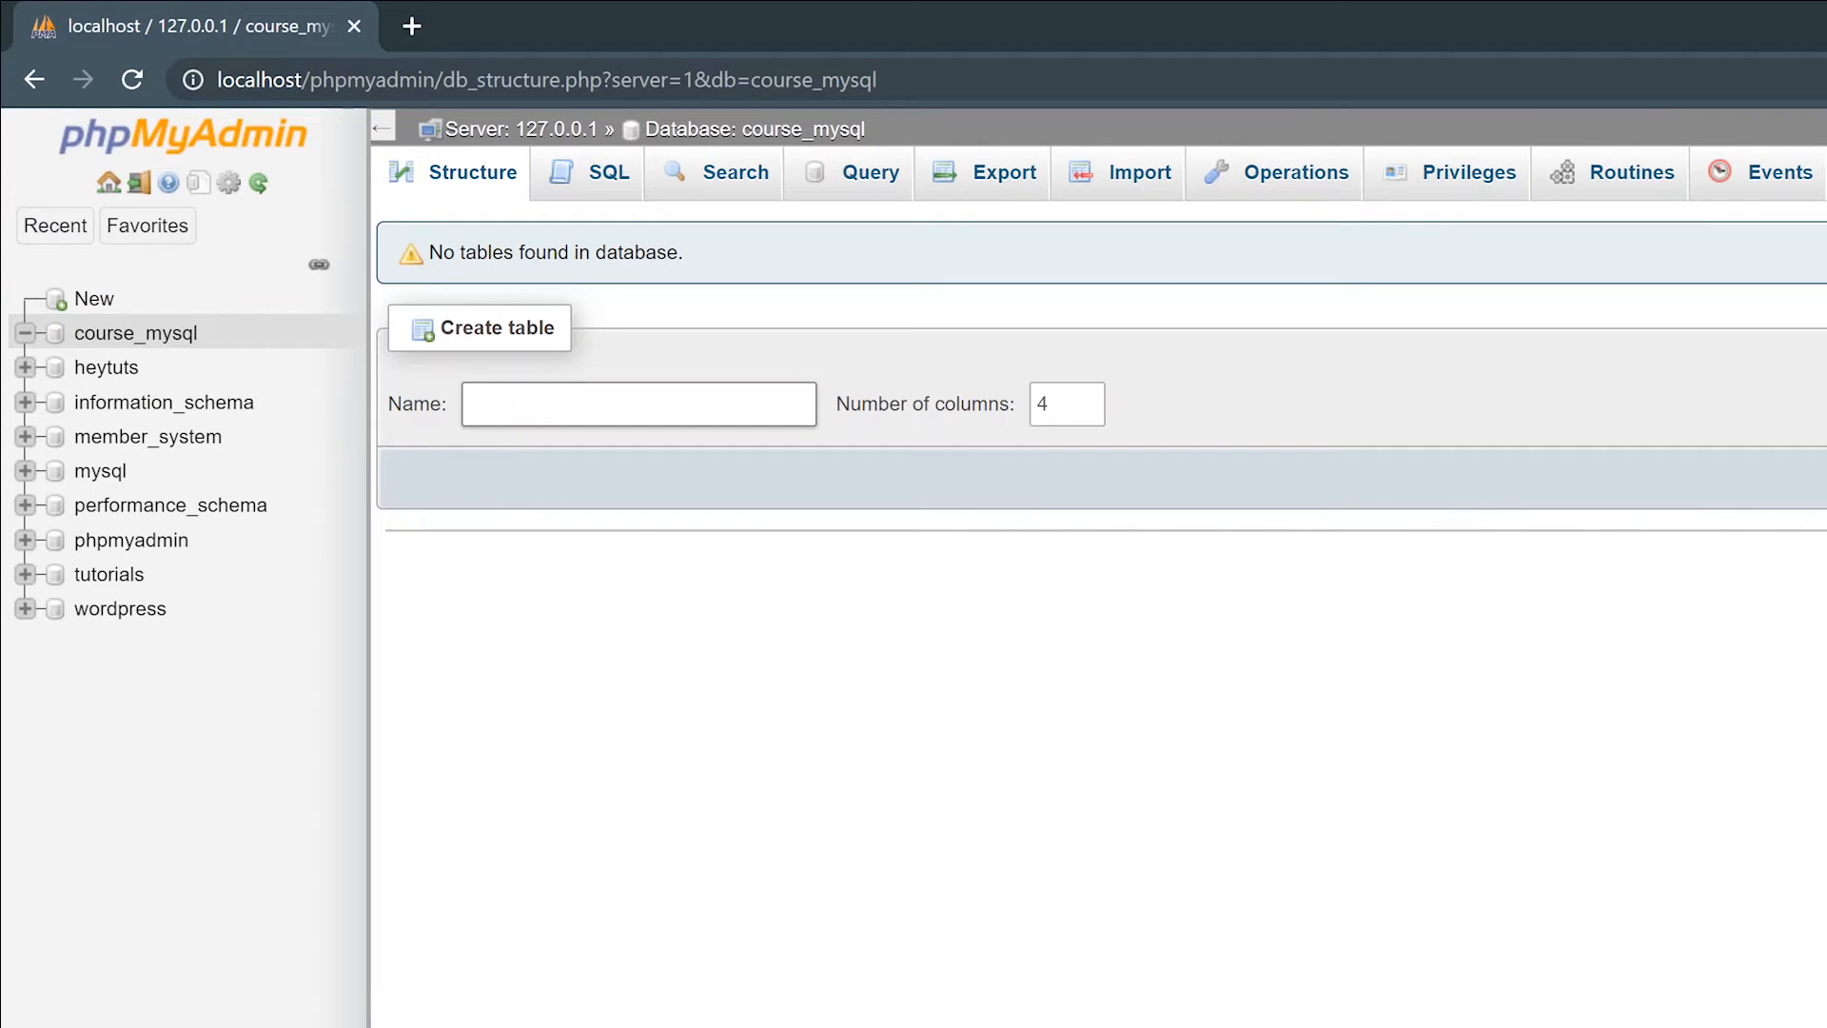
pyautogui.click(638, 403)
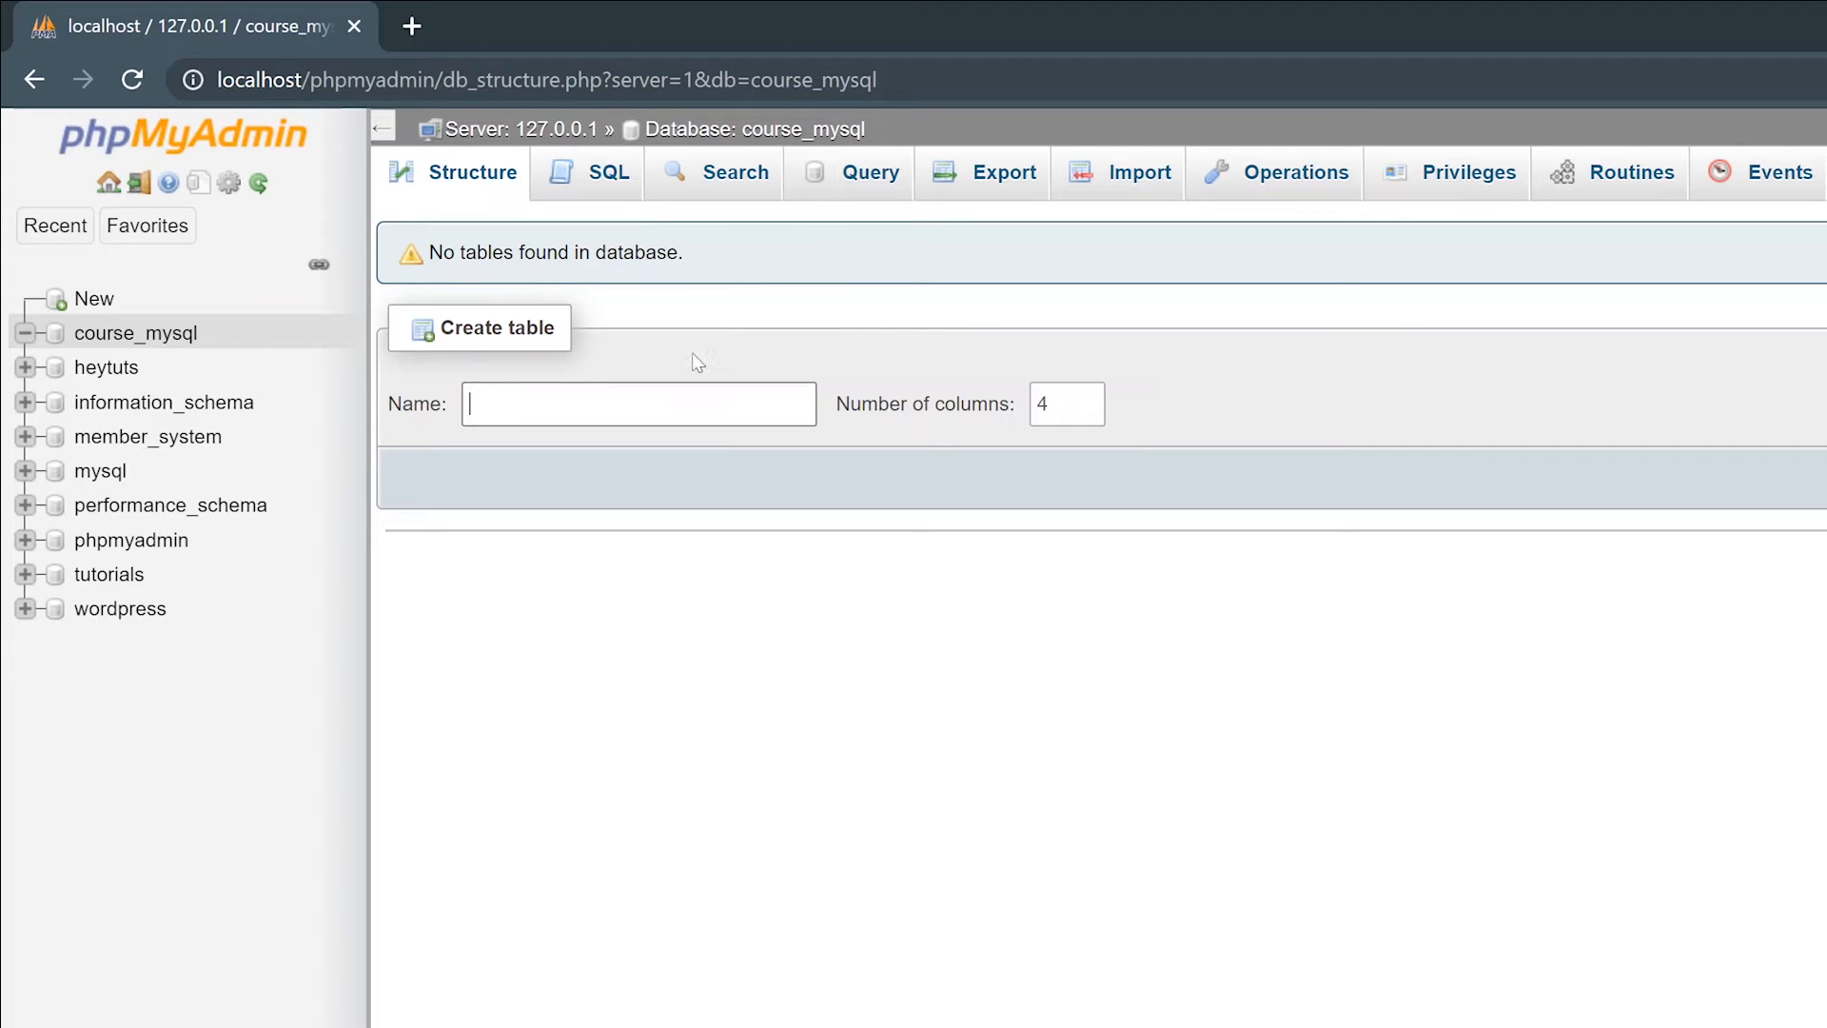
pyautogui.click(480, 327)
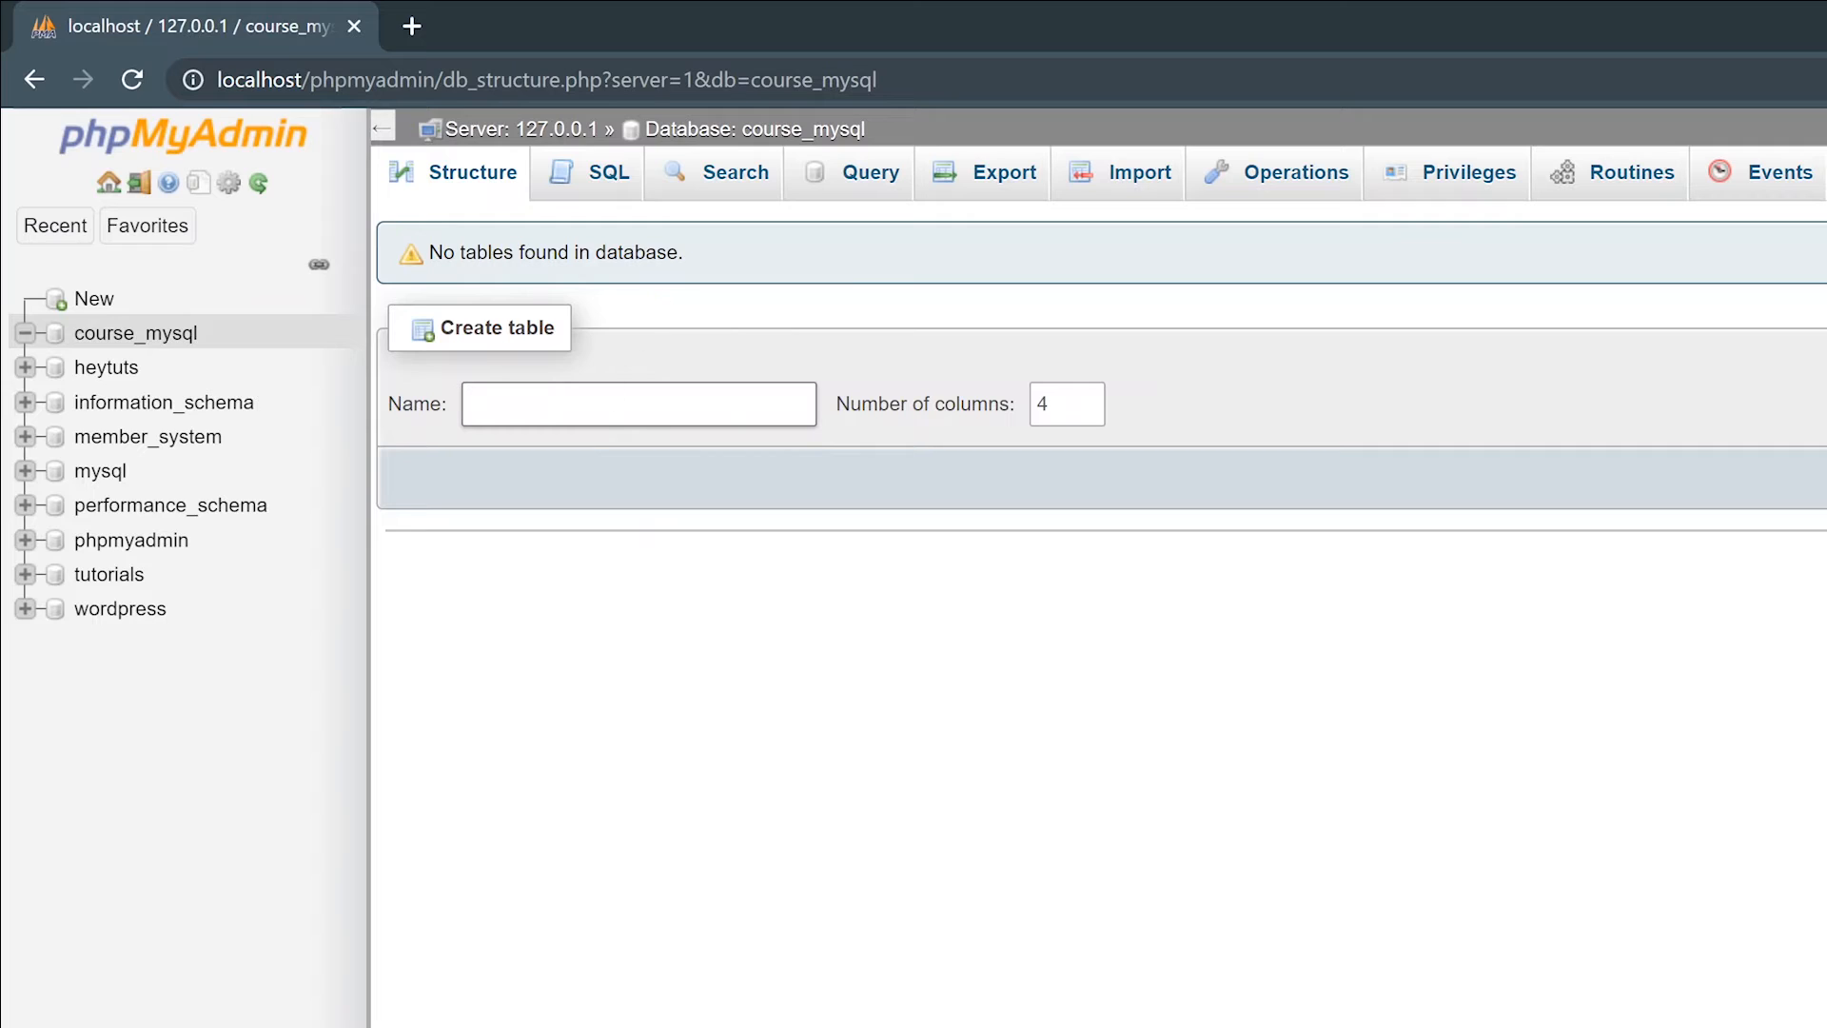
pyautogui.write('users')
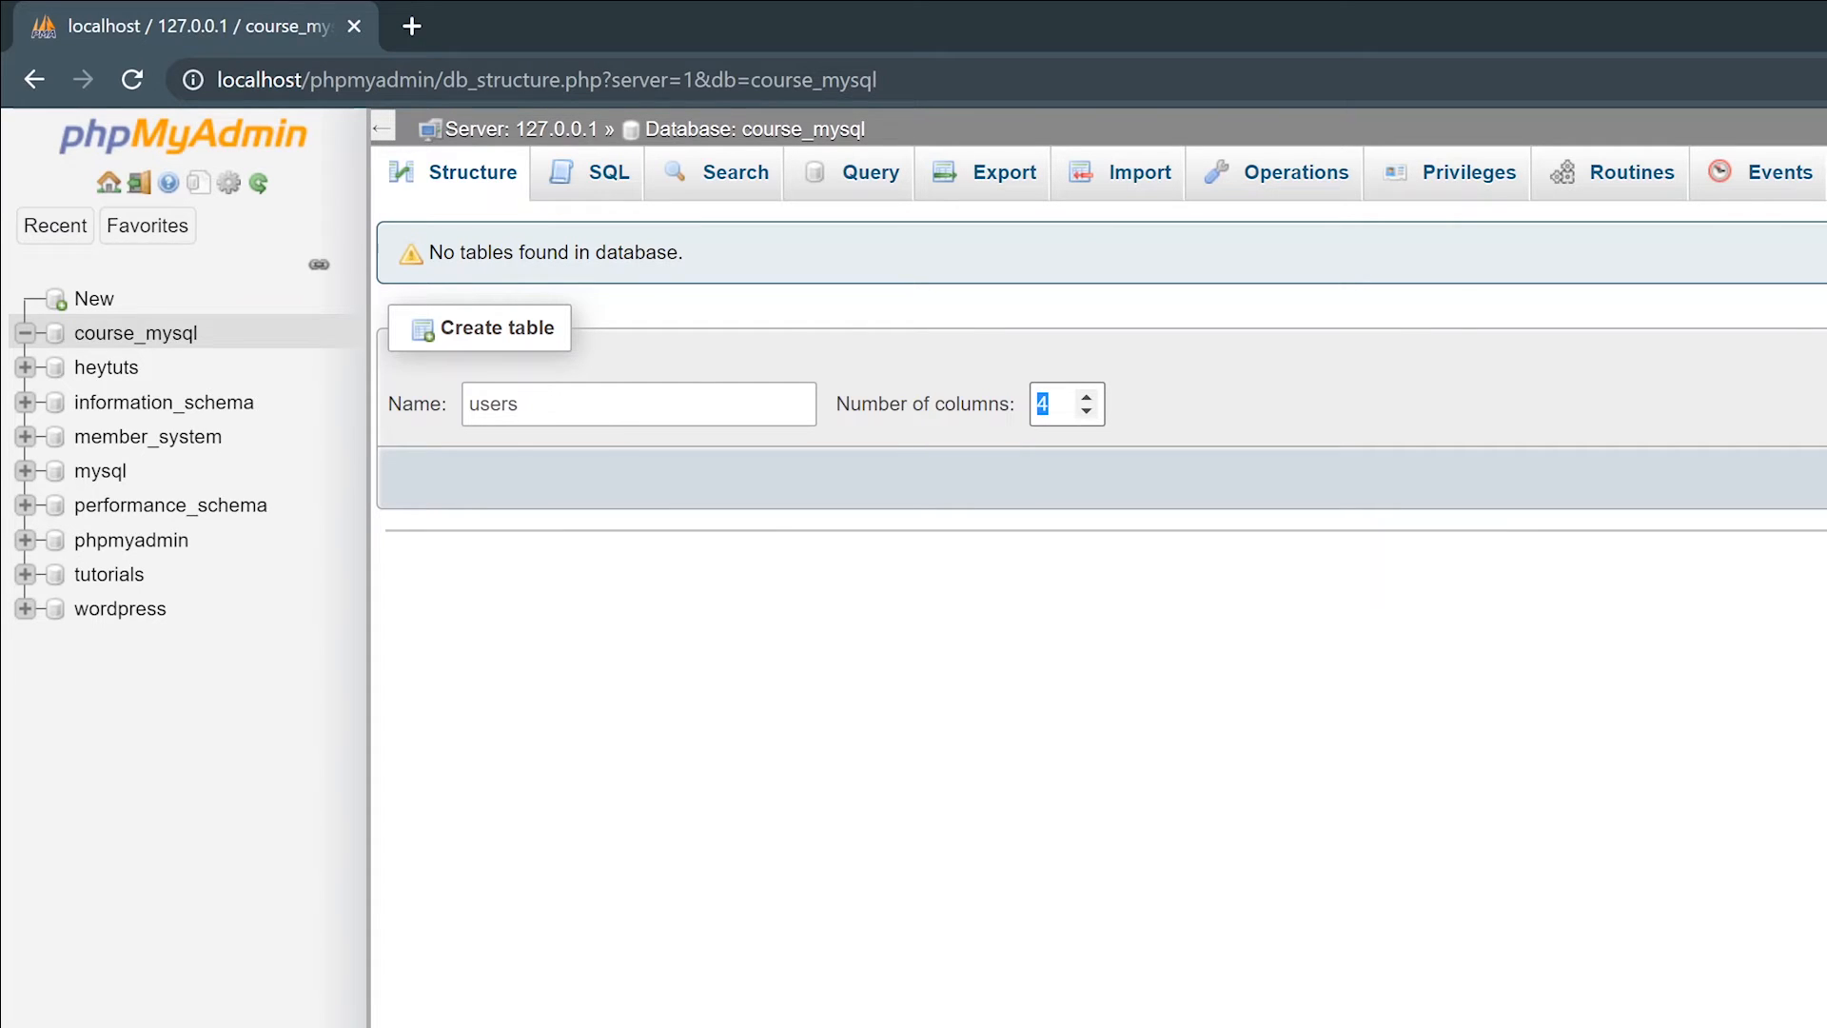
pyautogui.click(479, 328)
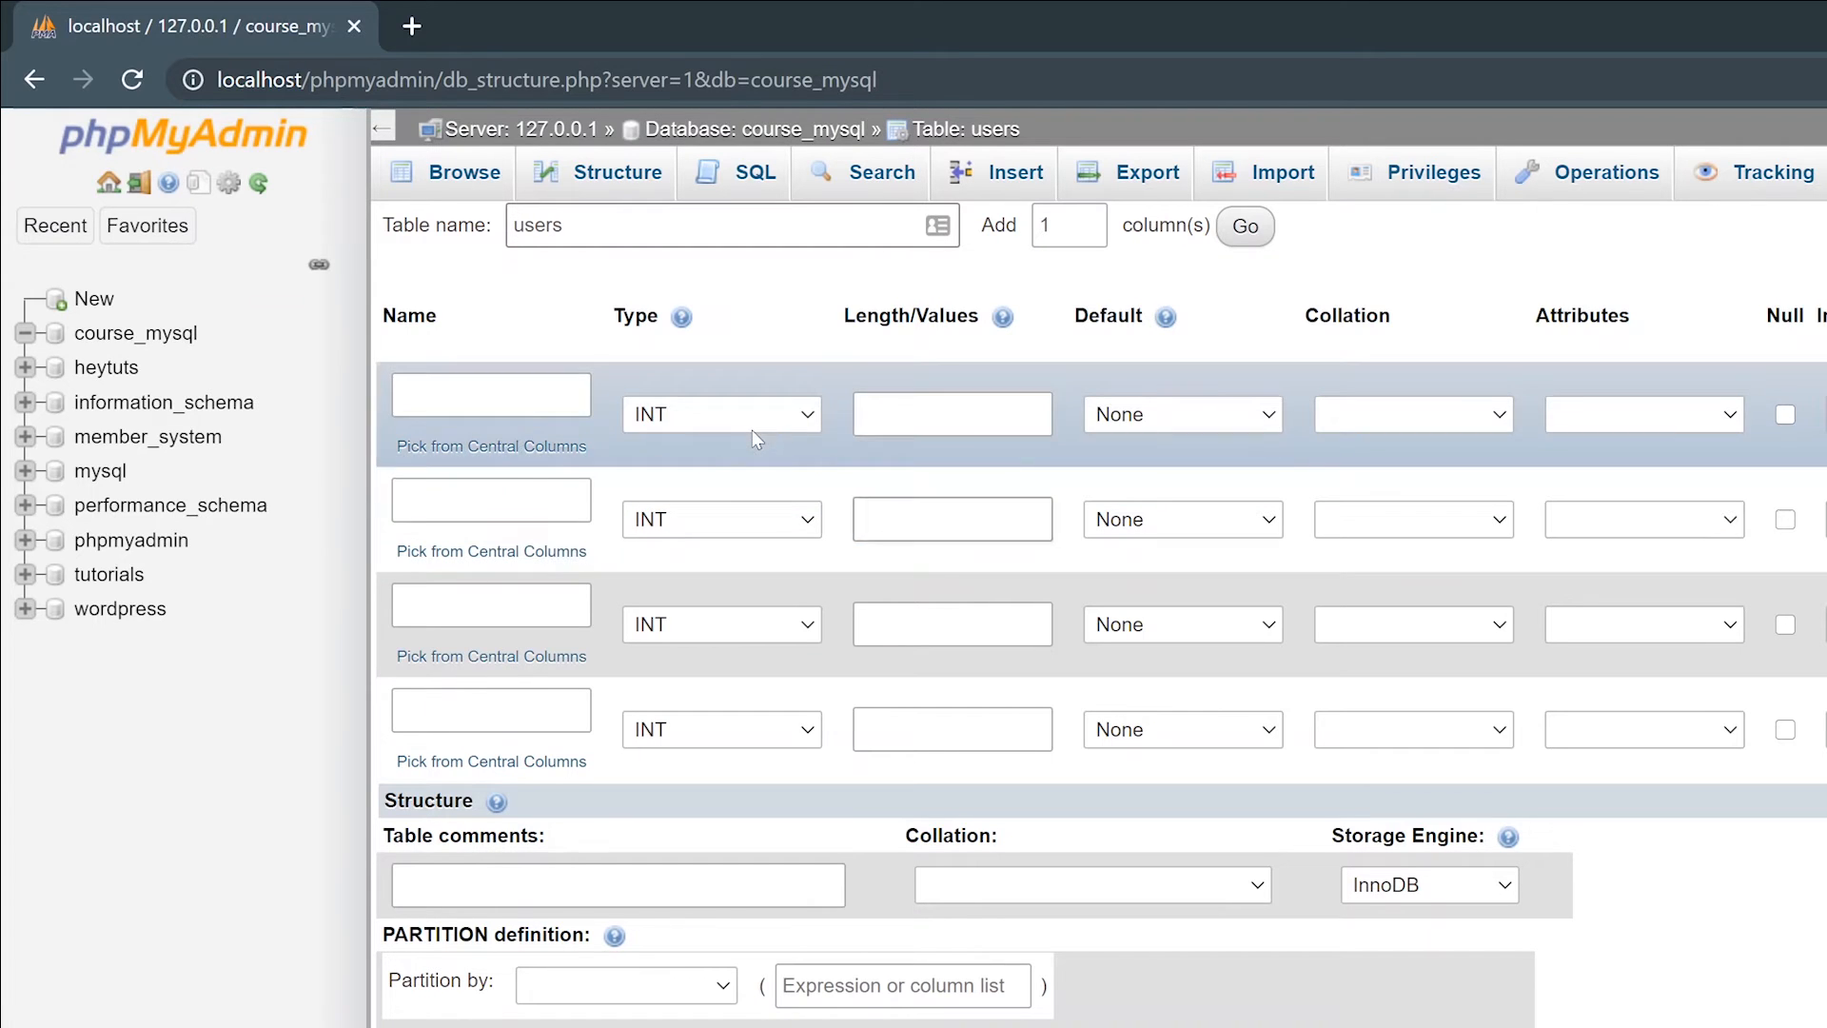
# - Define the first column id as INT, auto-increment, with a PRIMARY index
pyautogui.click(491, 394)
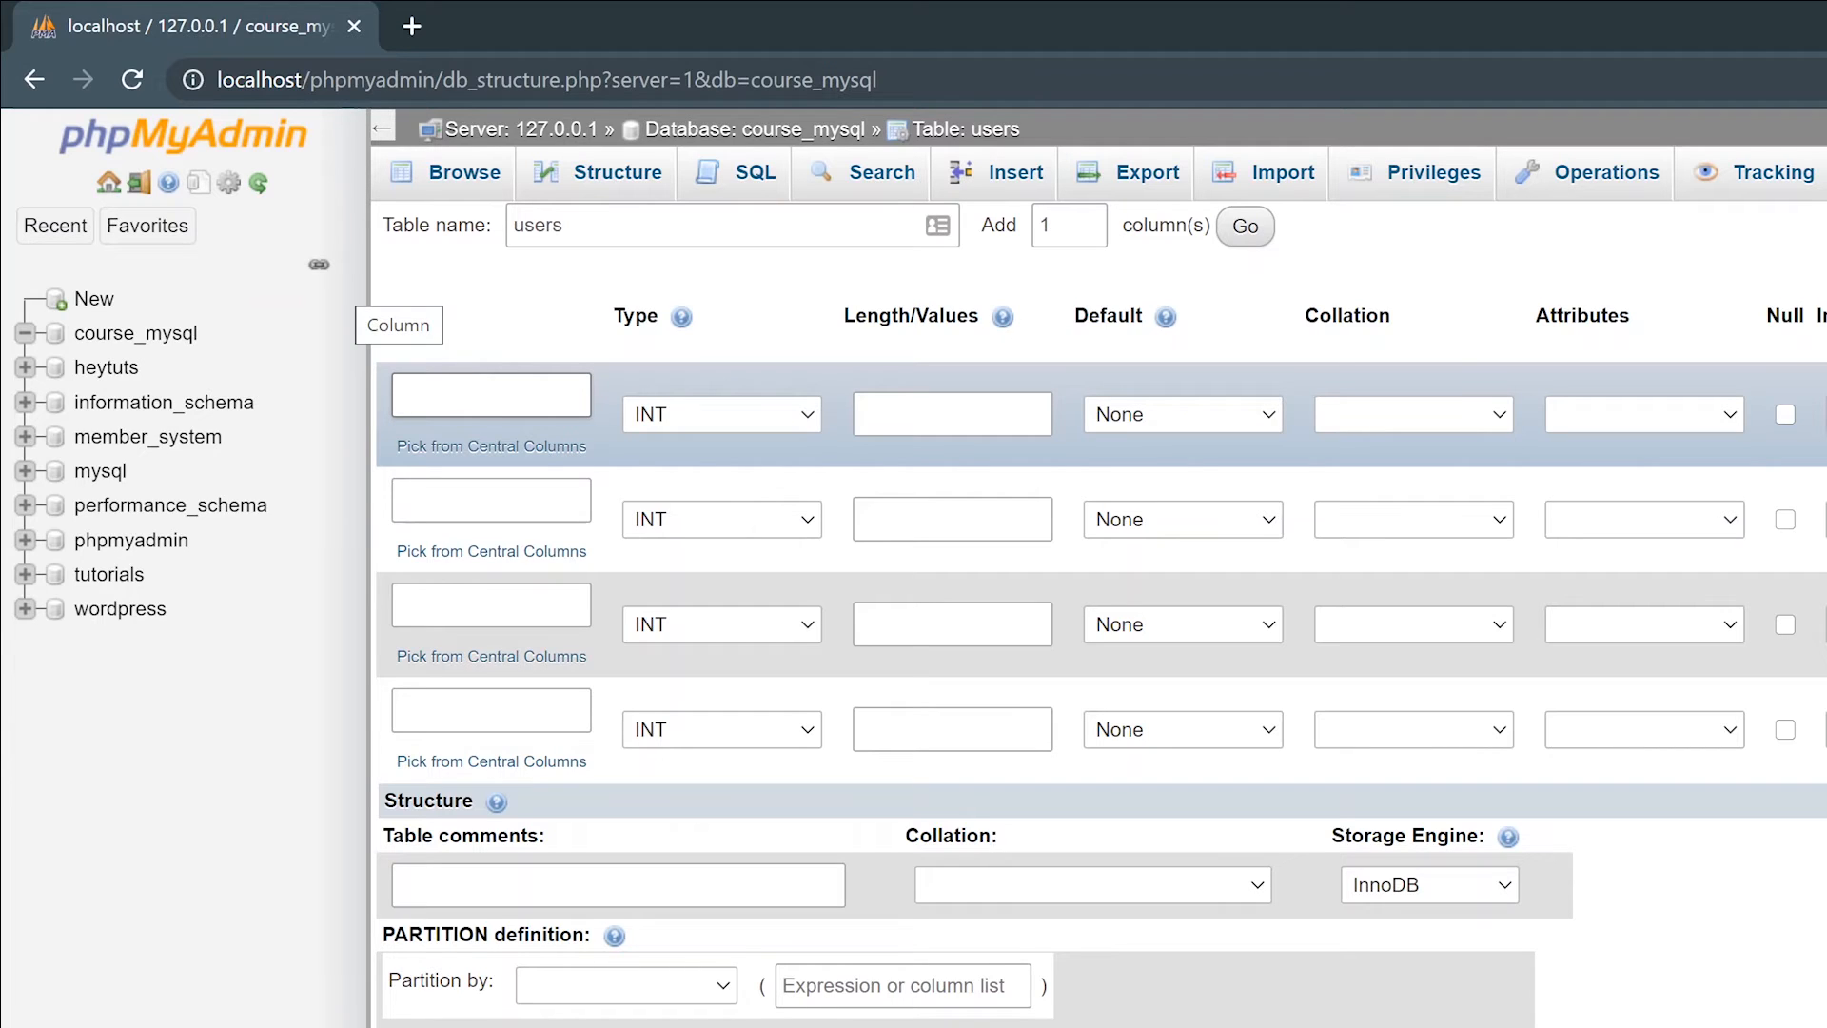
pyautogui.click(489, 394)
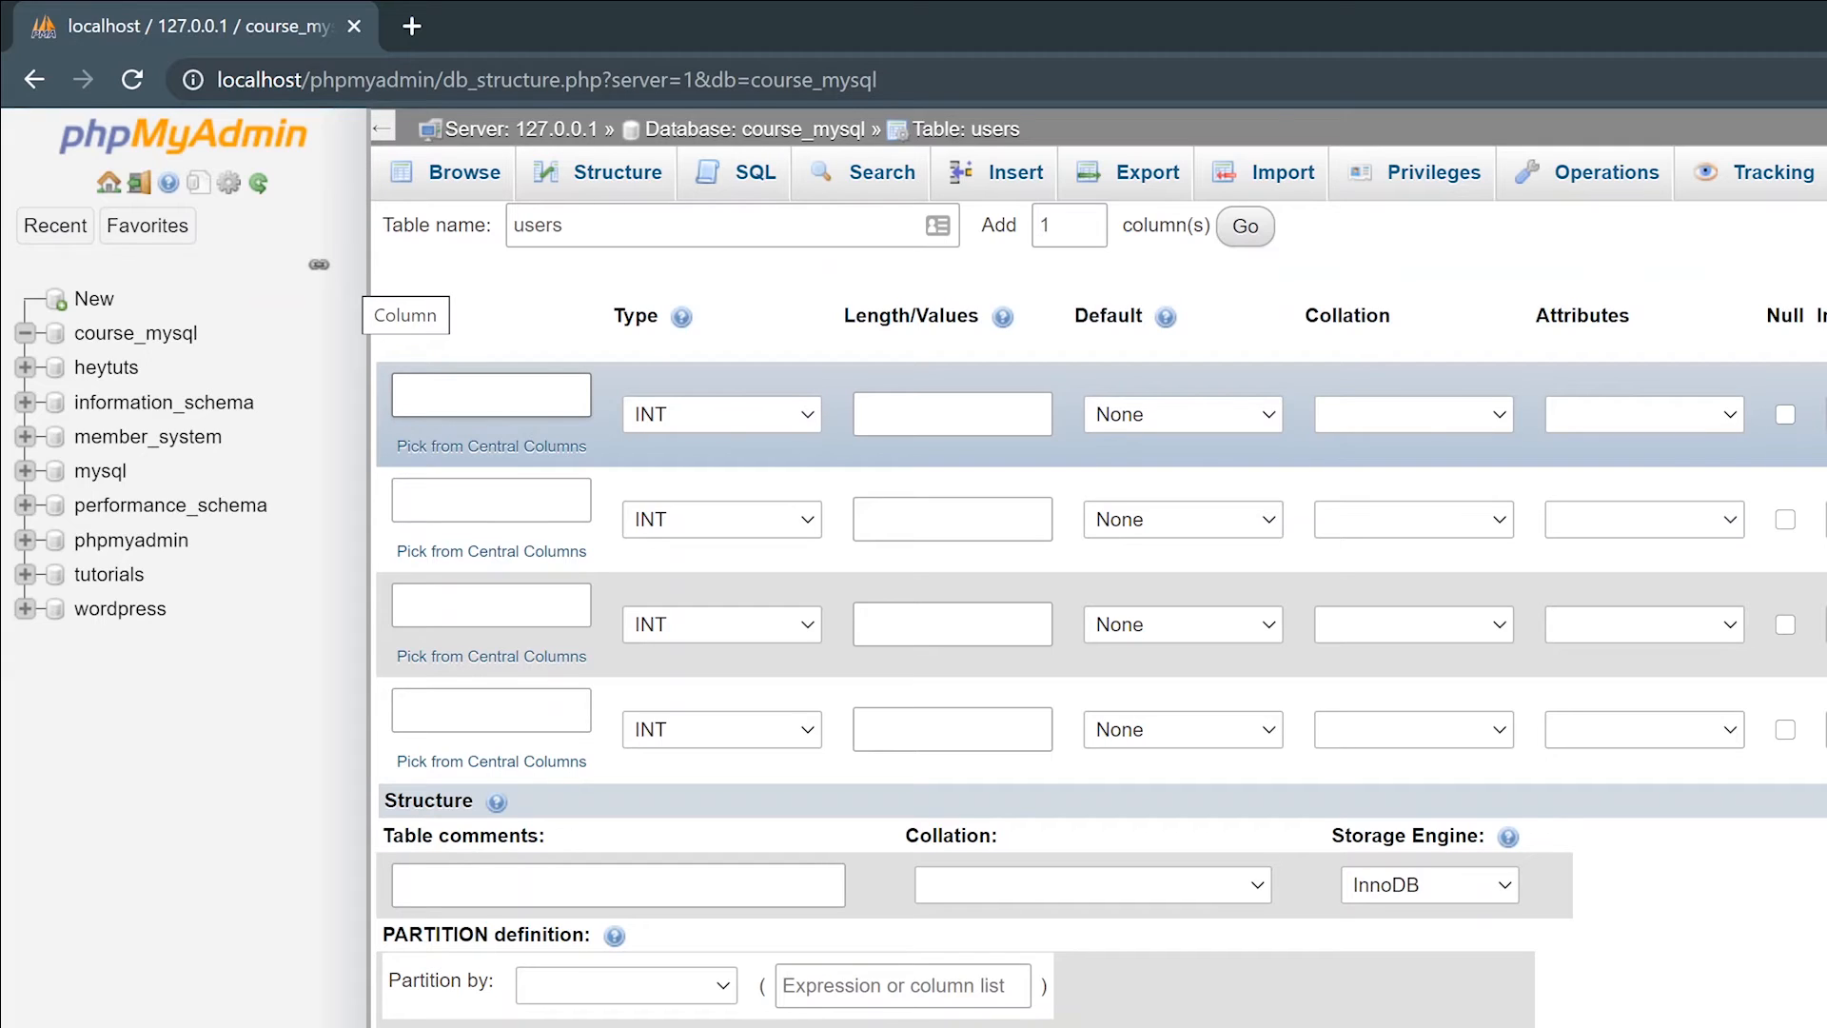
pyautogui.click(490, 394)
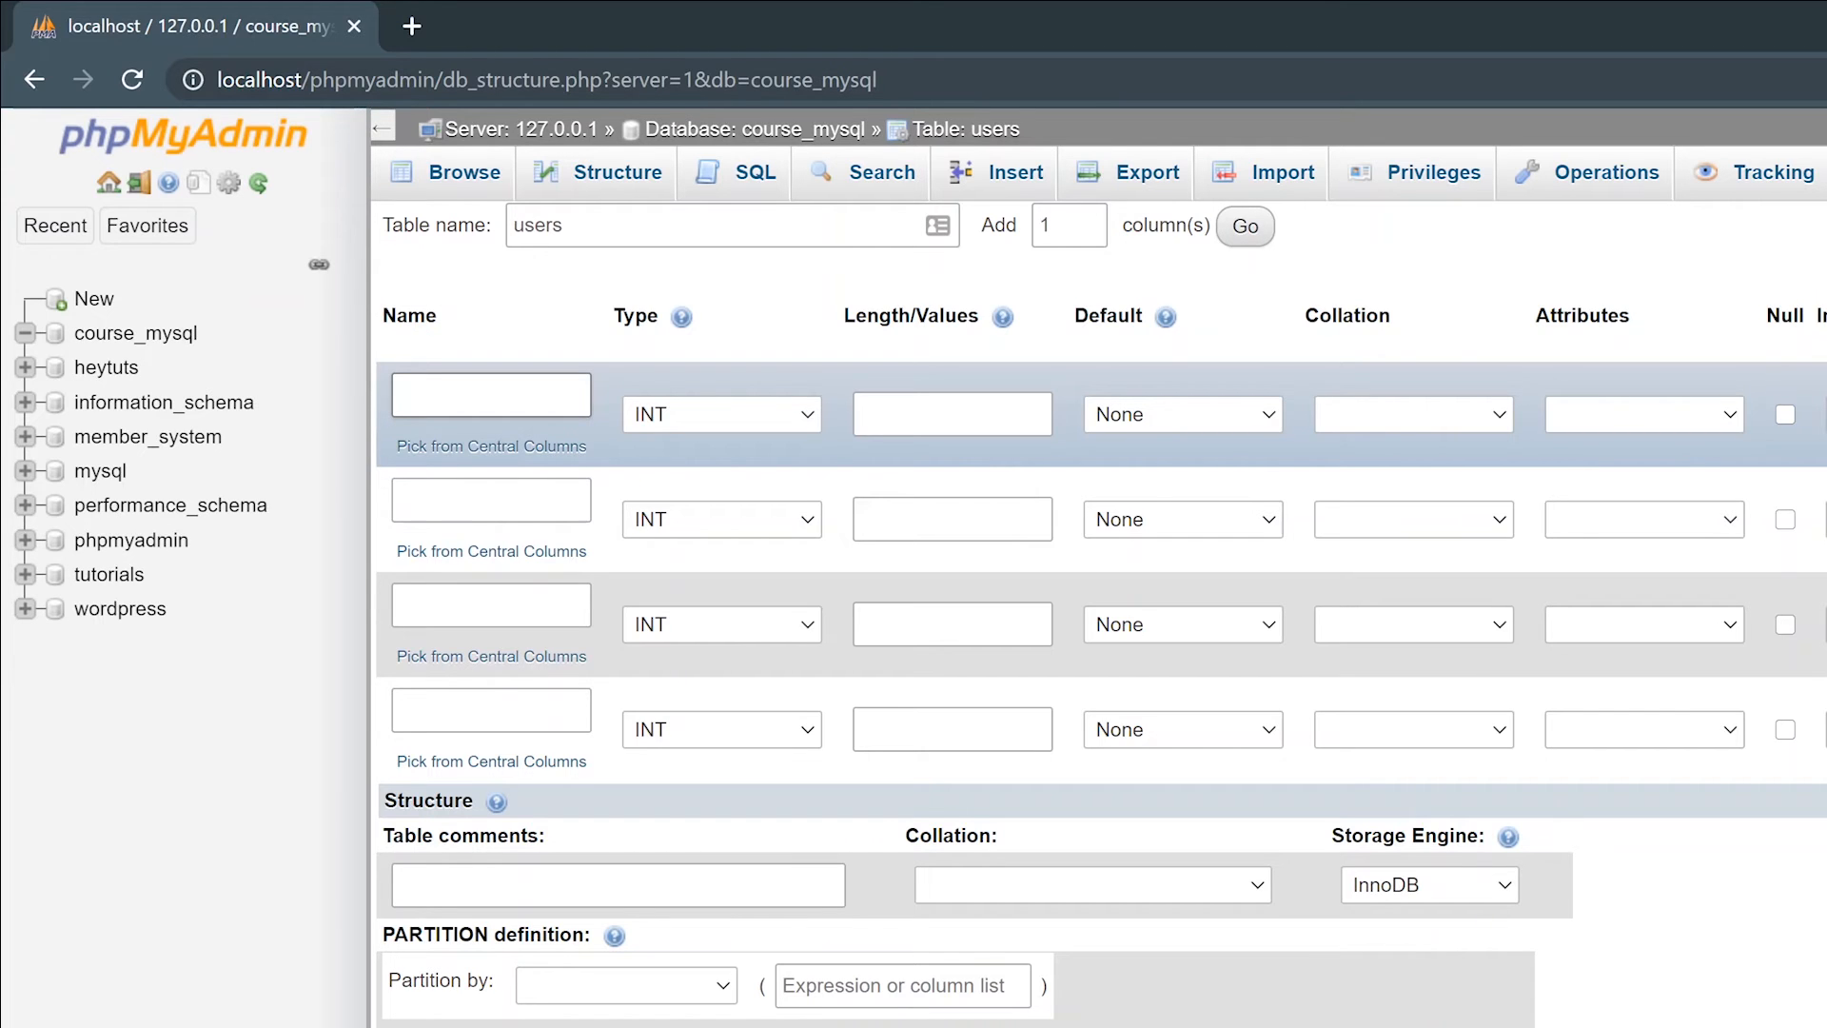
pyautogui.write('id')
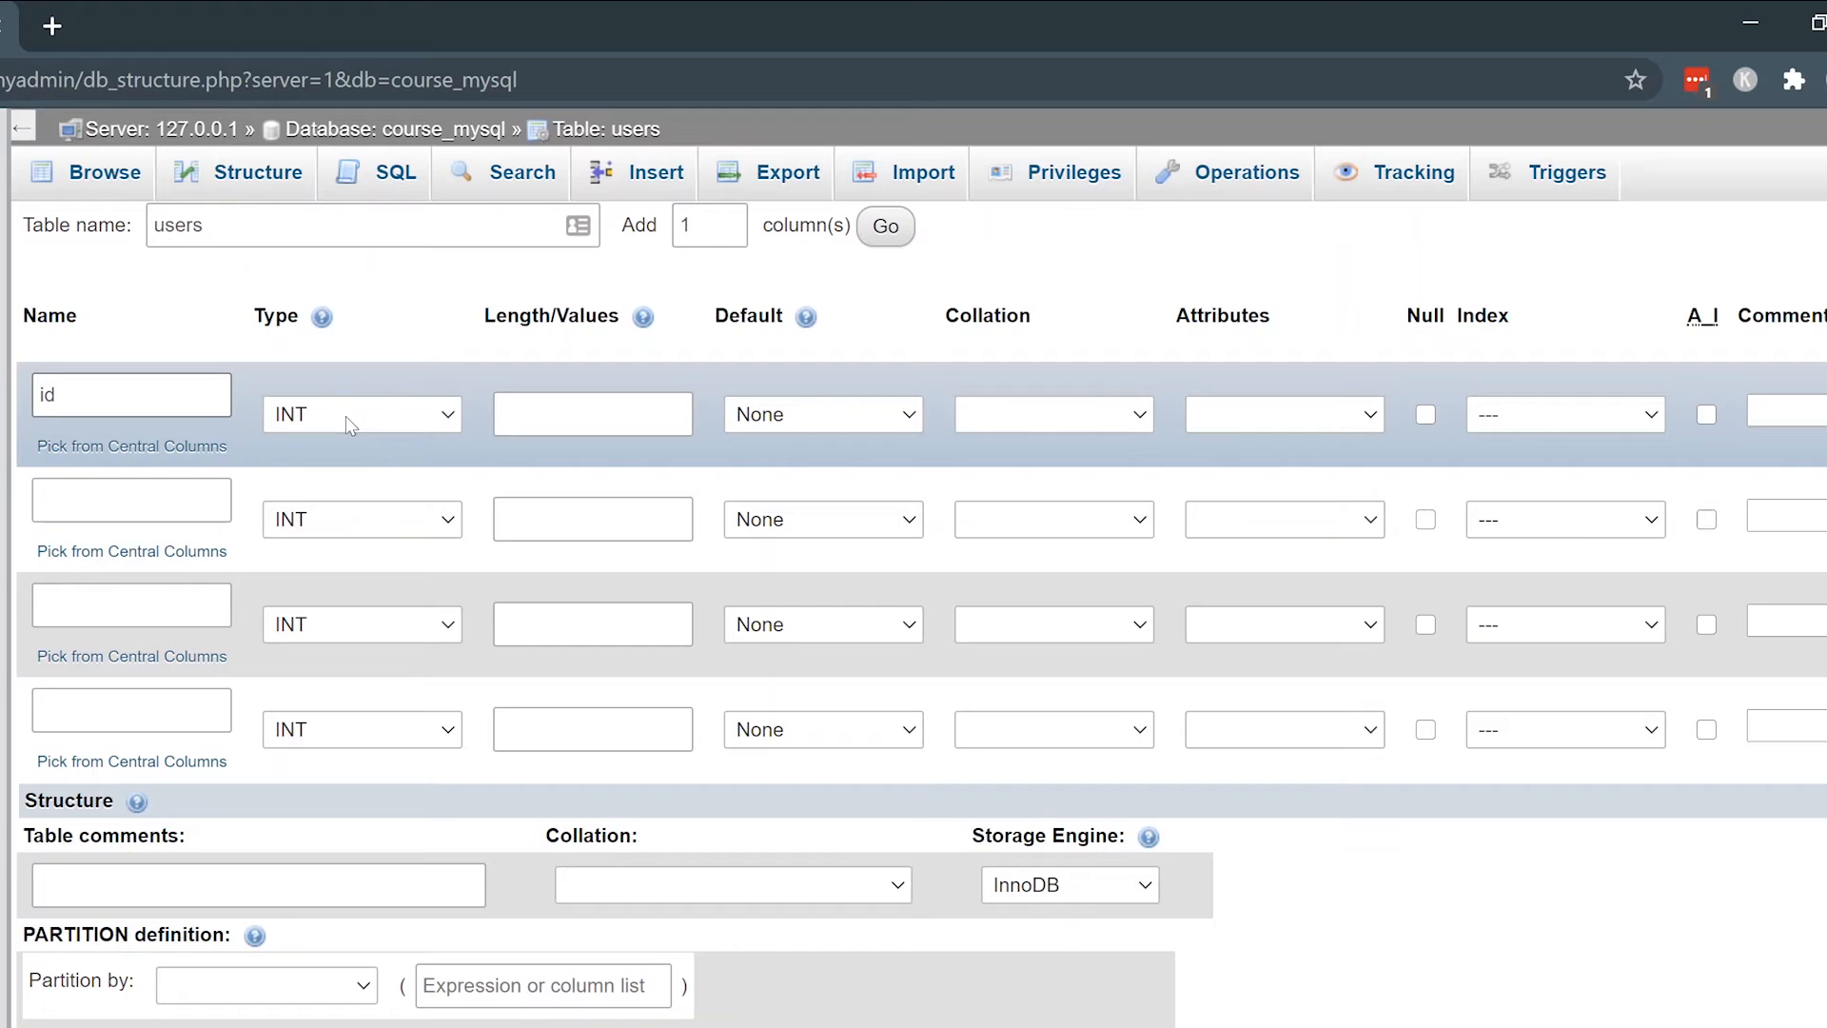
pyautogui.click(131, 394)
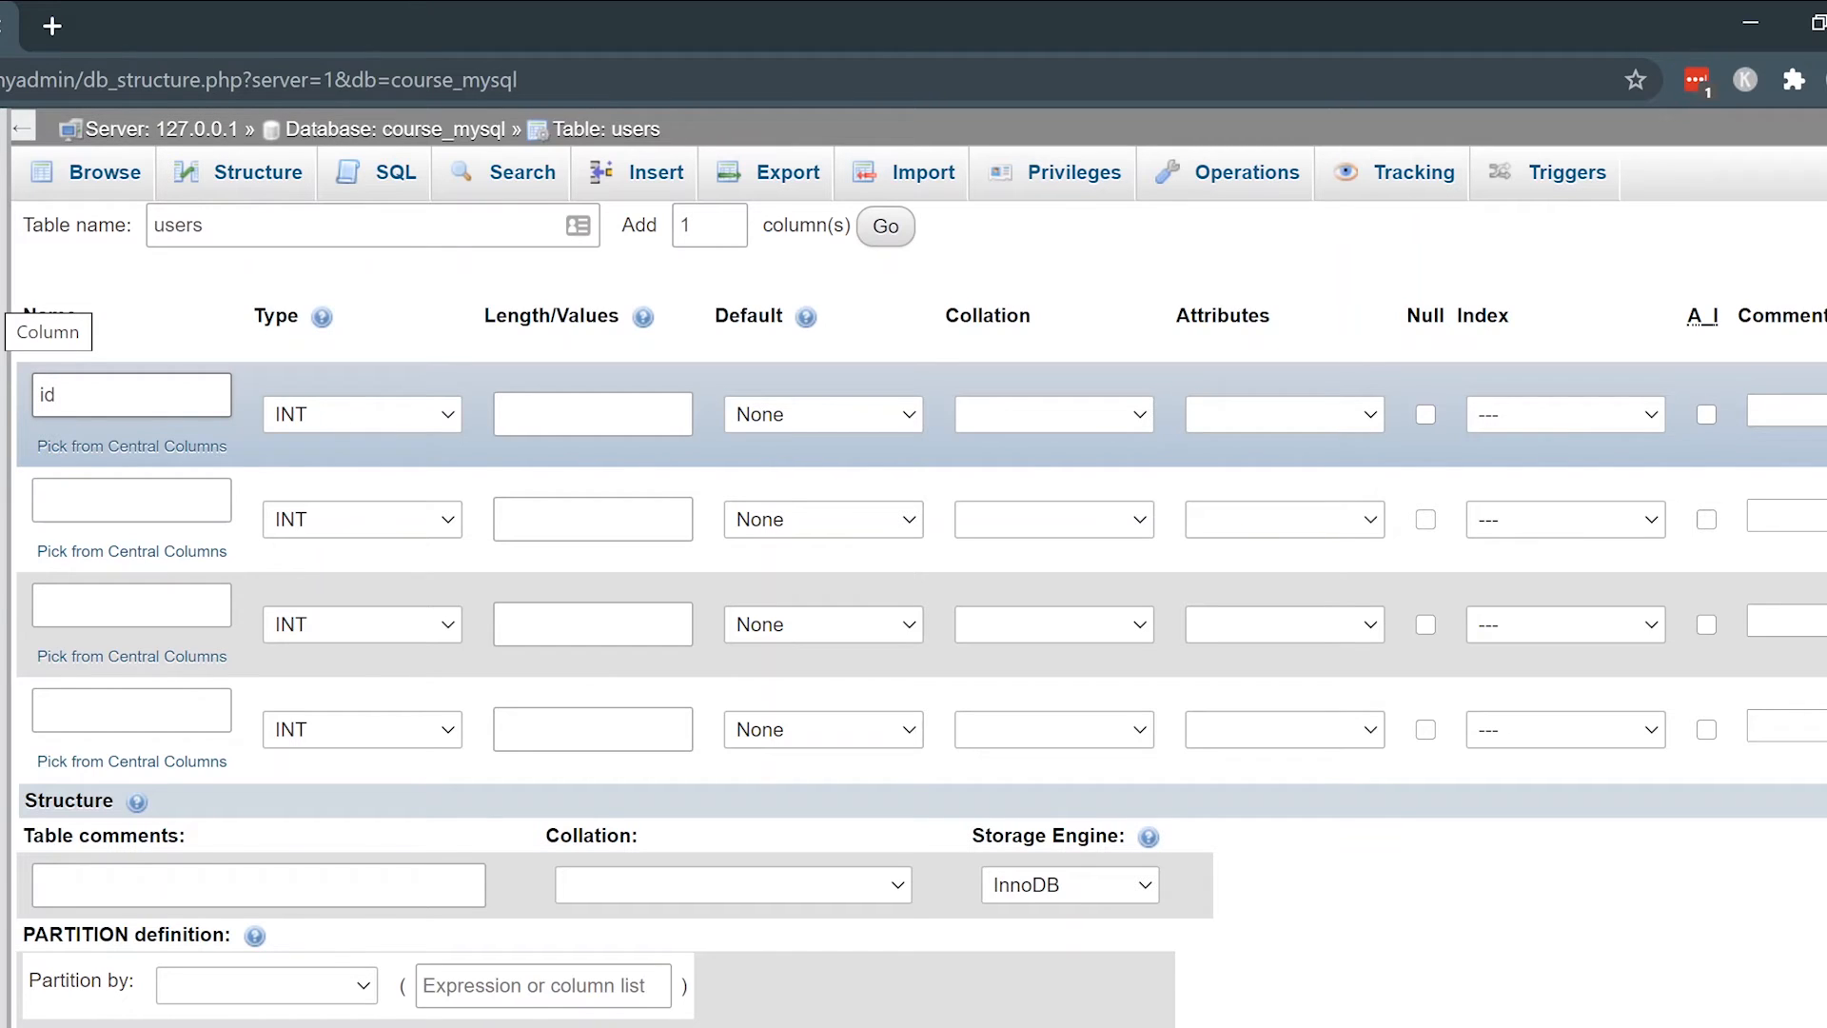
pyautogui.click(132, 394)
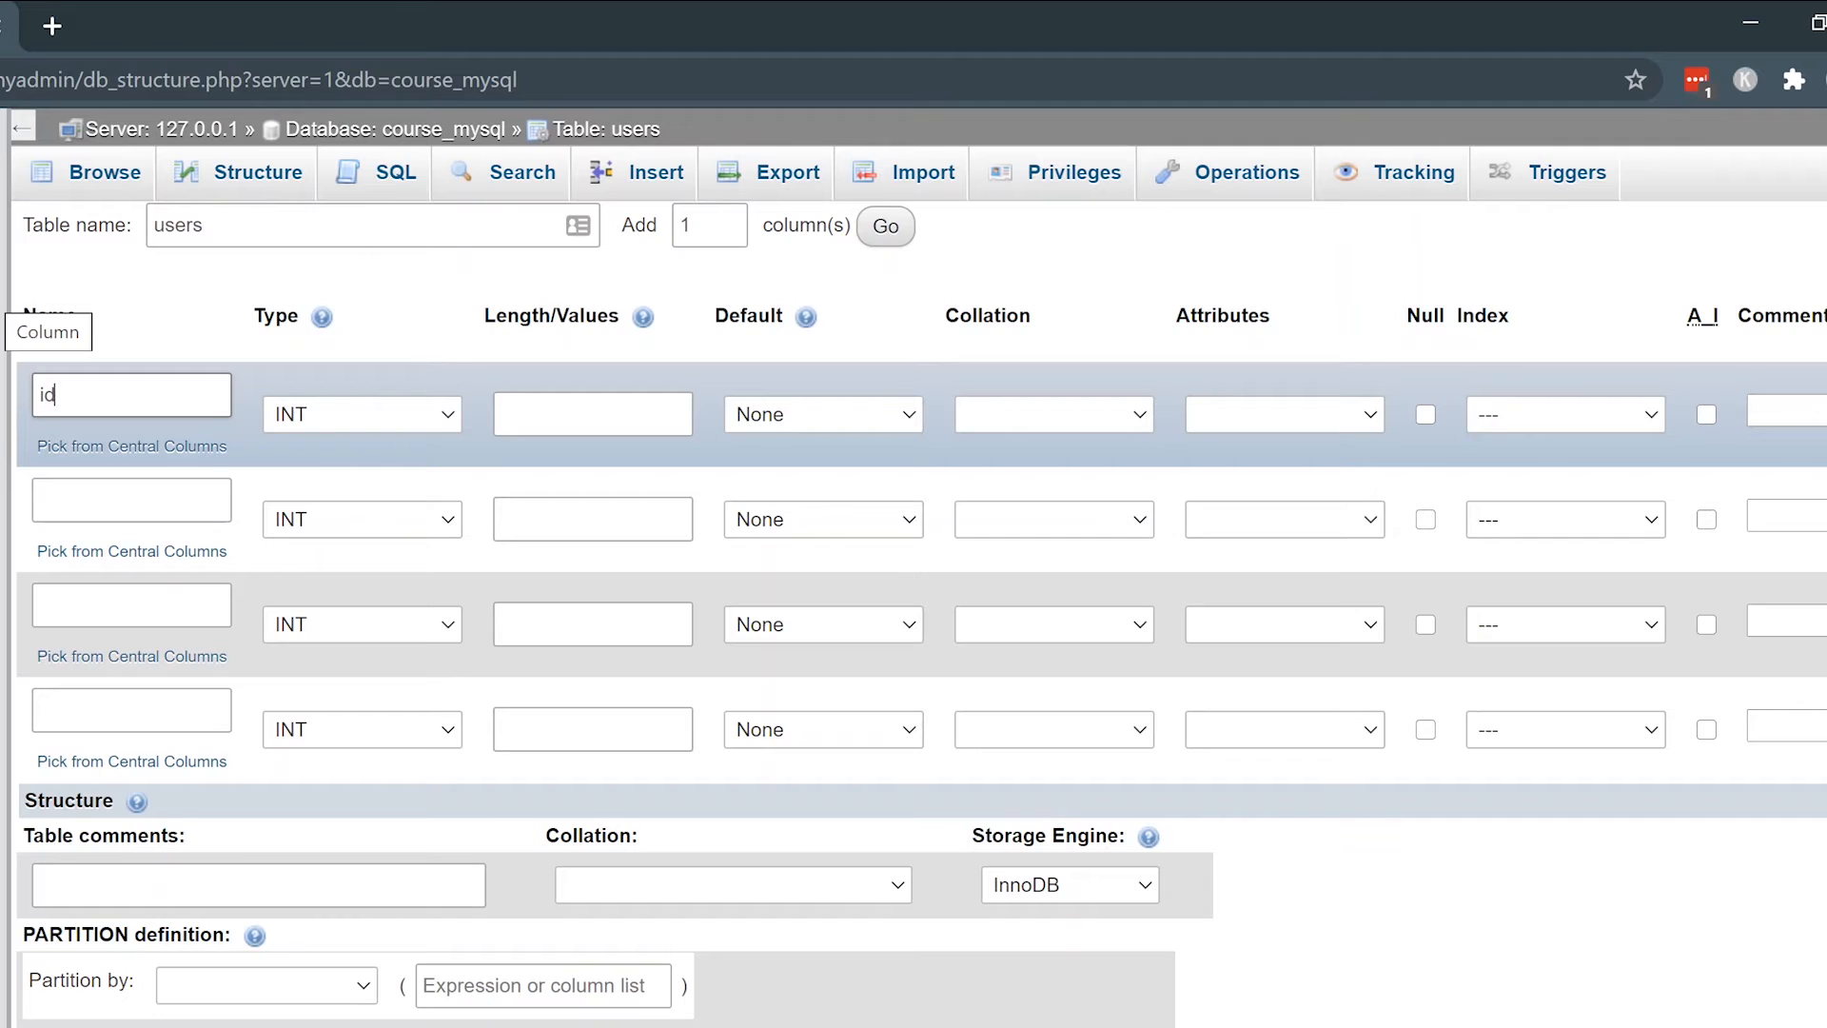
pyautogui.moveTo(332, 399)
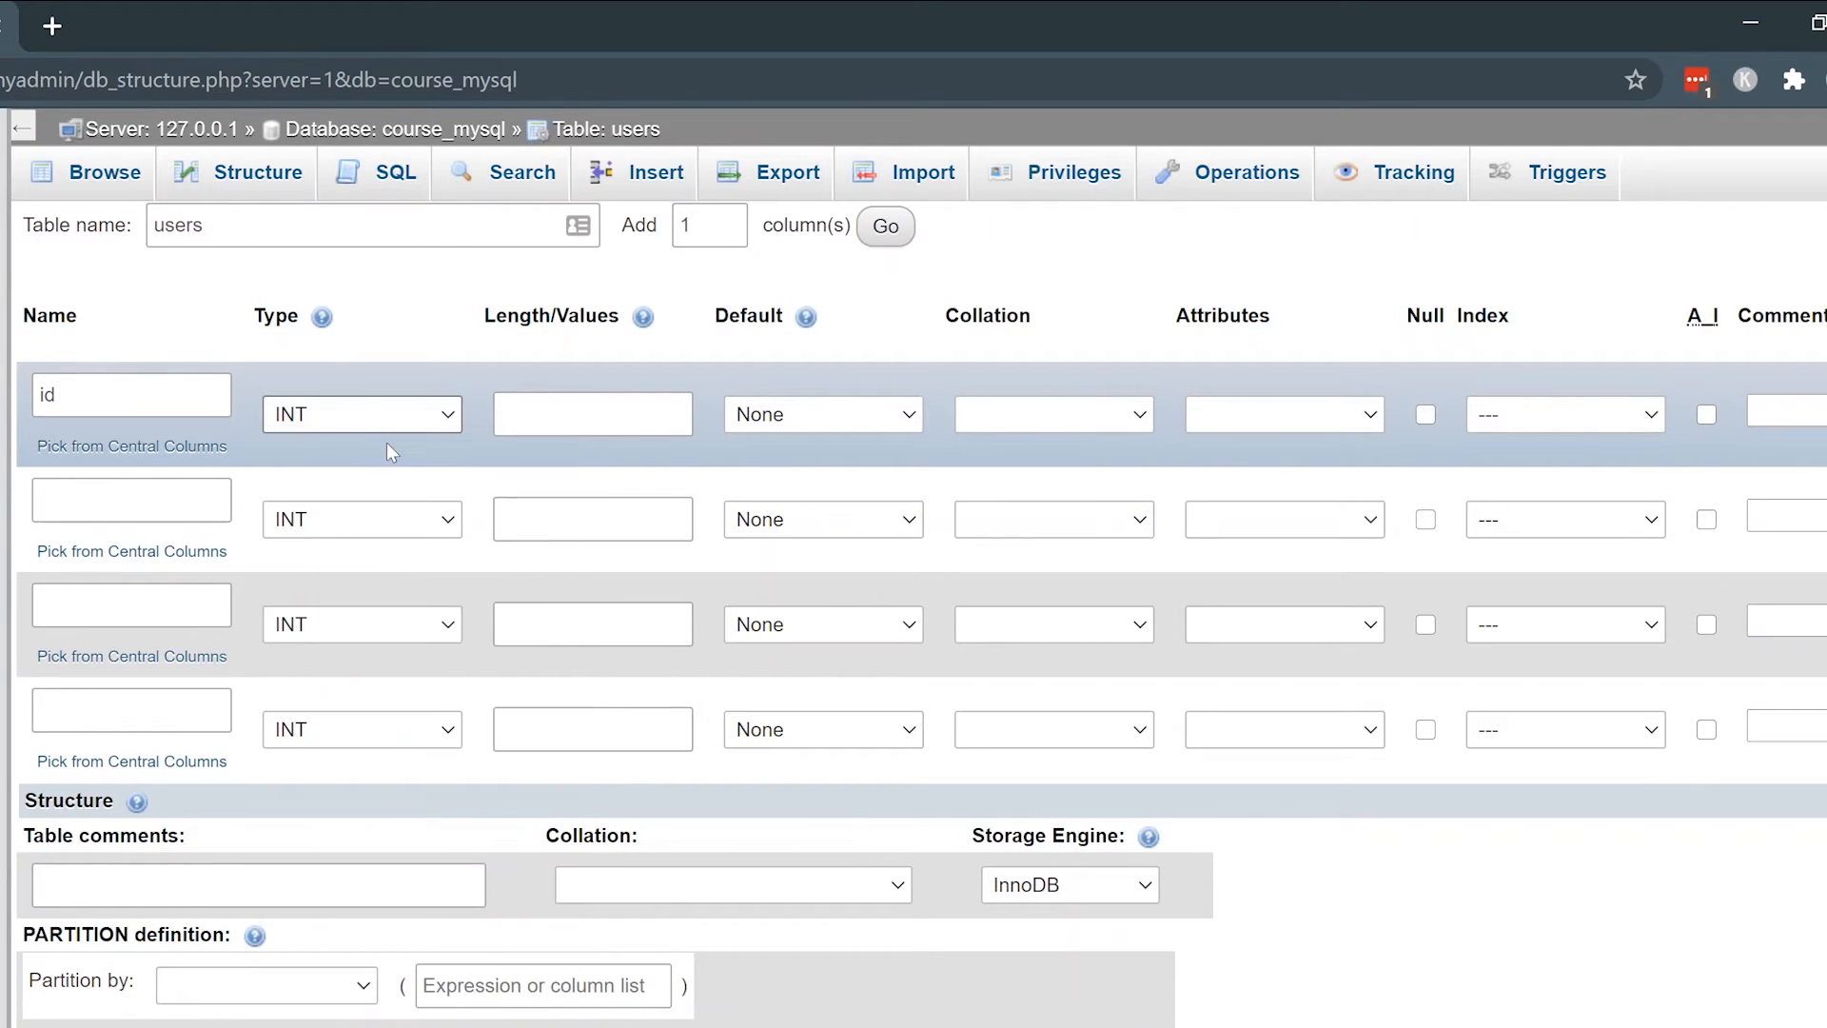
pyautogui.click(362, 413)
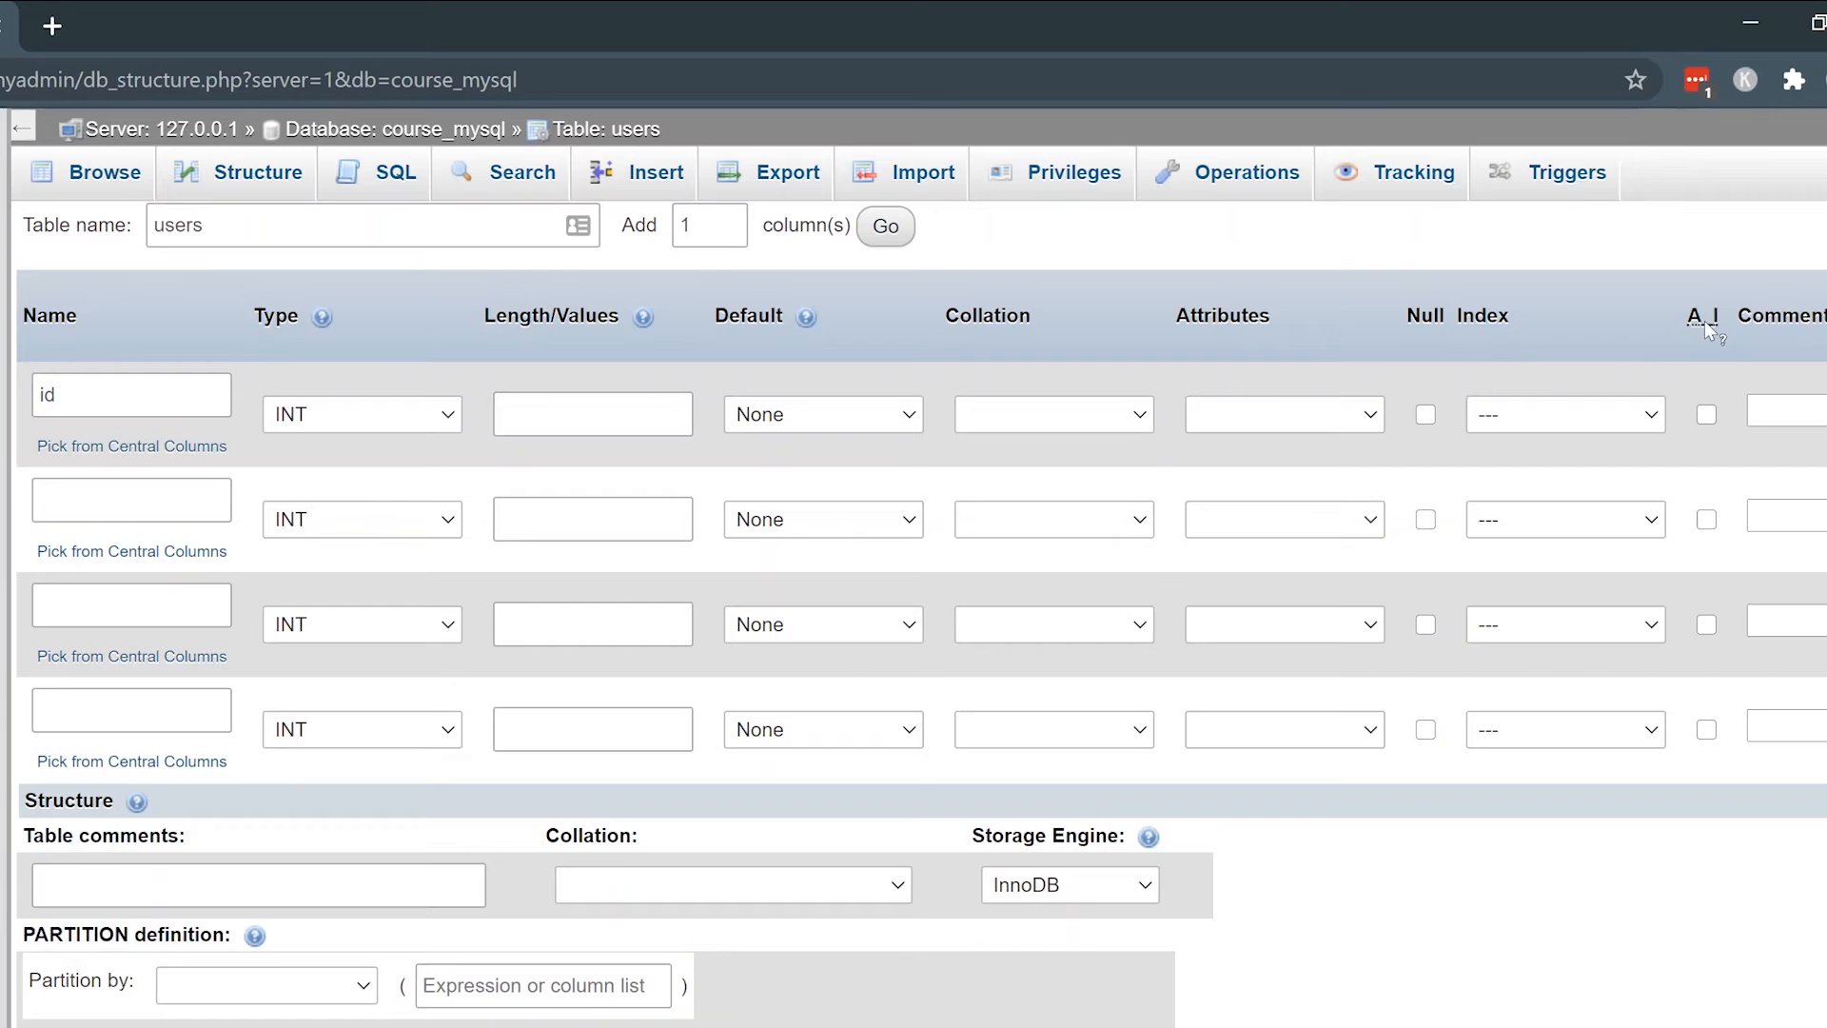
pyautogui.click(1706, 415)
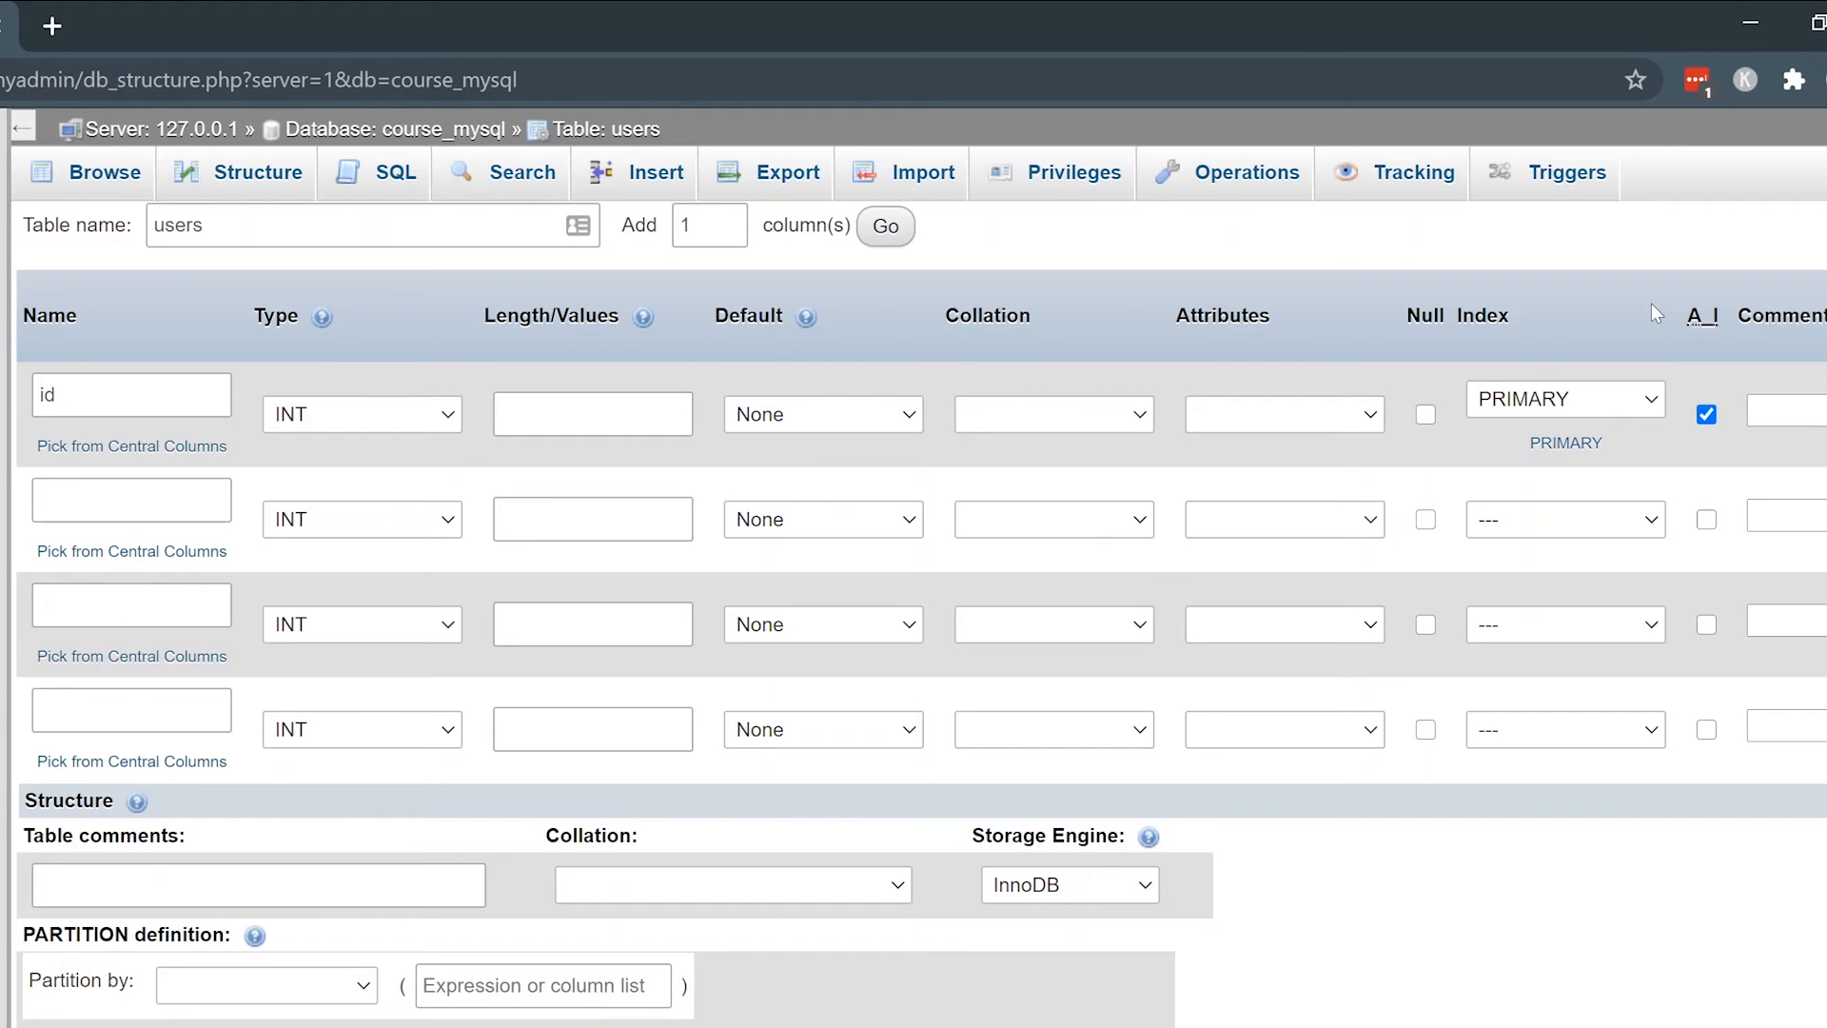
pyautogui.moveTo(1582, 316)
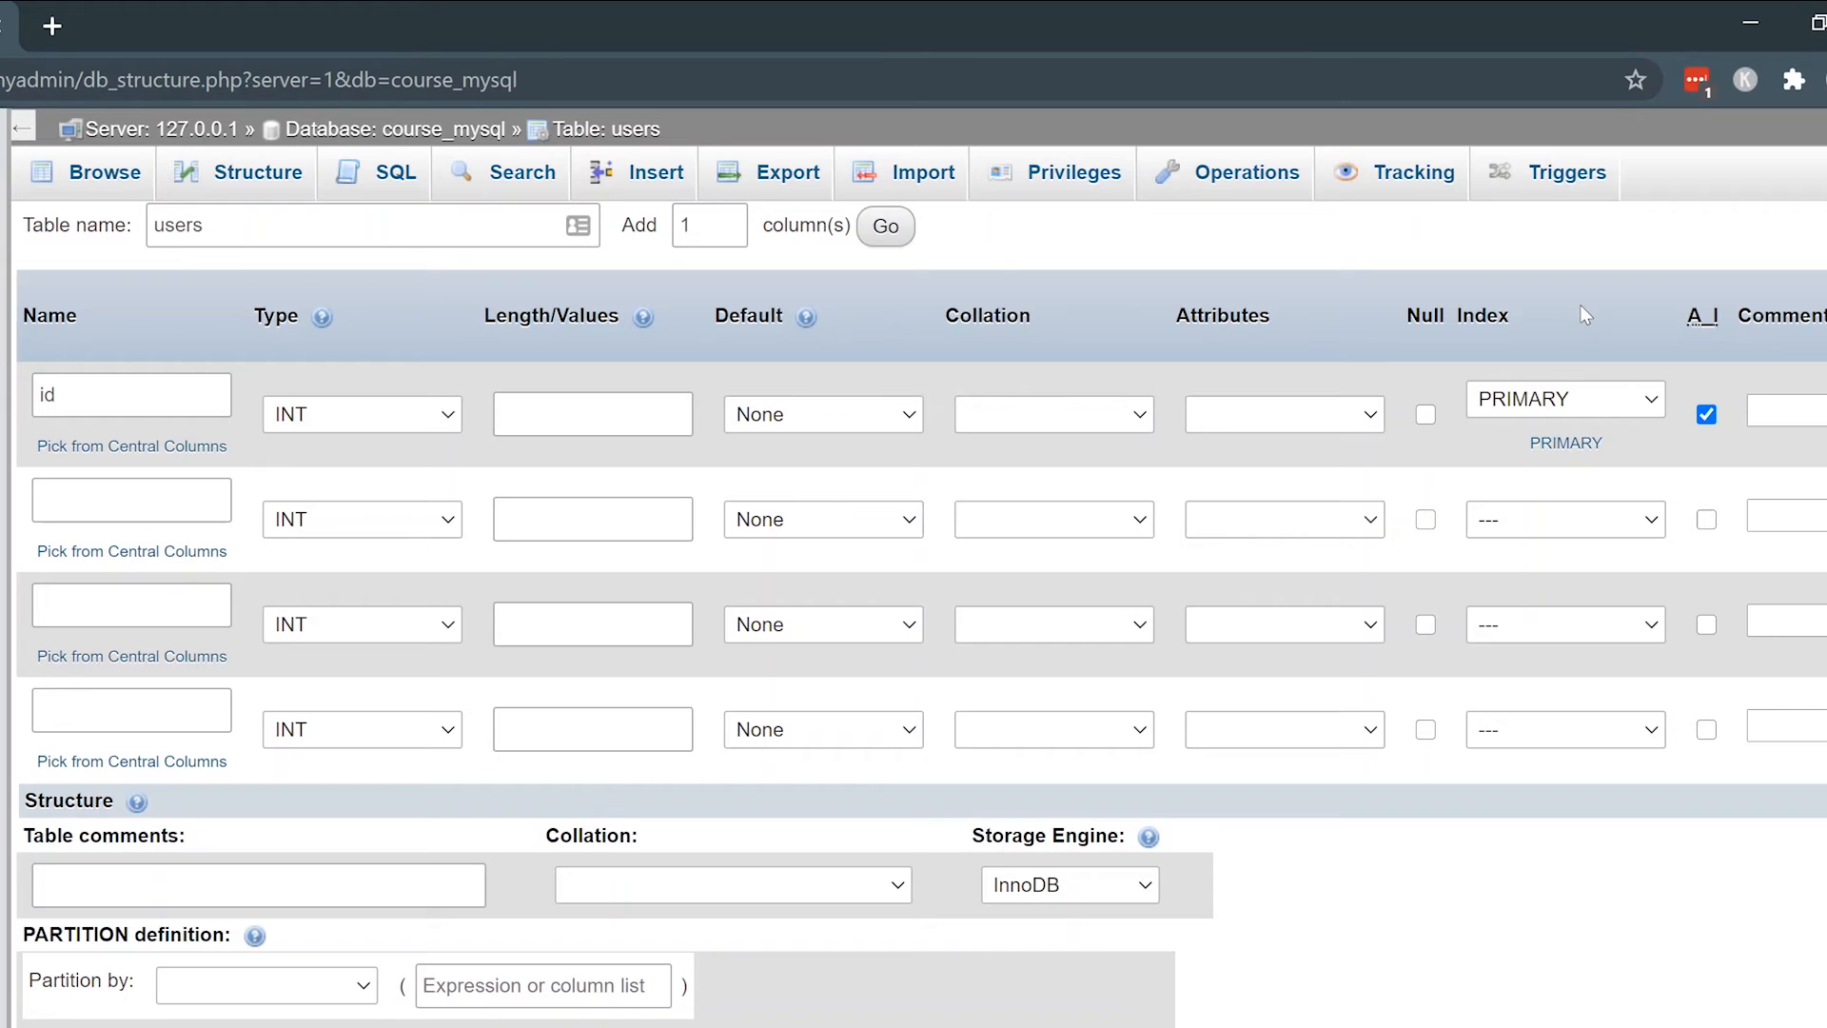
pyautogui.moveTo(1708, 331)
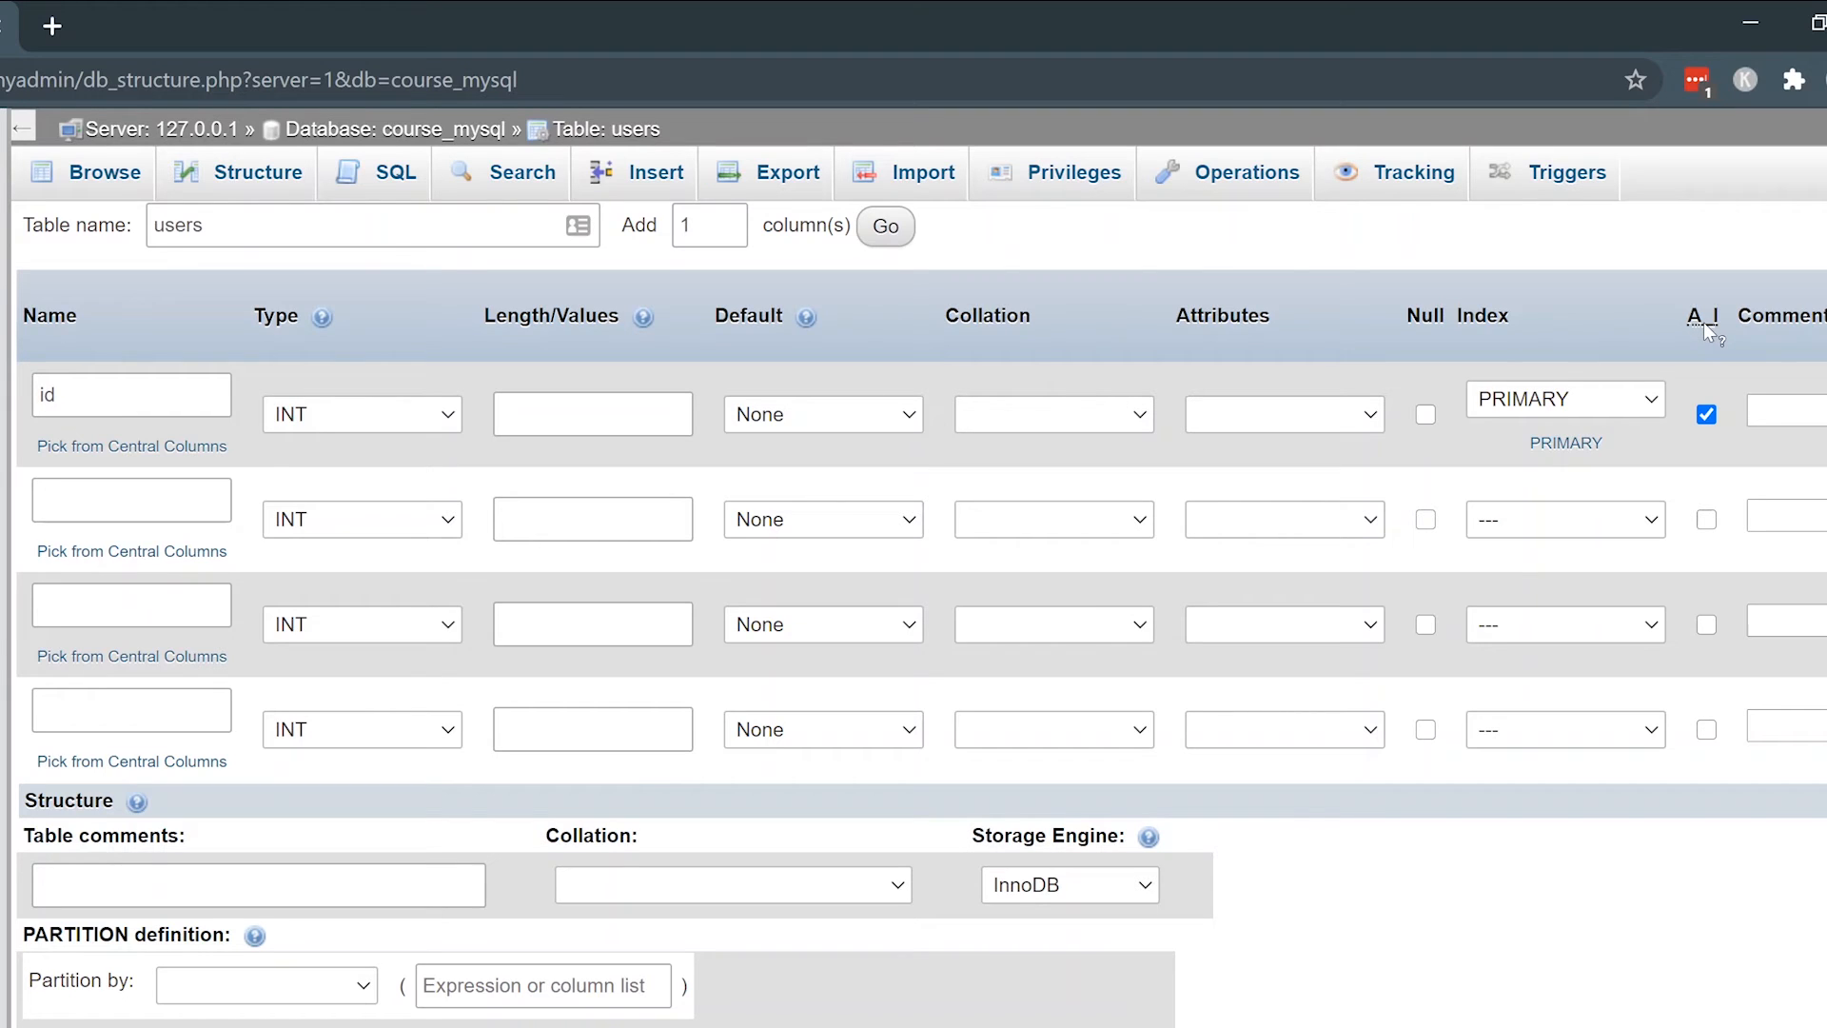
pyautogui.moveTo(1565, 400)
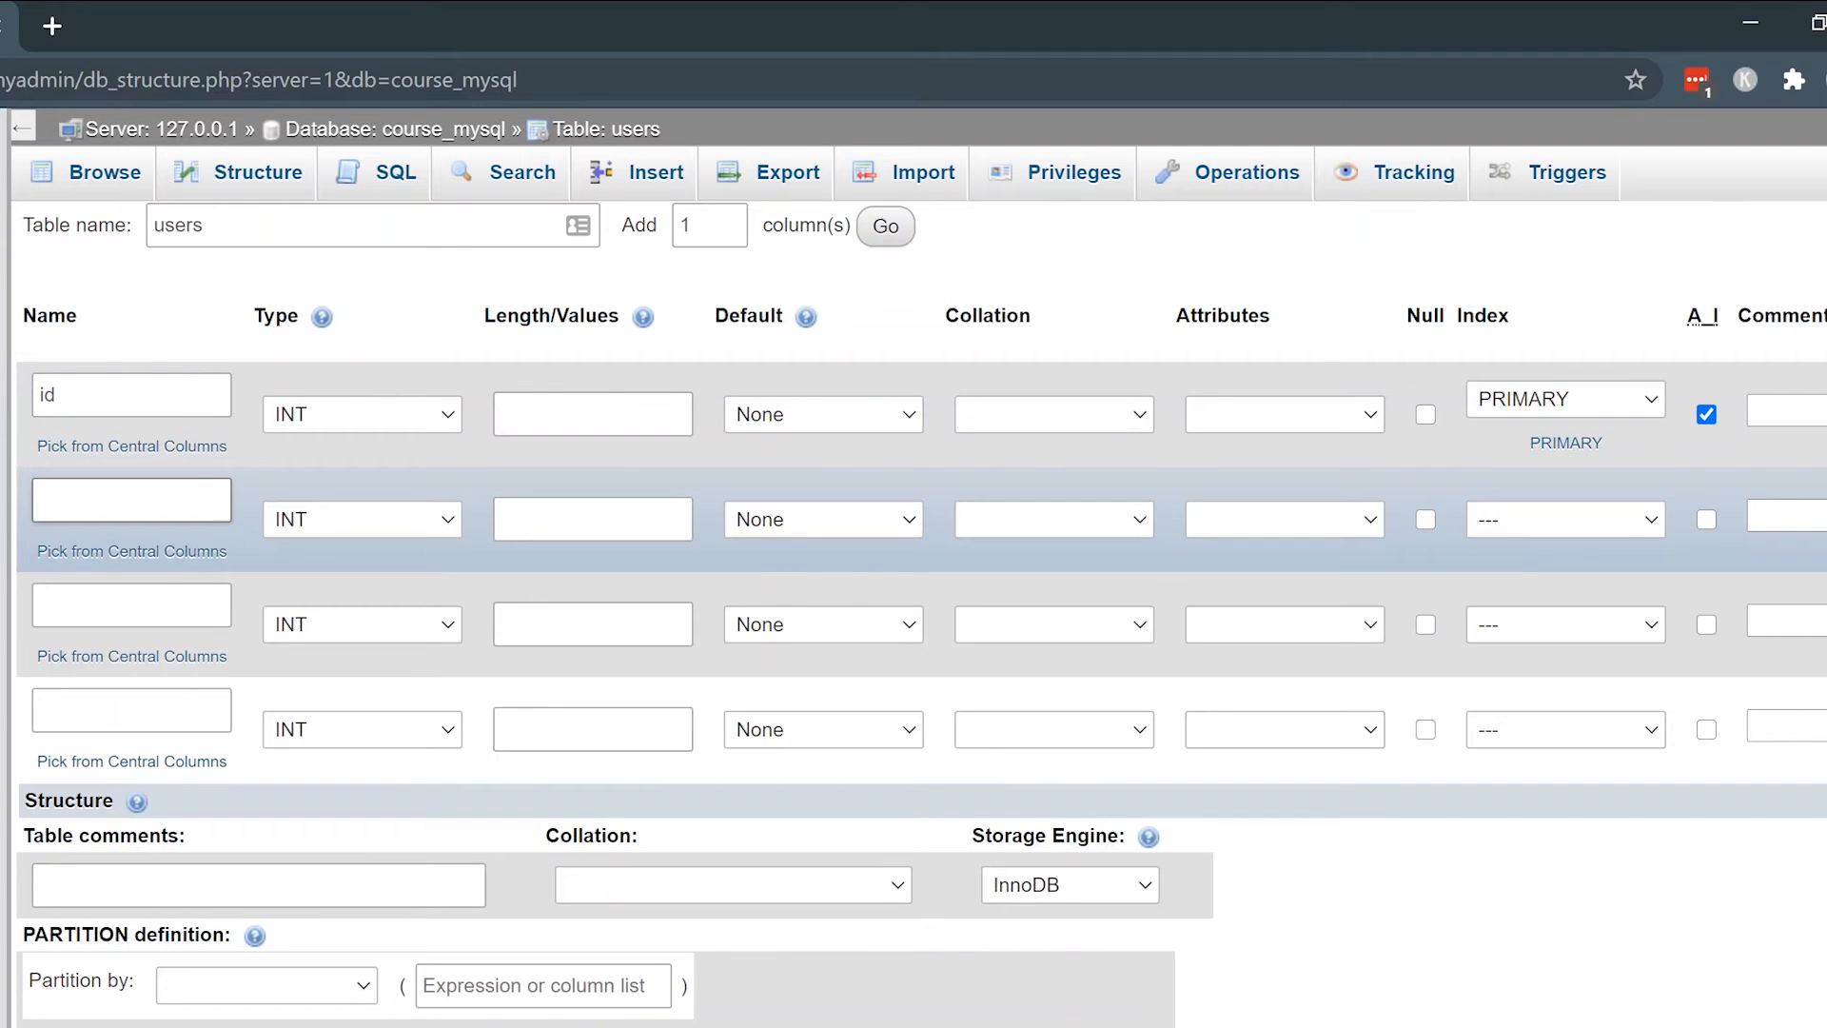
# - Define the second column user as VARCHAR with length 50
pyautogui.write('user')
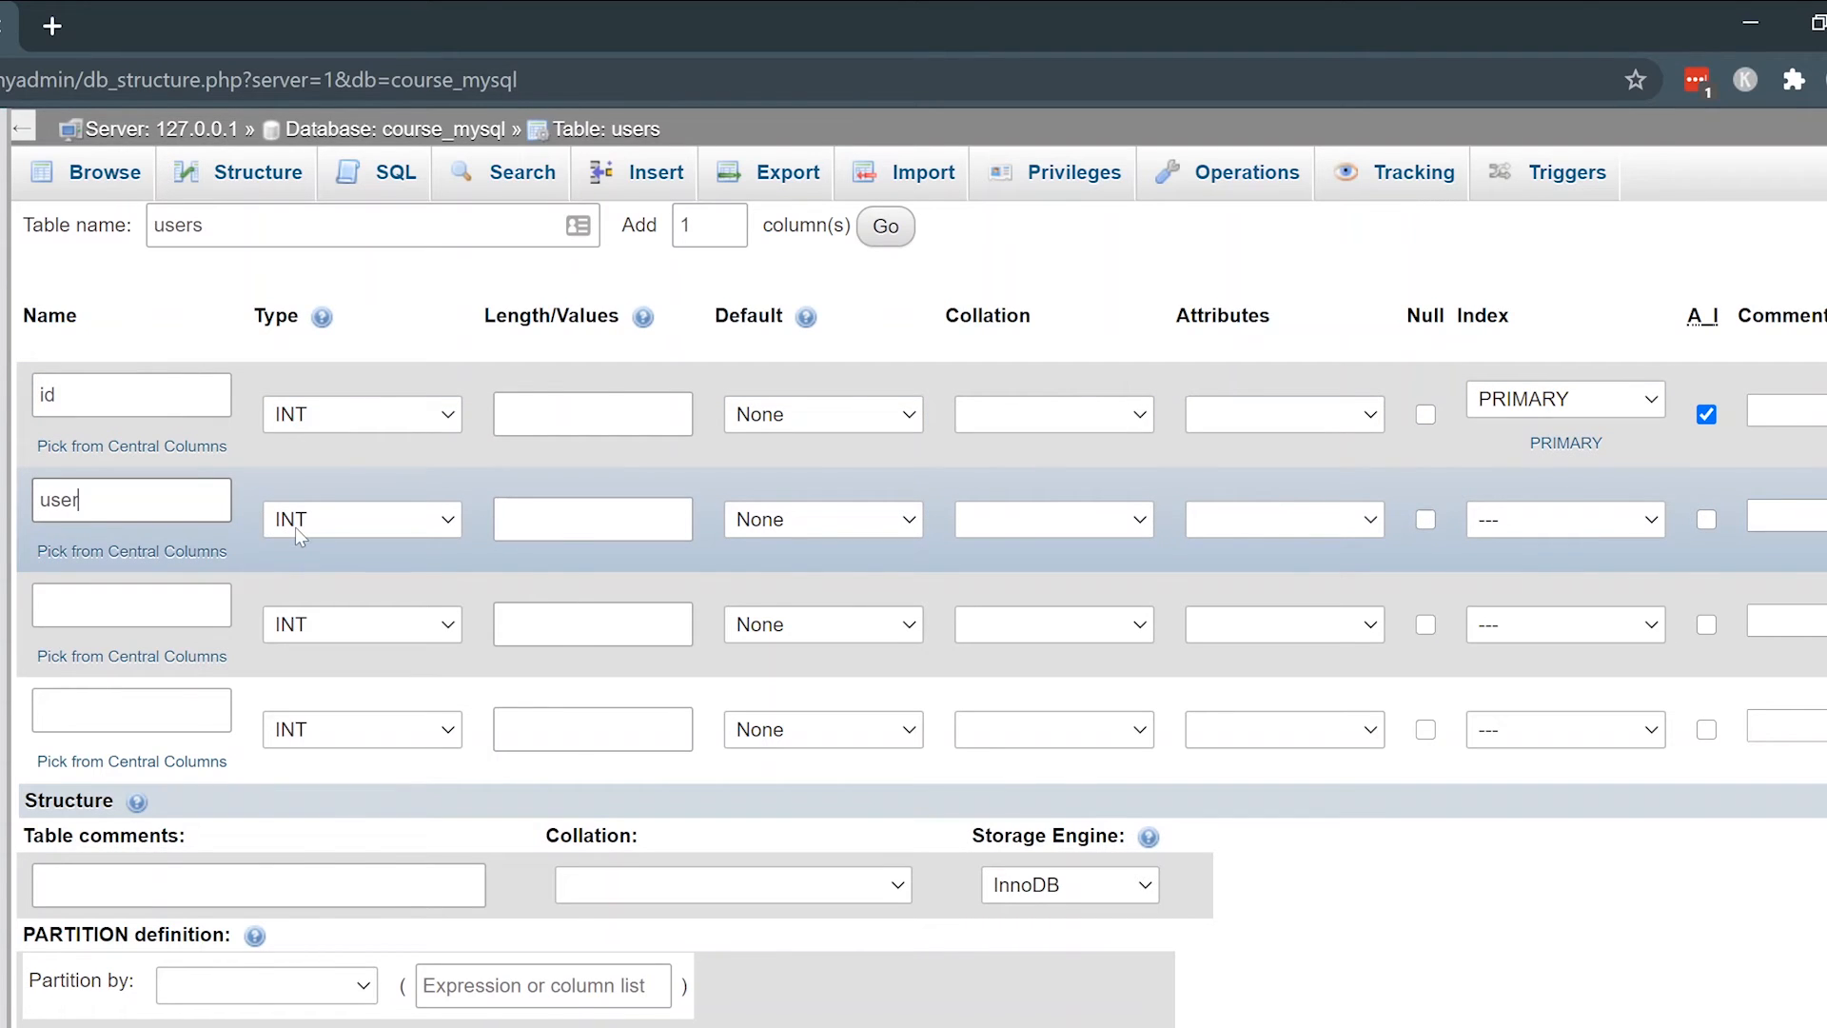
pyautogui.click(361, 517)
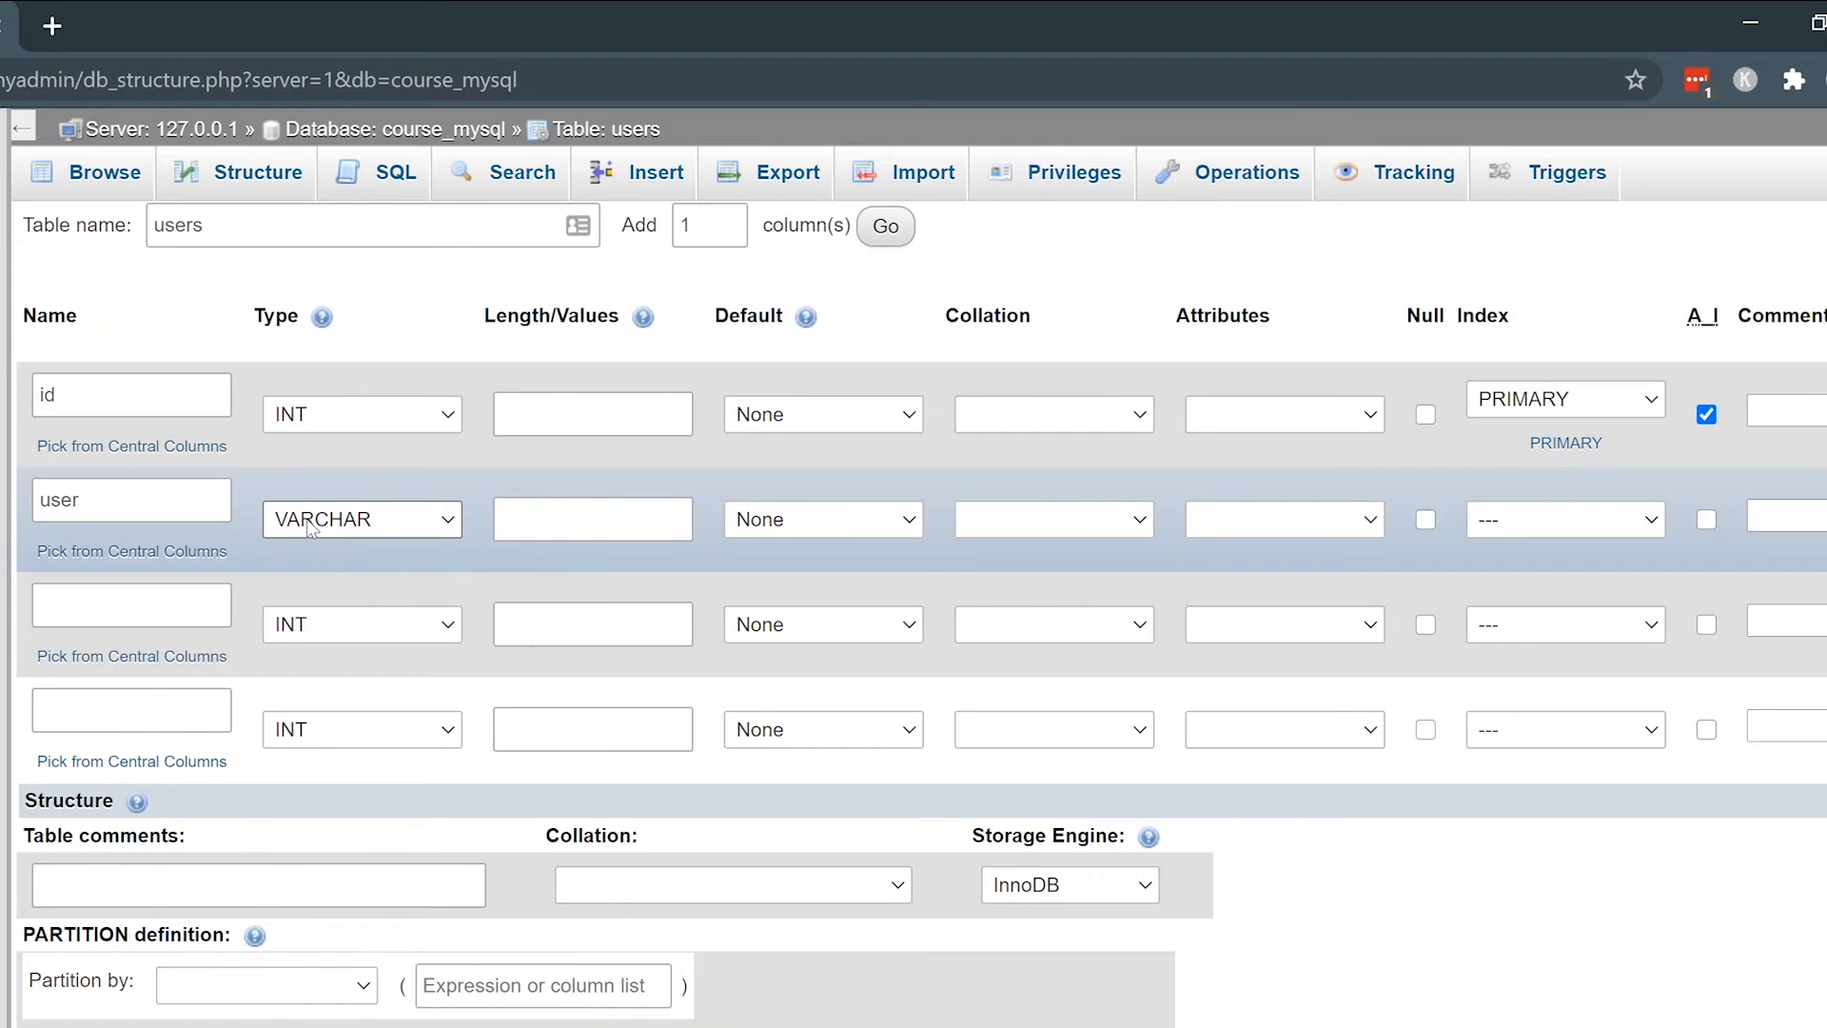
pyautogui.click(592, 518)
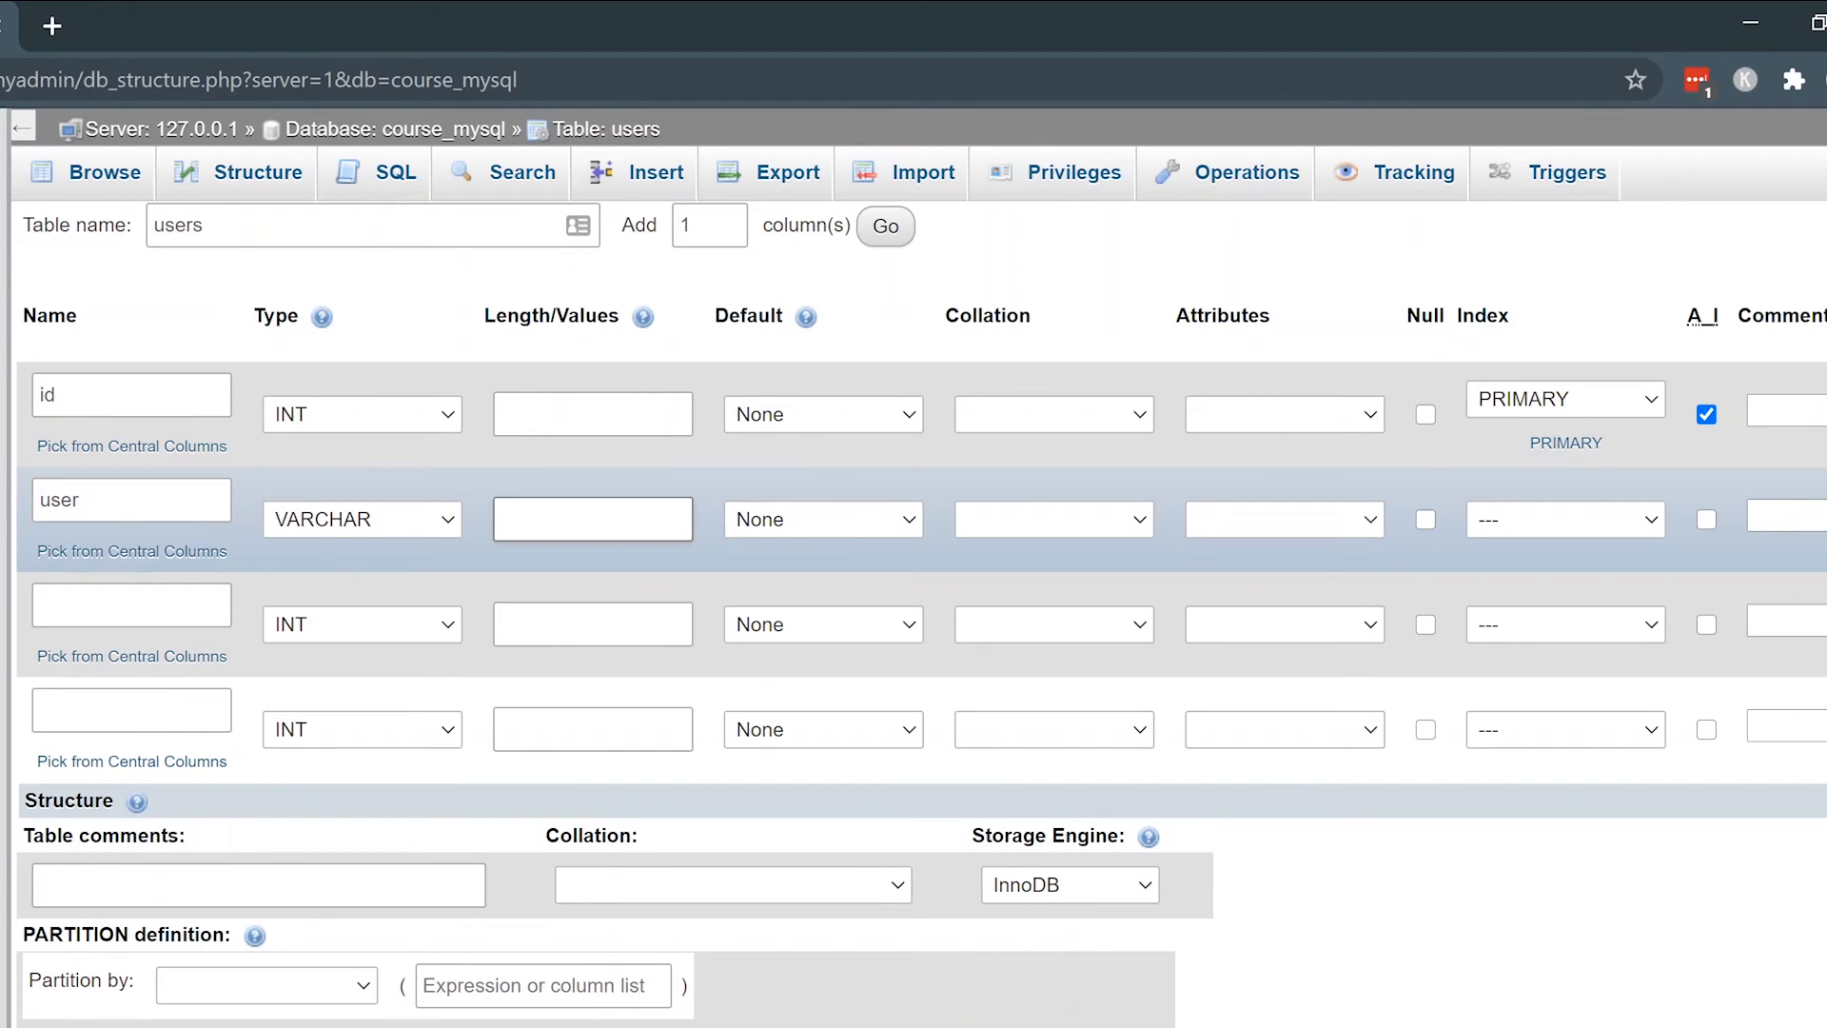
pyautogui.click(592, 518)
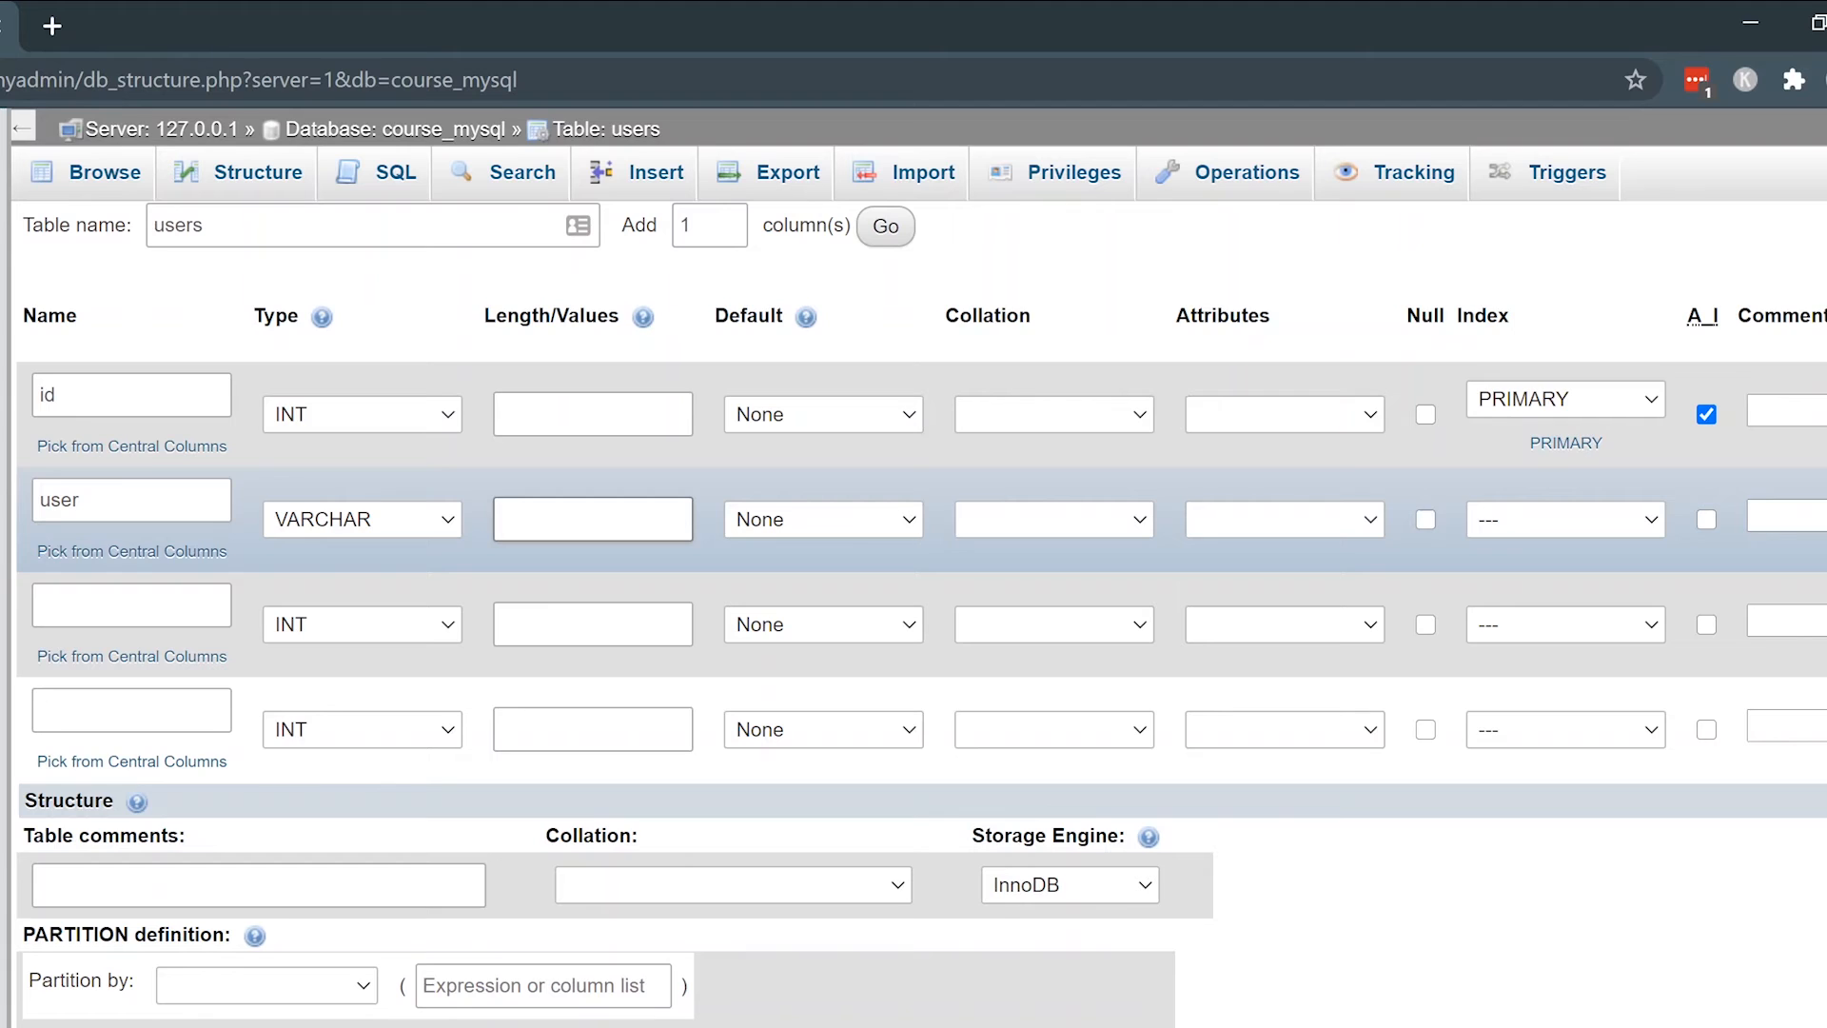
pyautogui.write('5')
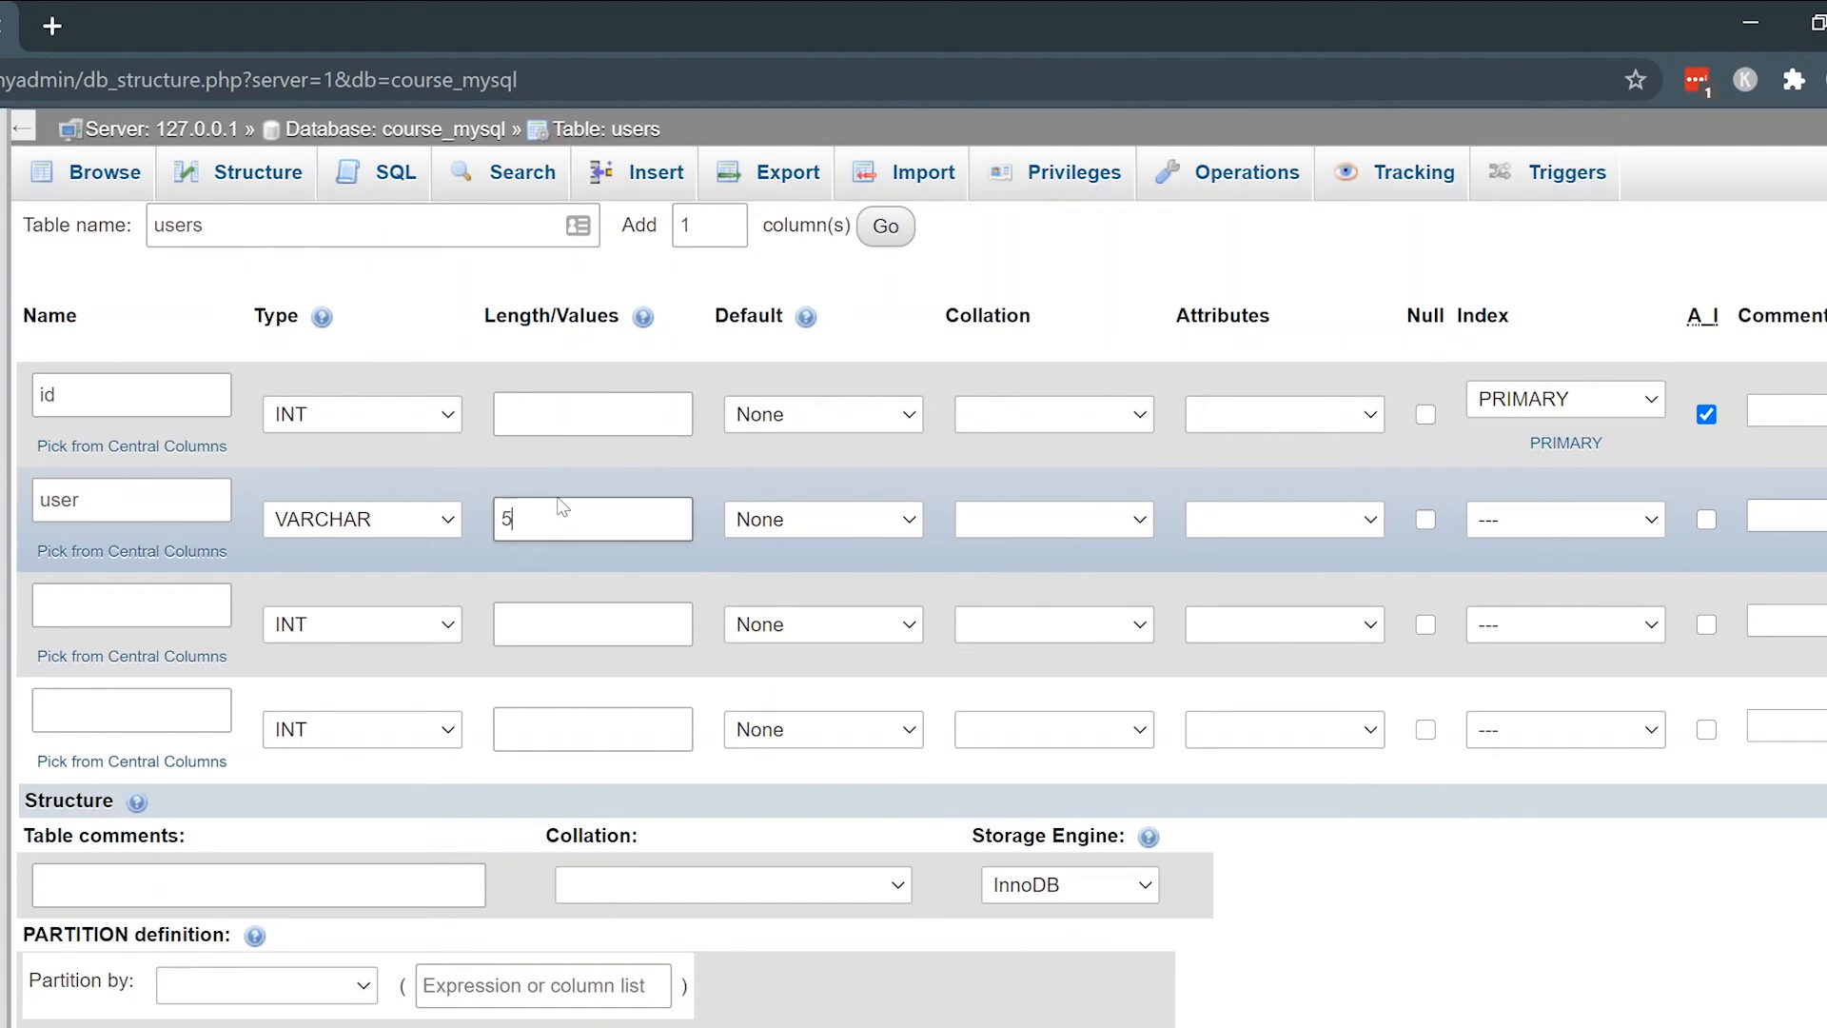
pyautogui.write('0')
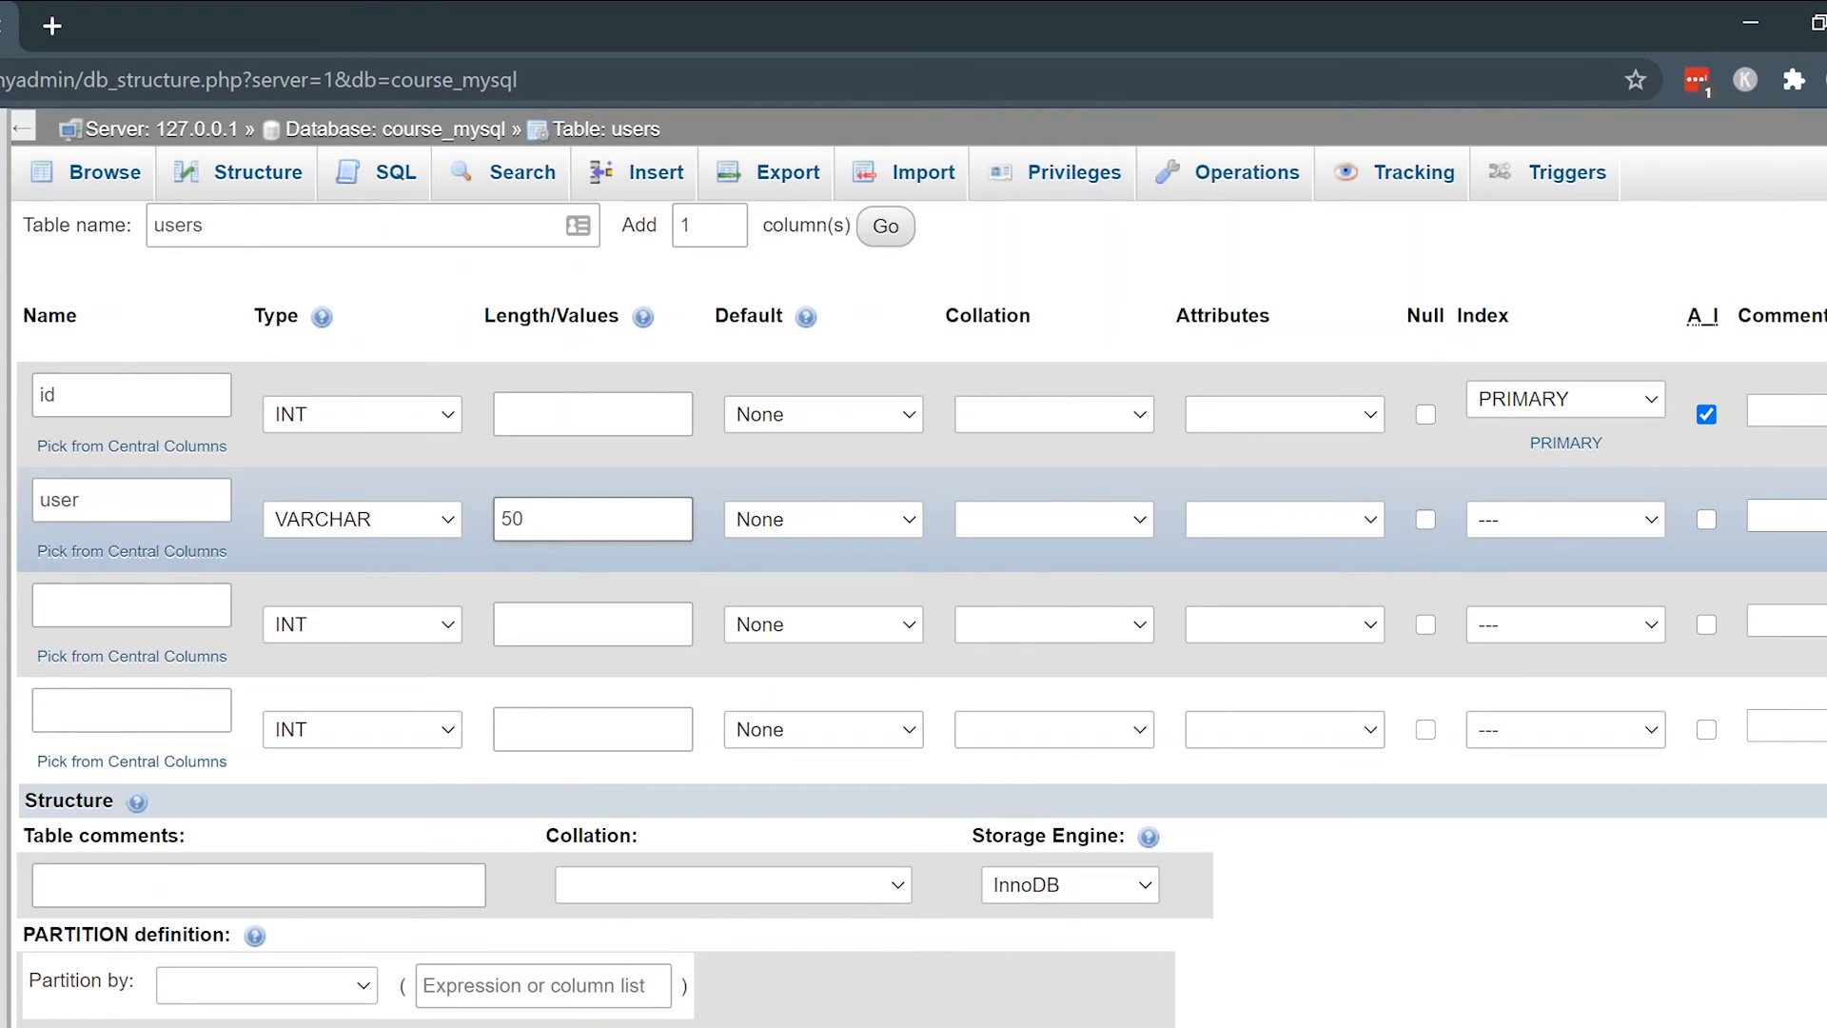
pyautogui.click(592, 518)
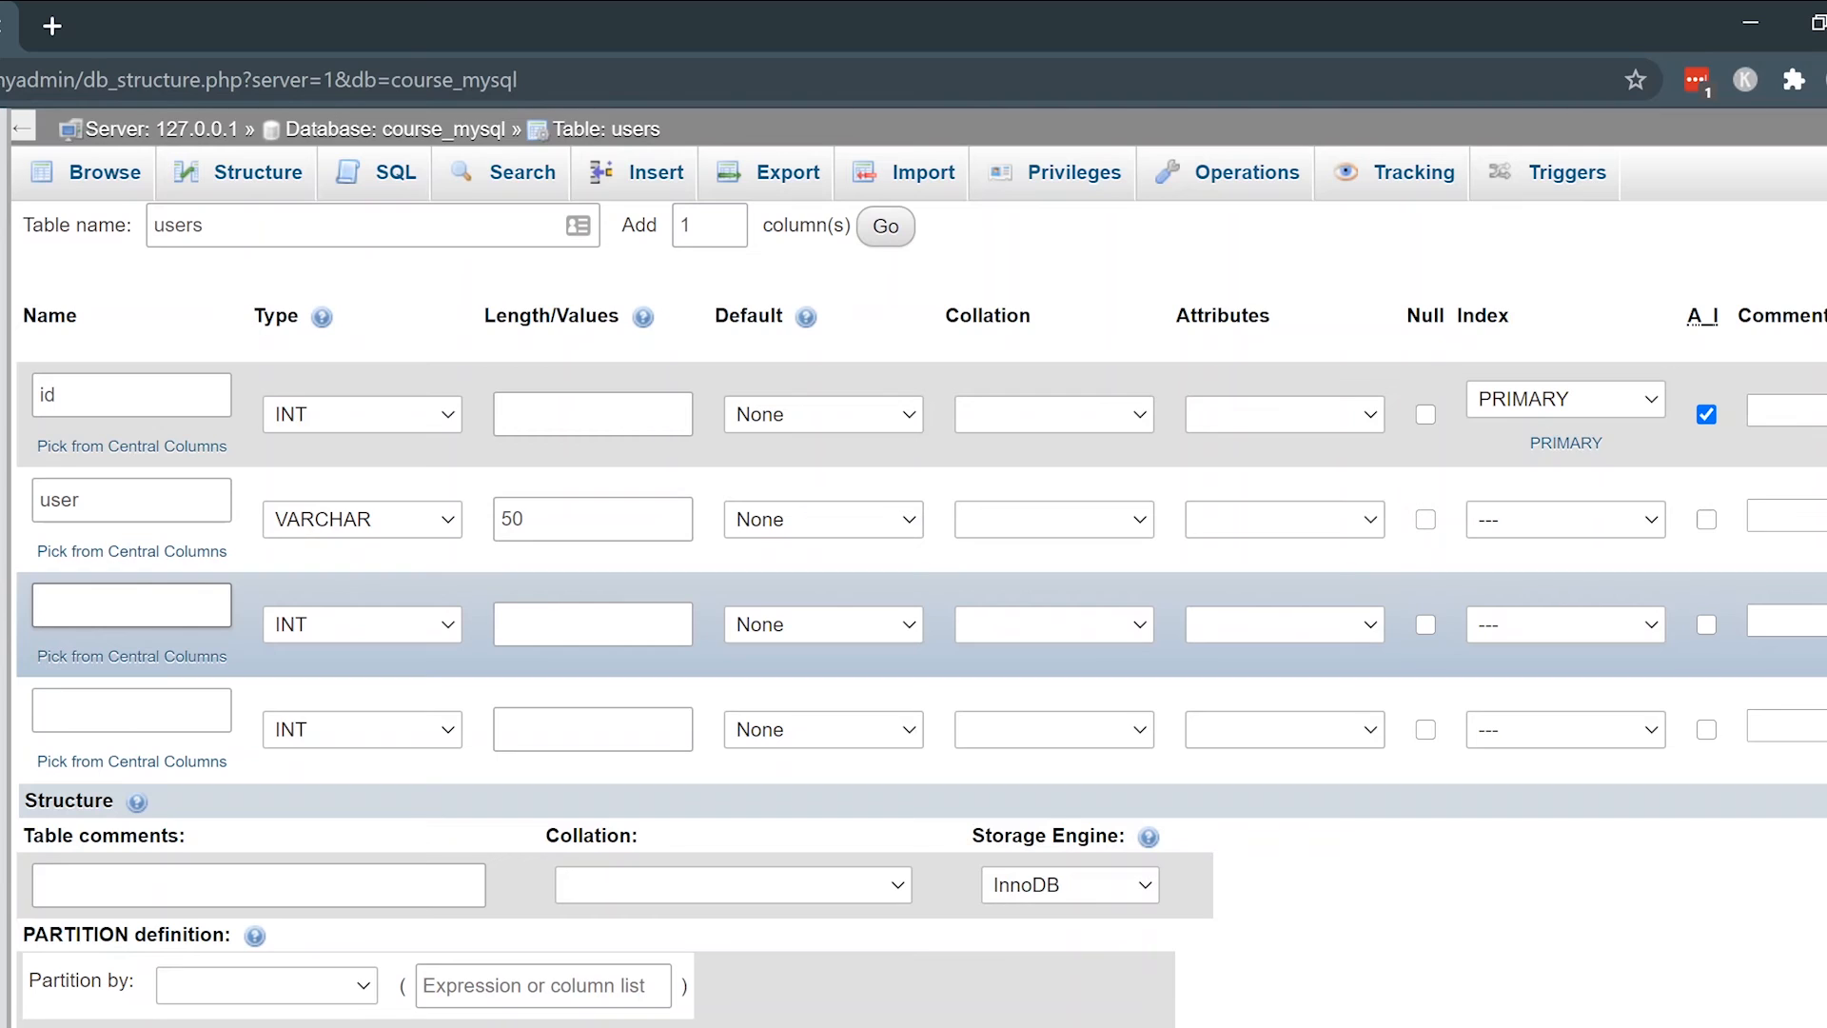
# - Define the third column password as VARCHAR with length 100
pyautogui.write('pass')
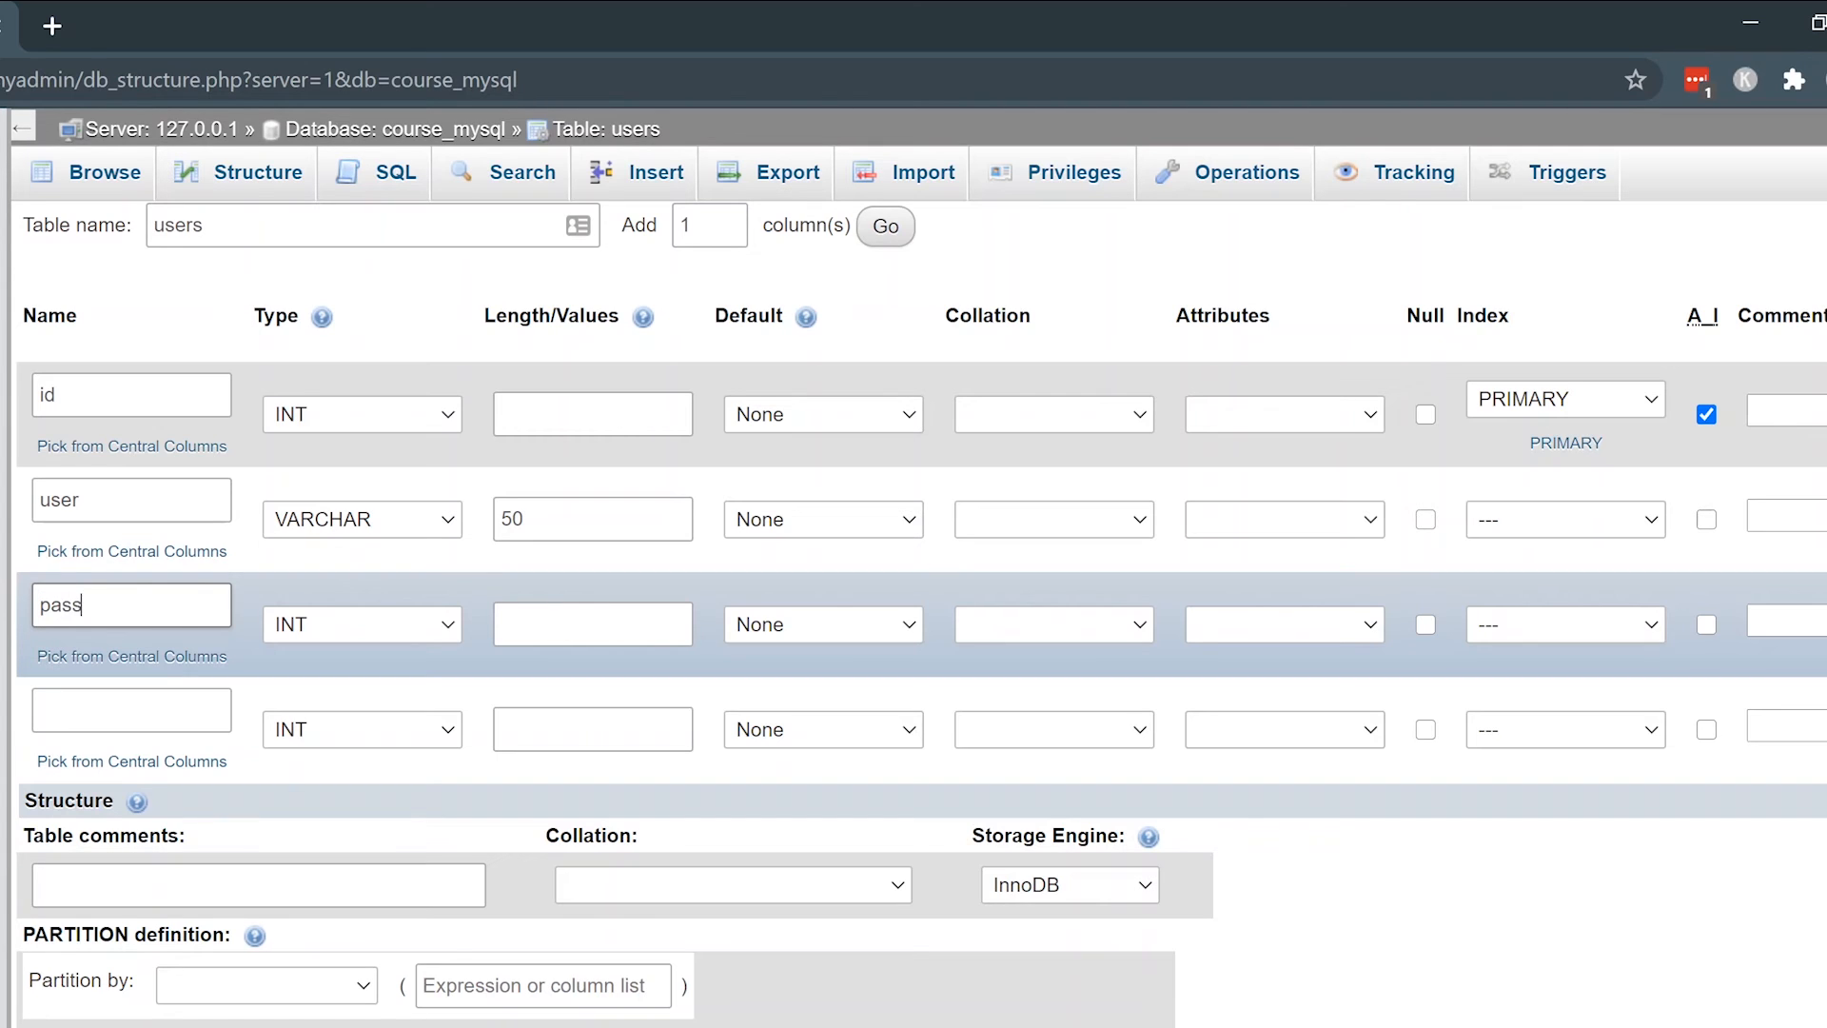
pyautogui.write('word')
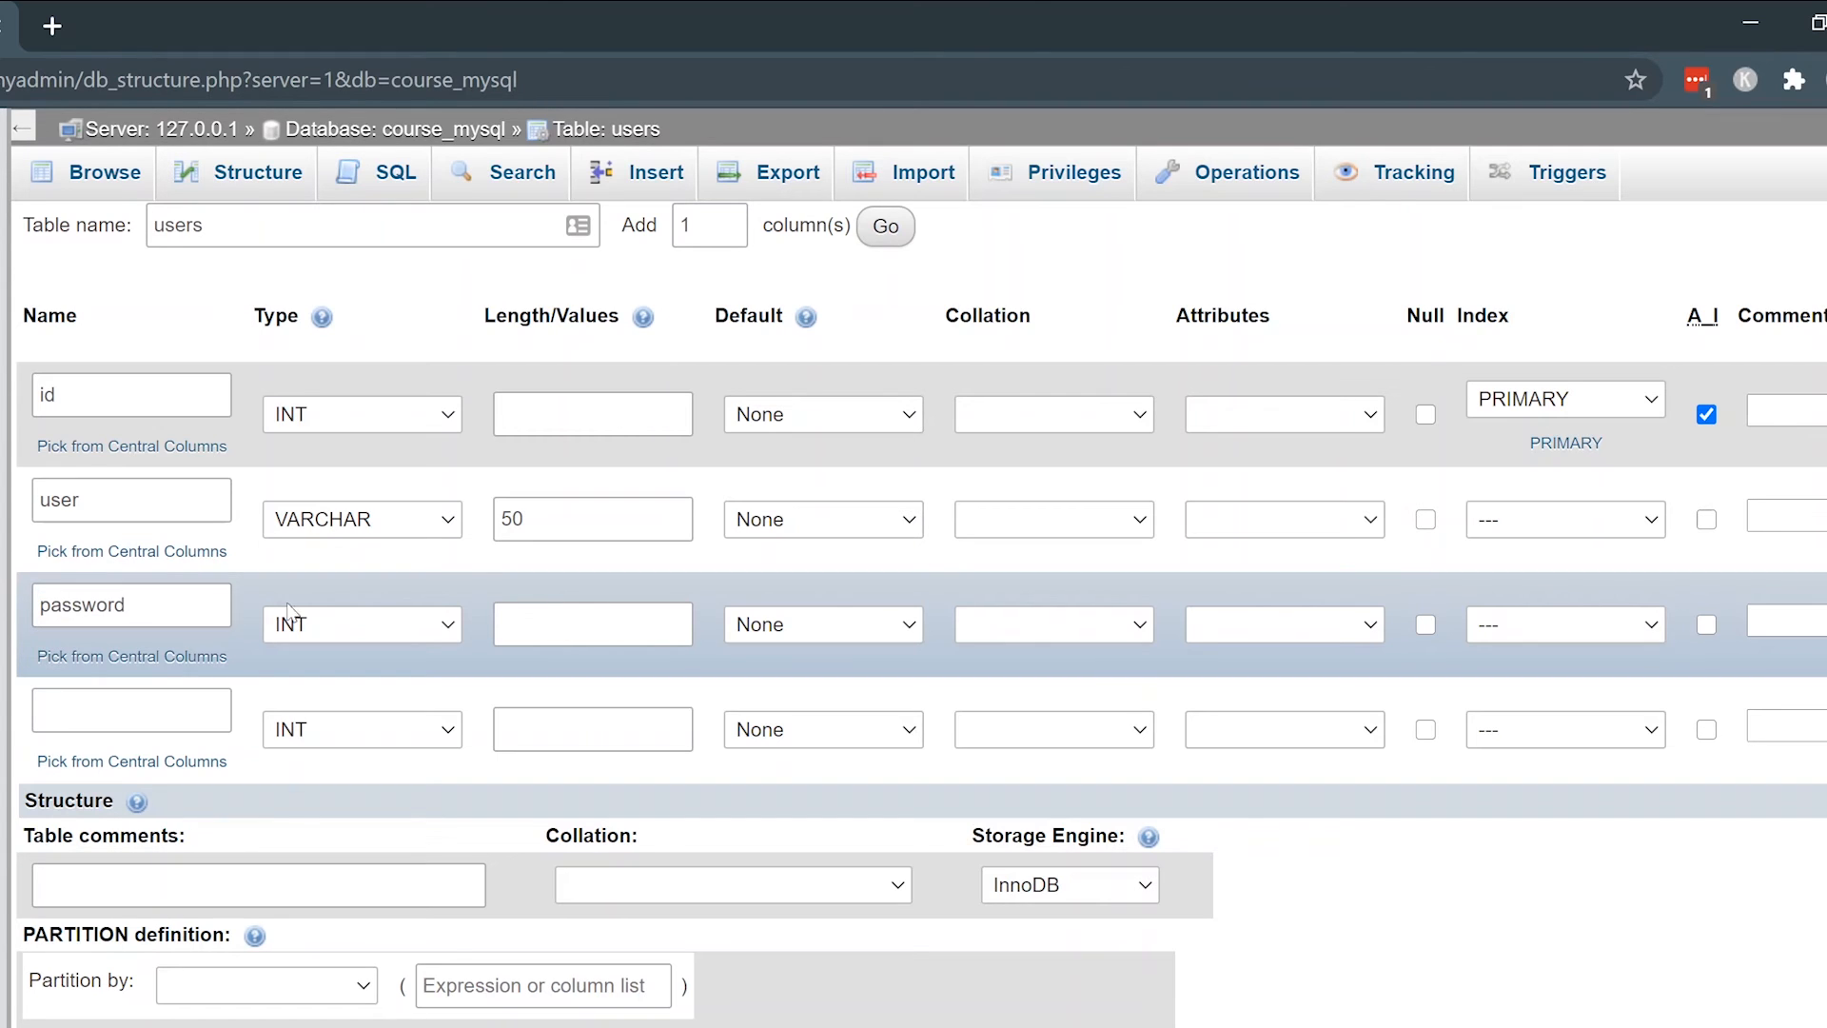
pyautogui.click(361, 625)
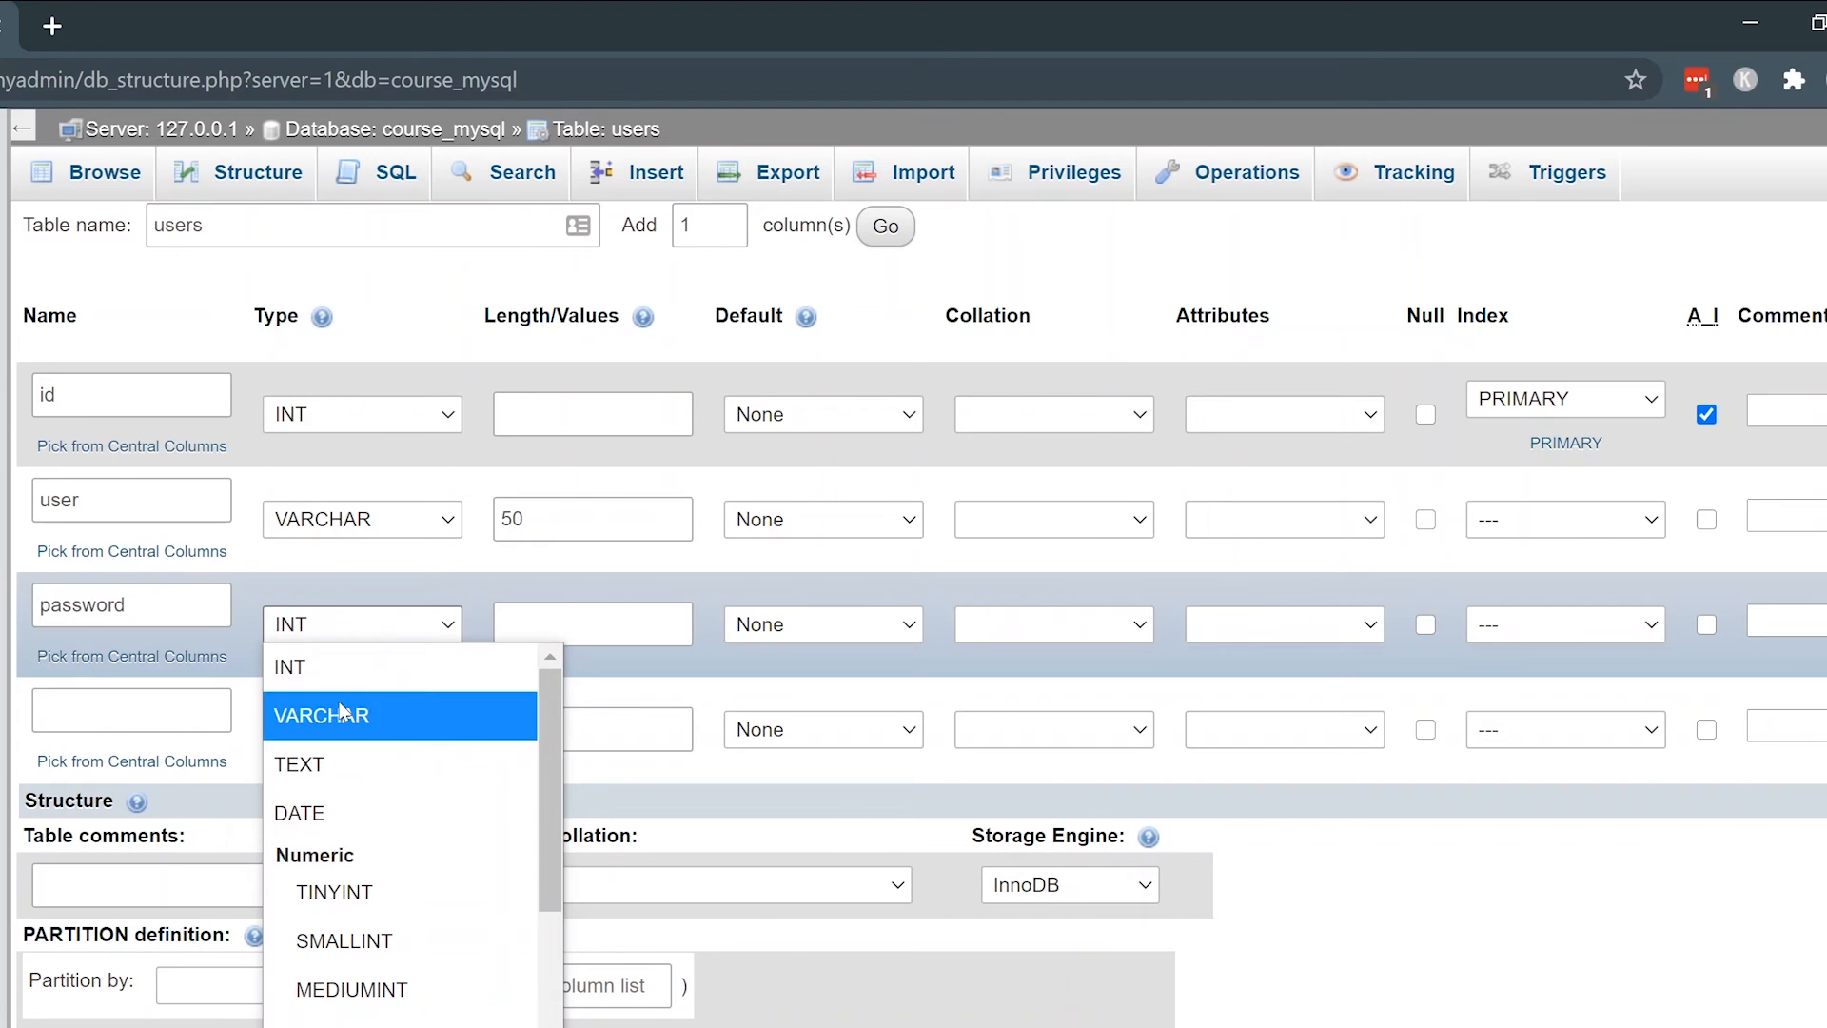
pyautogui.click(321, 716)
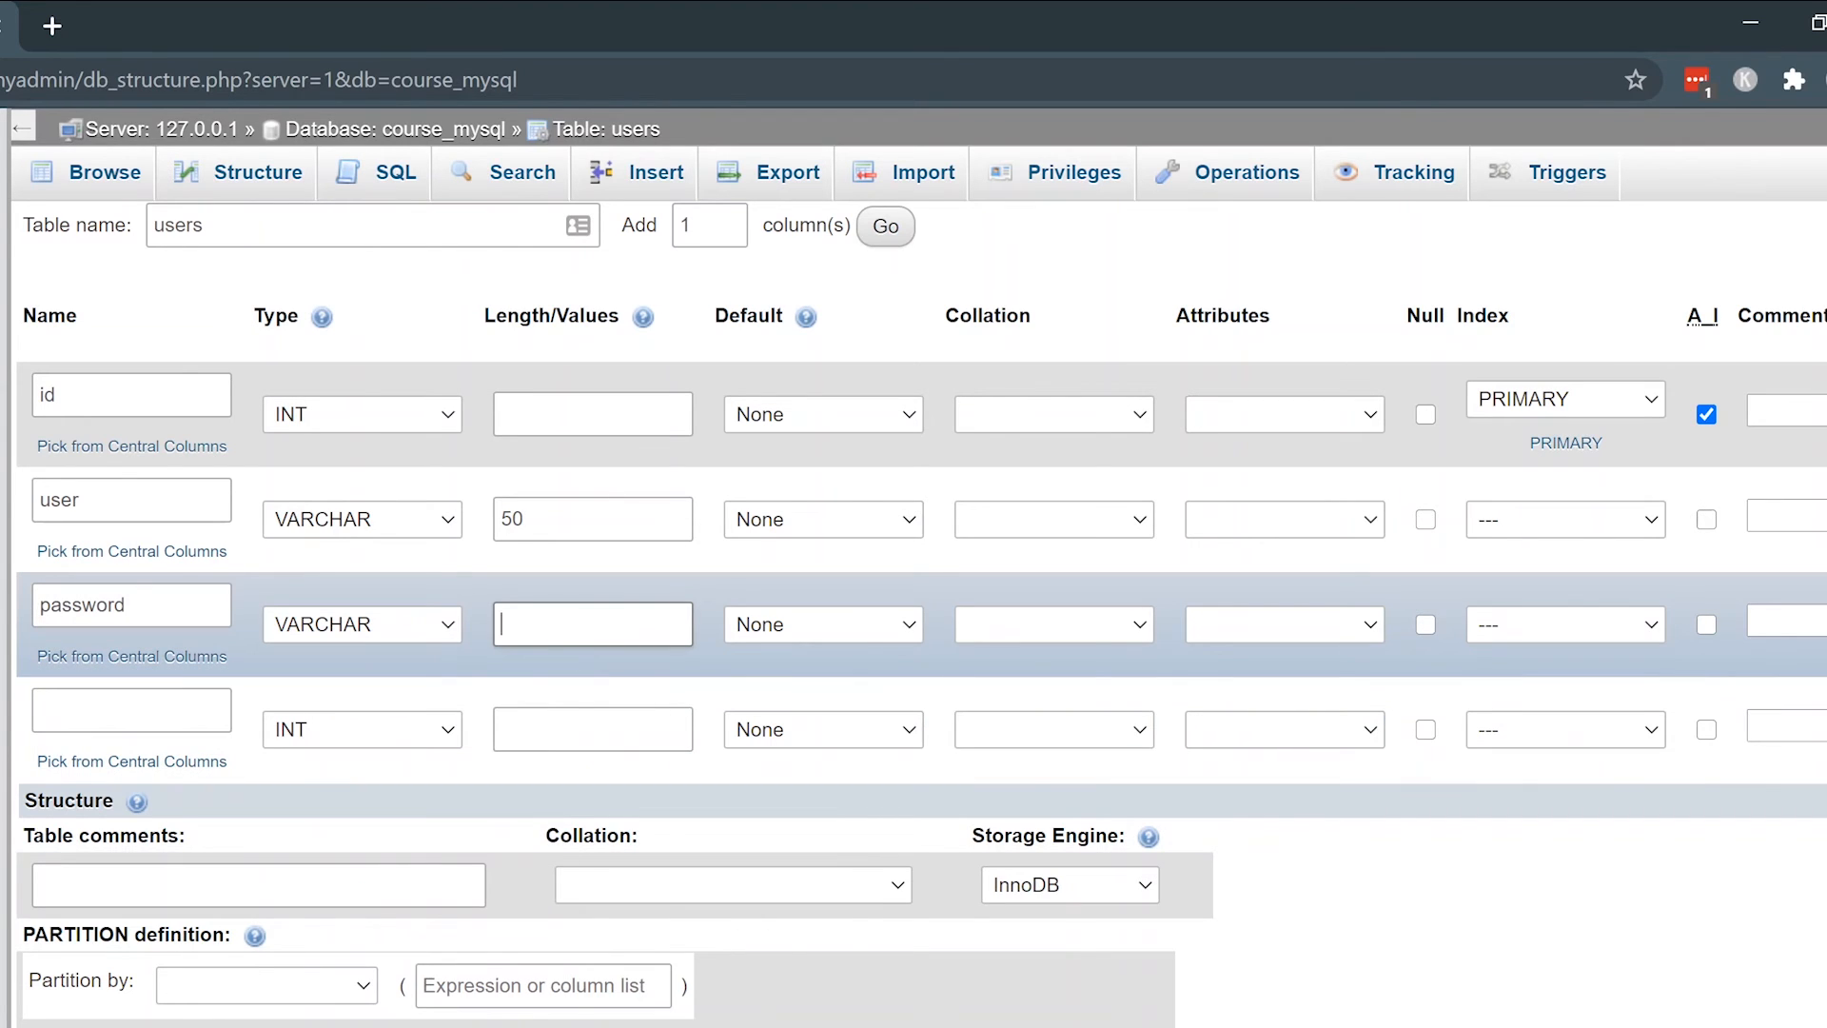
pyautogui.write('100')
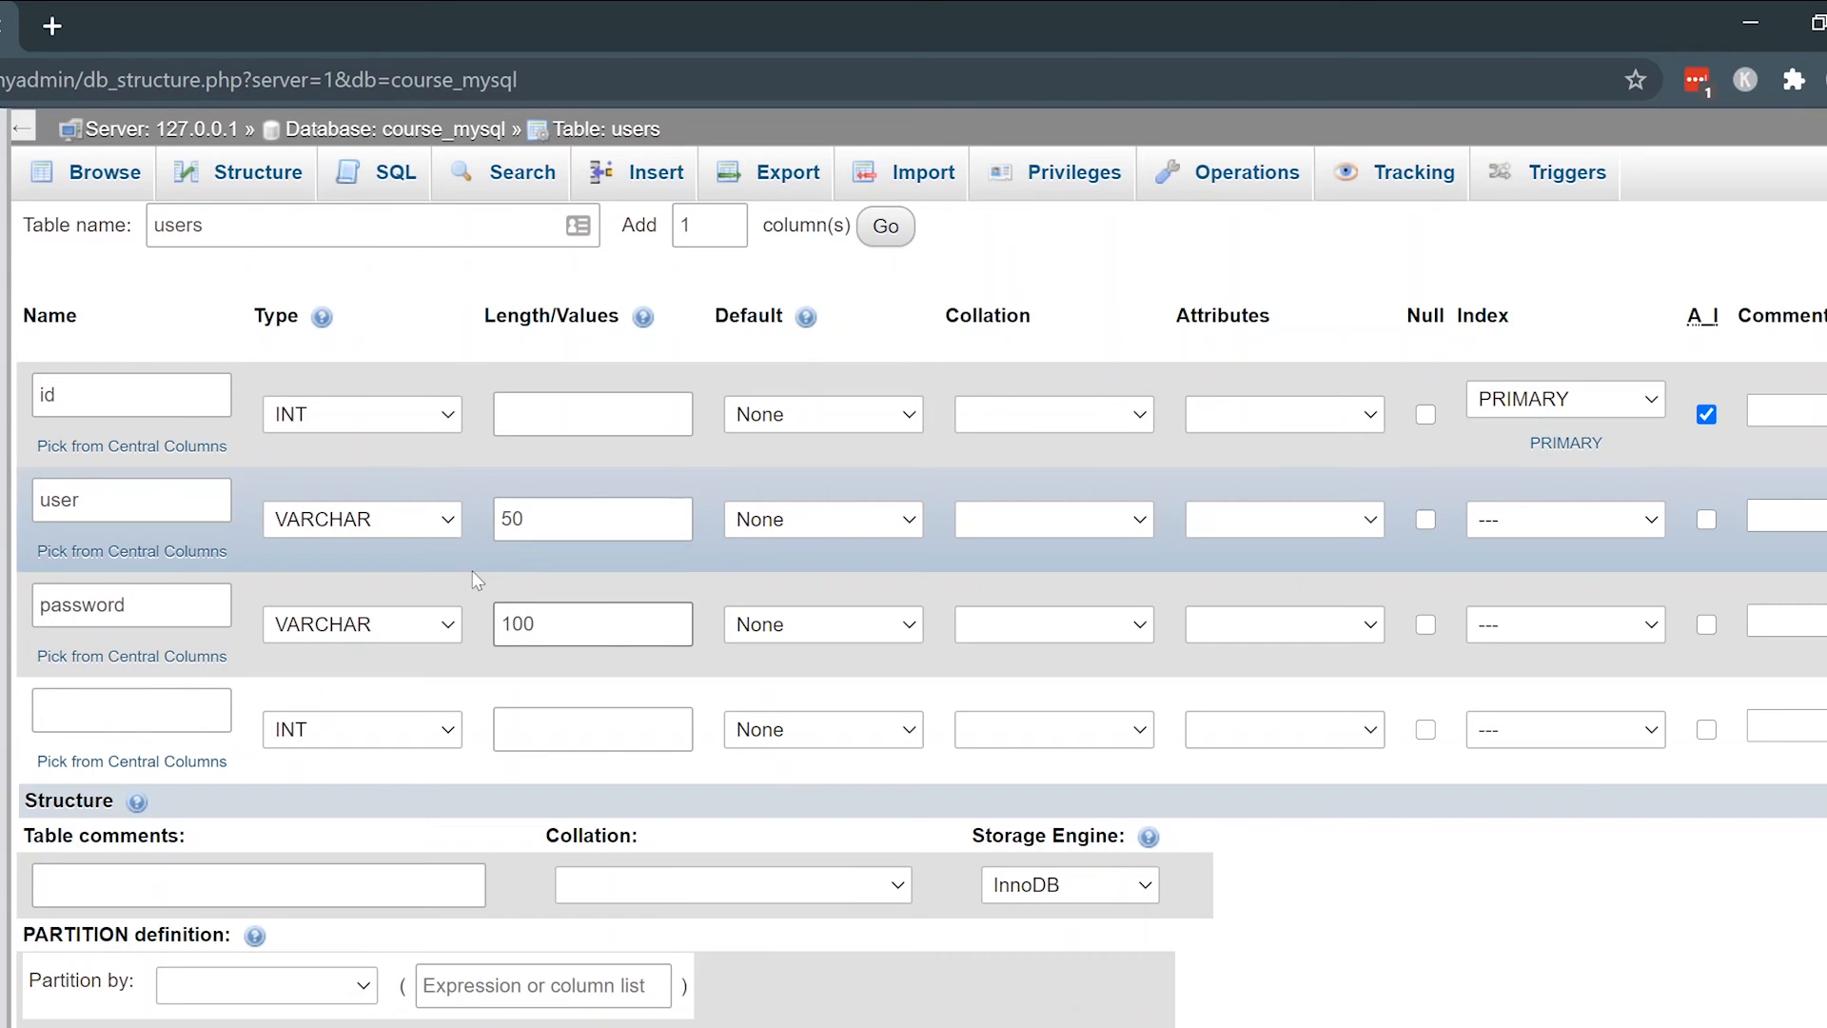
pyautogui.click(592, 625)
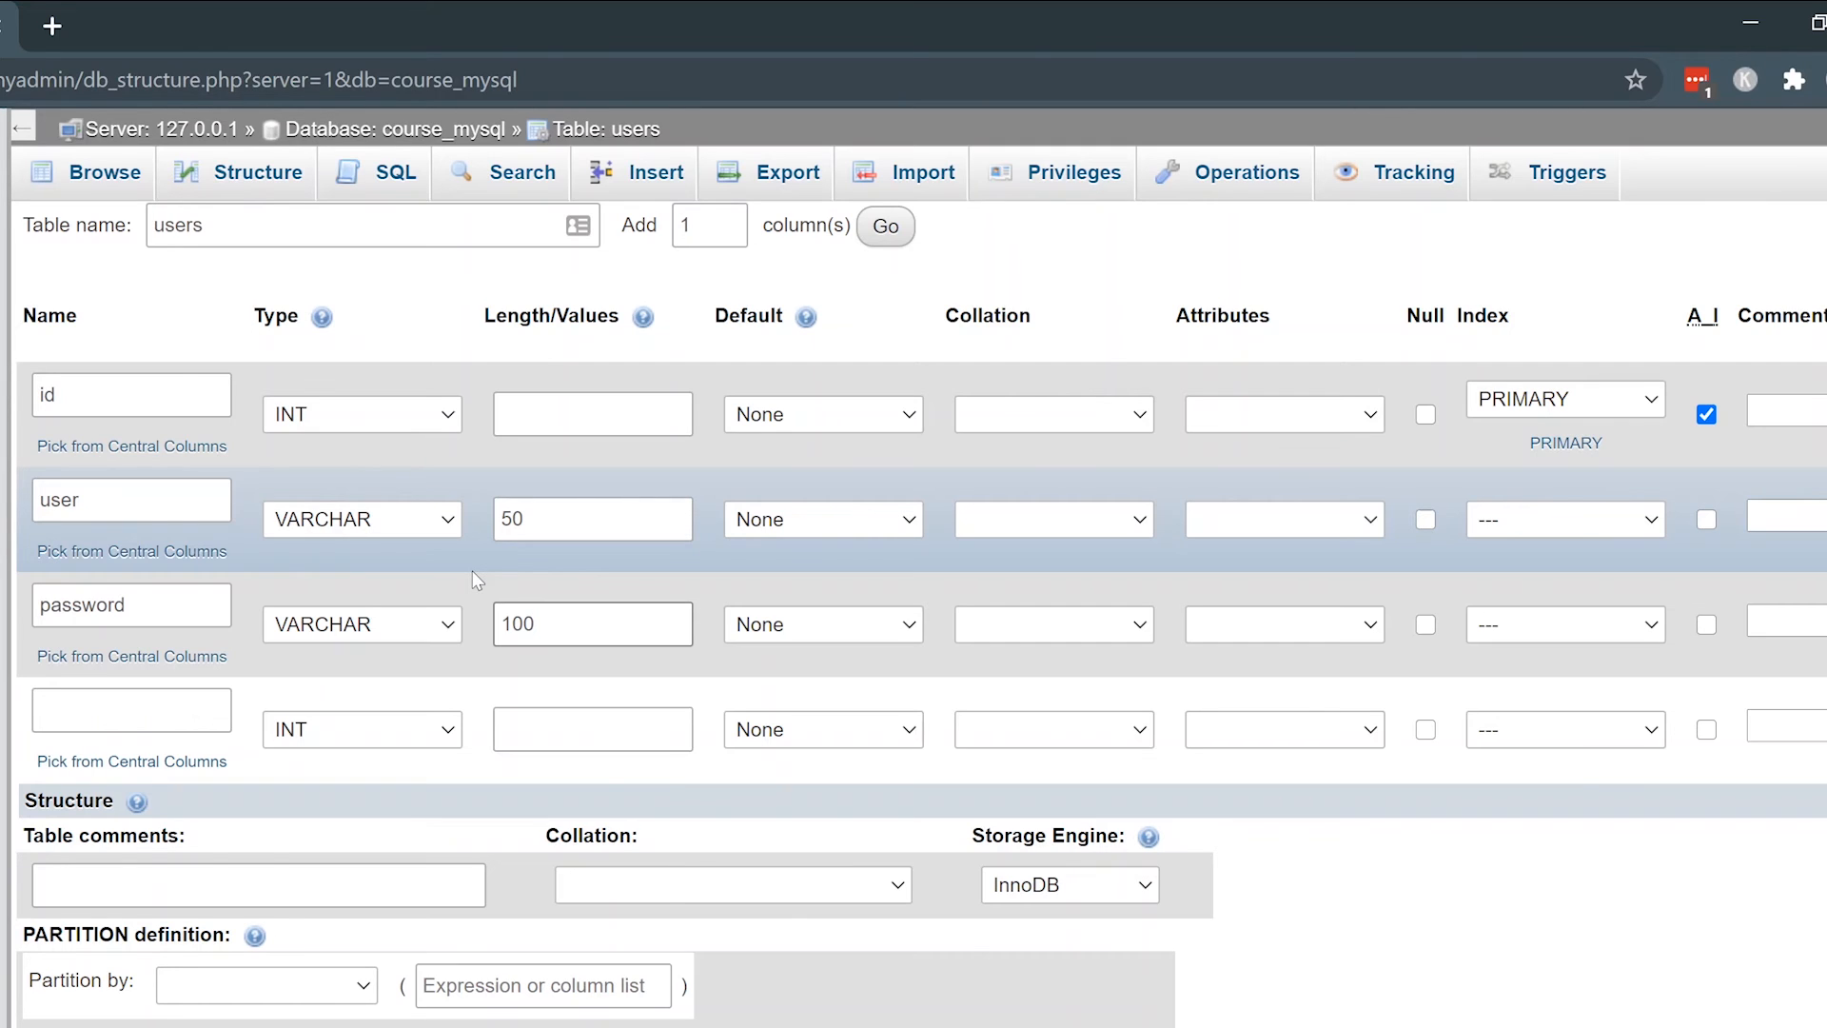
pyautogui.click(592, 624)
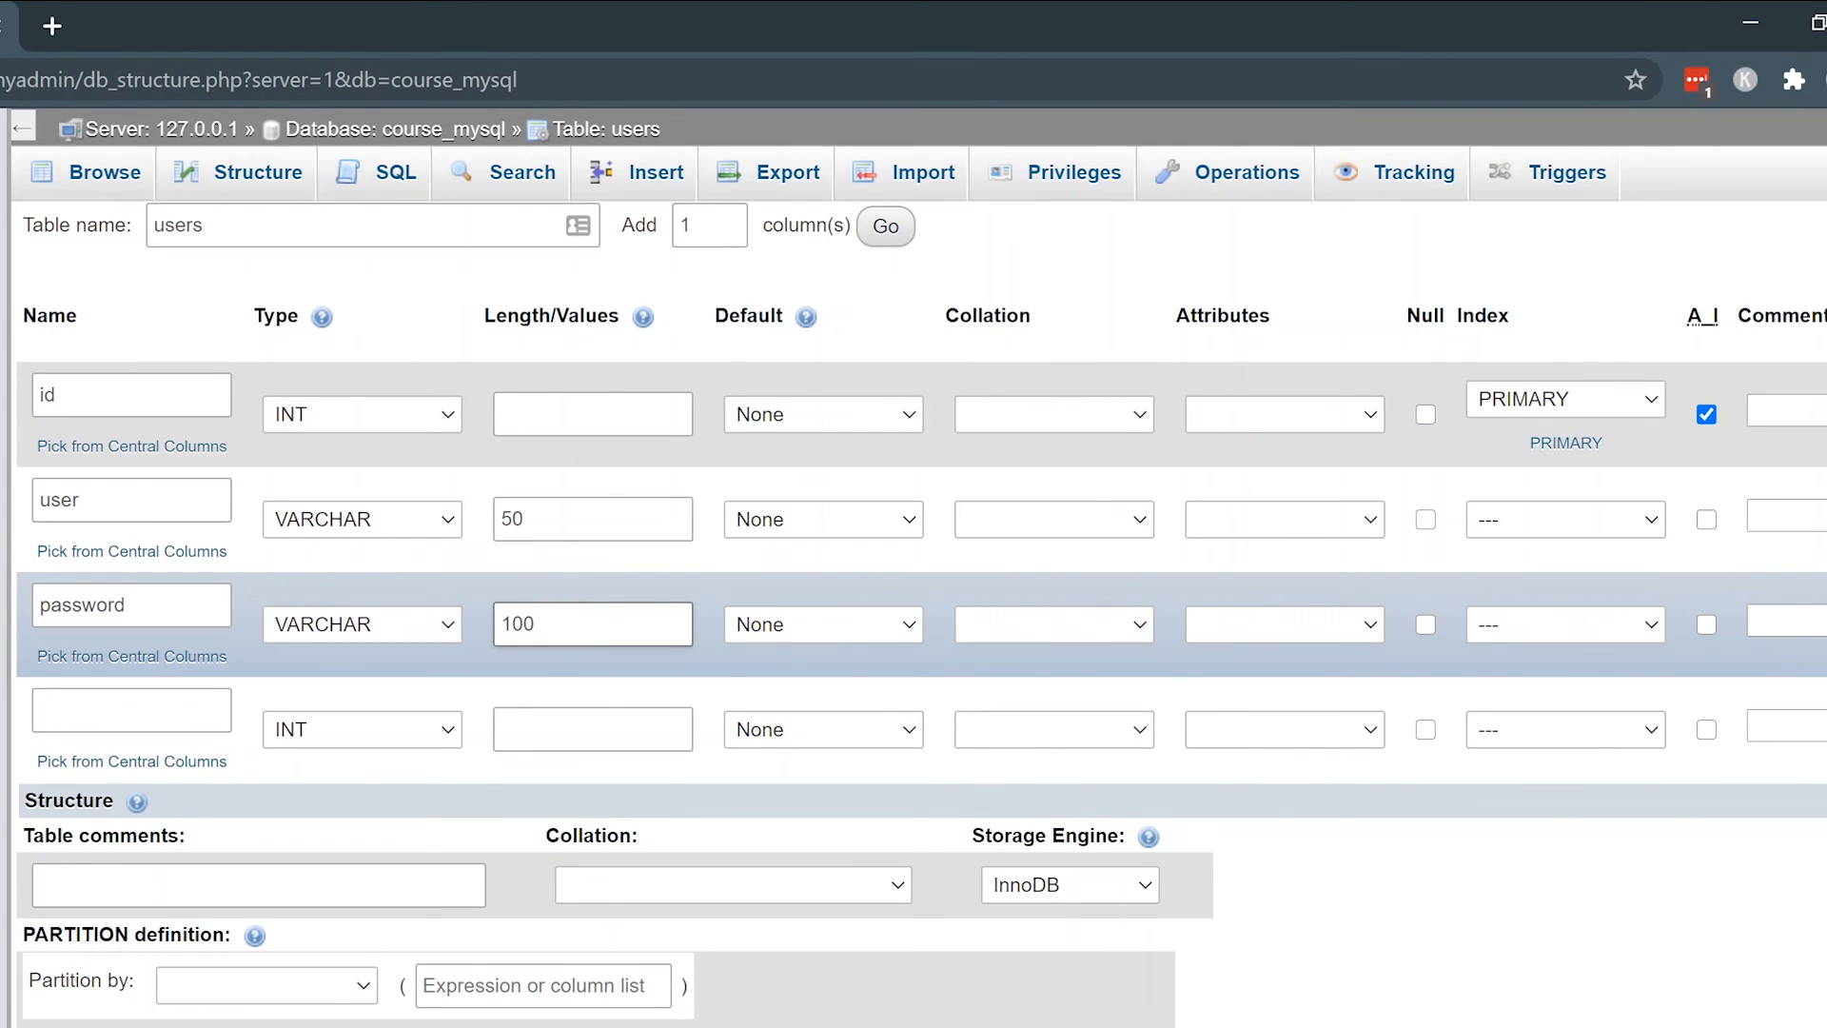
pyautogui.click(592, 624)
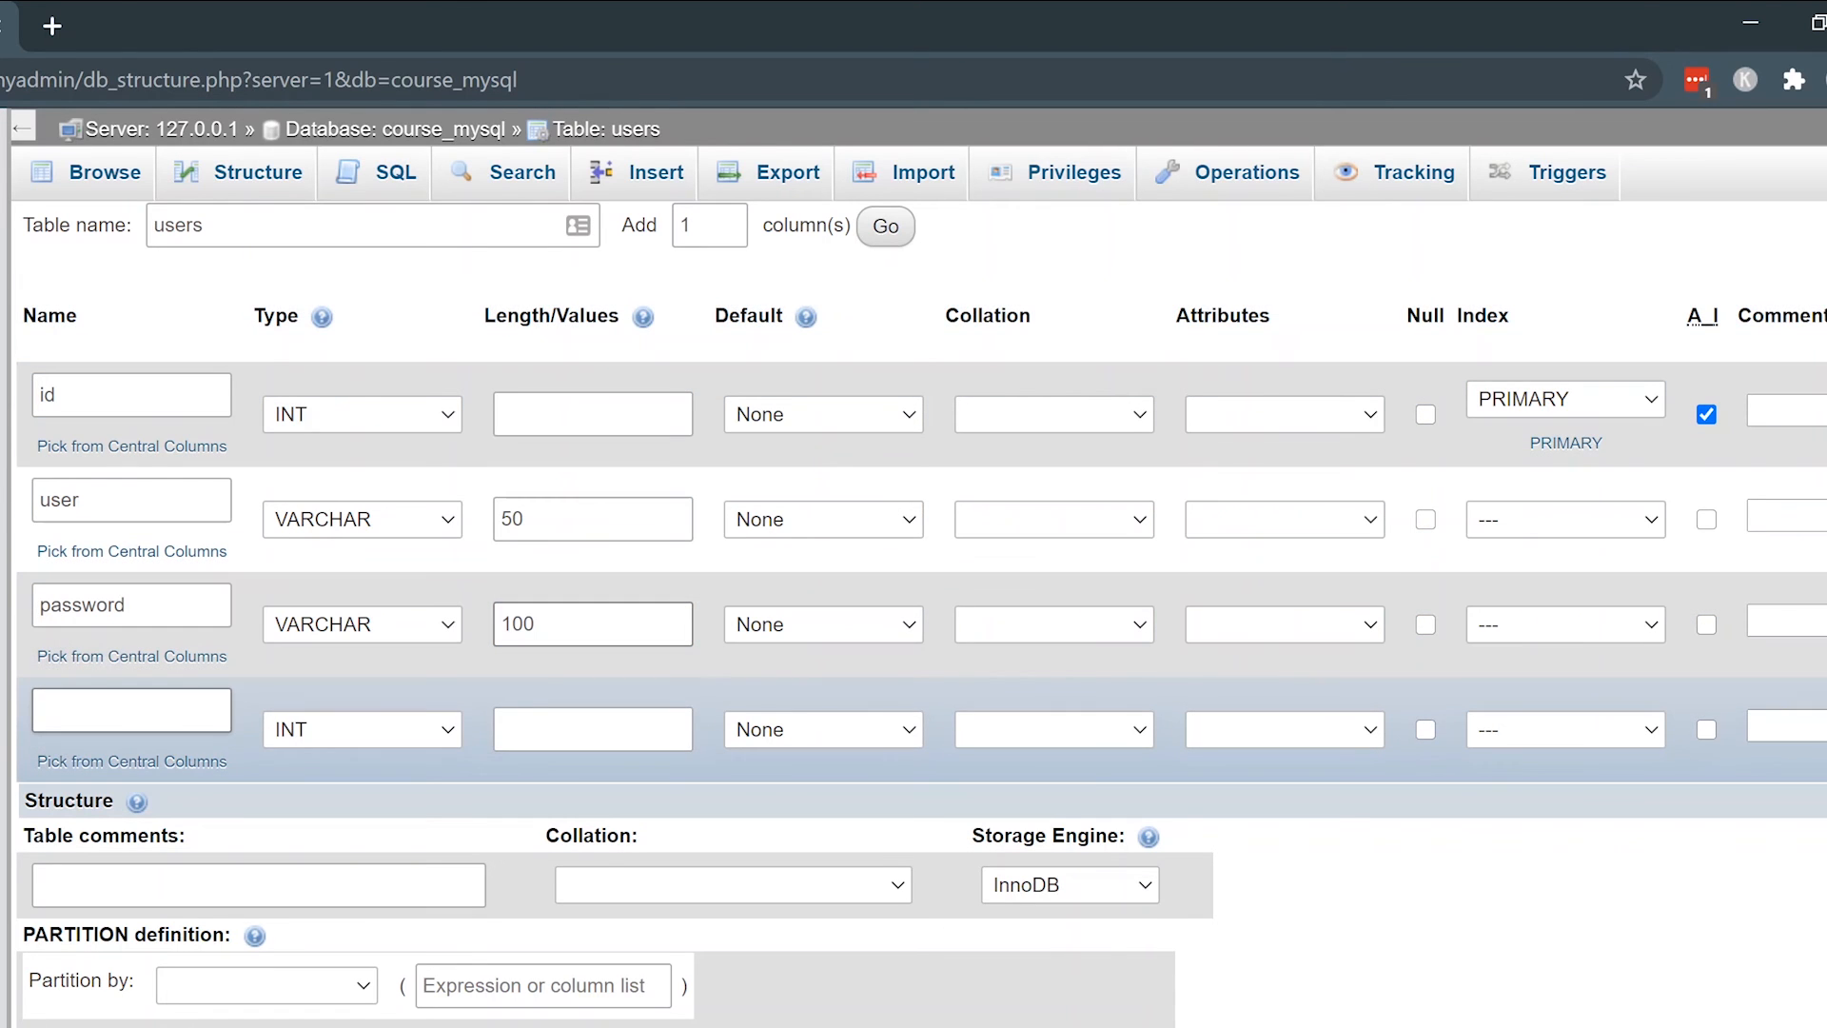
# - Name the fourth column date as INT and save the users table
pyautogui.write('d')
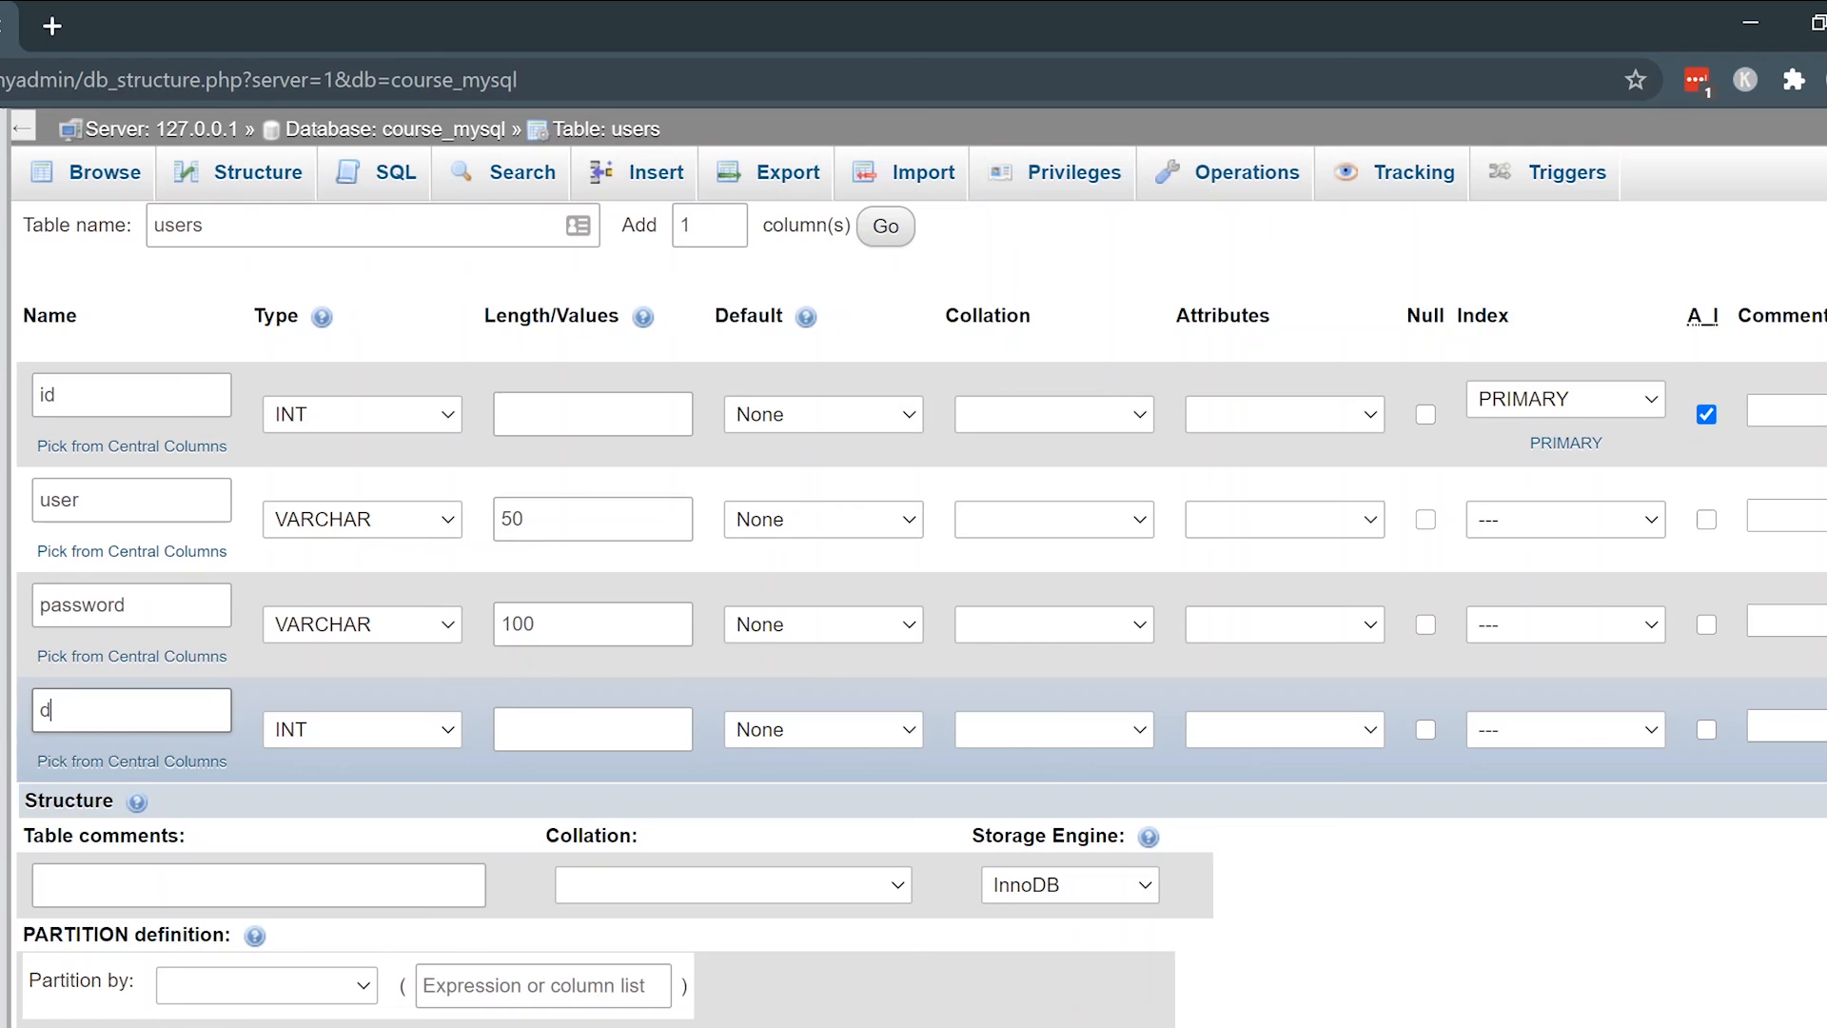
pyautogui.write('ate')
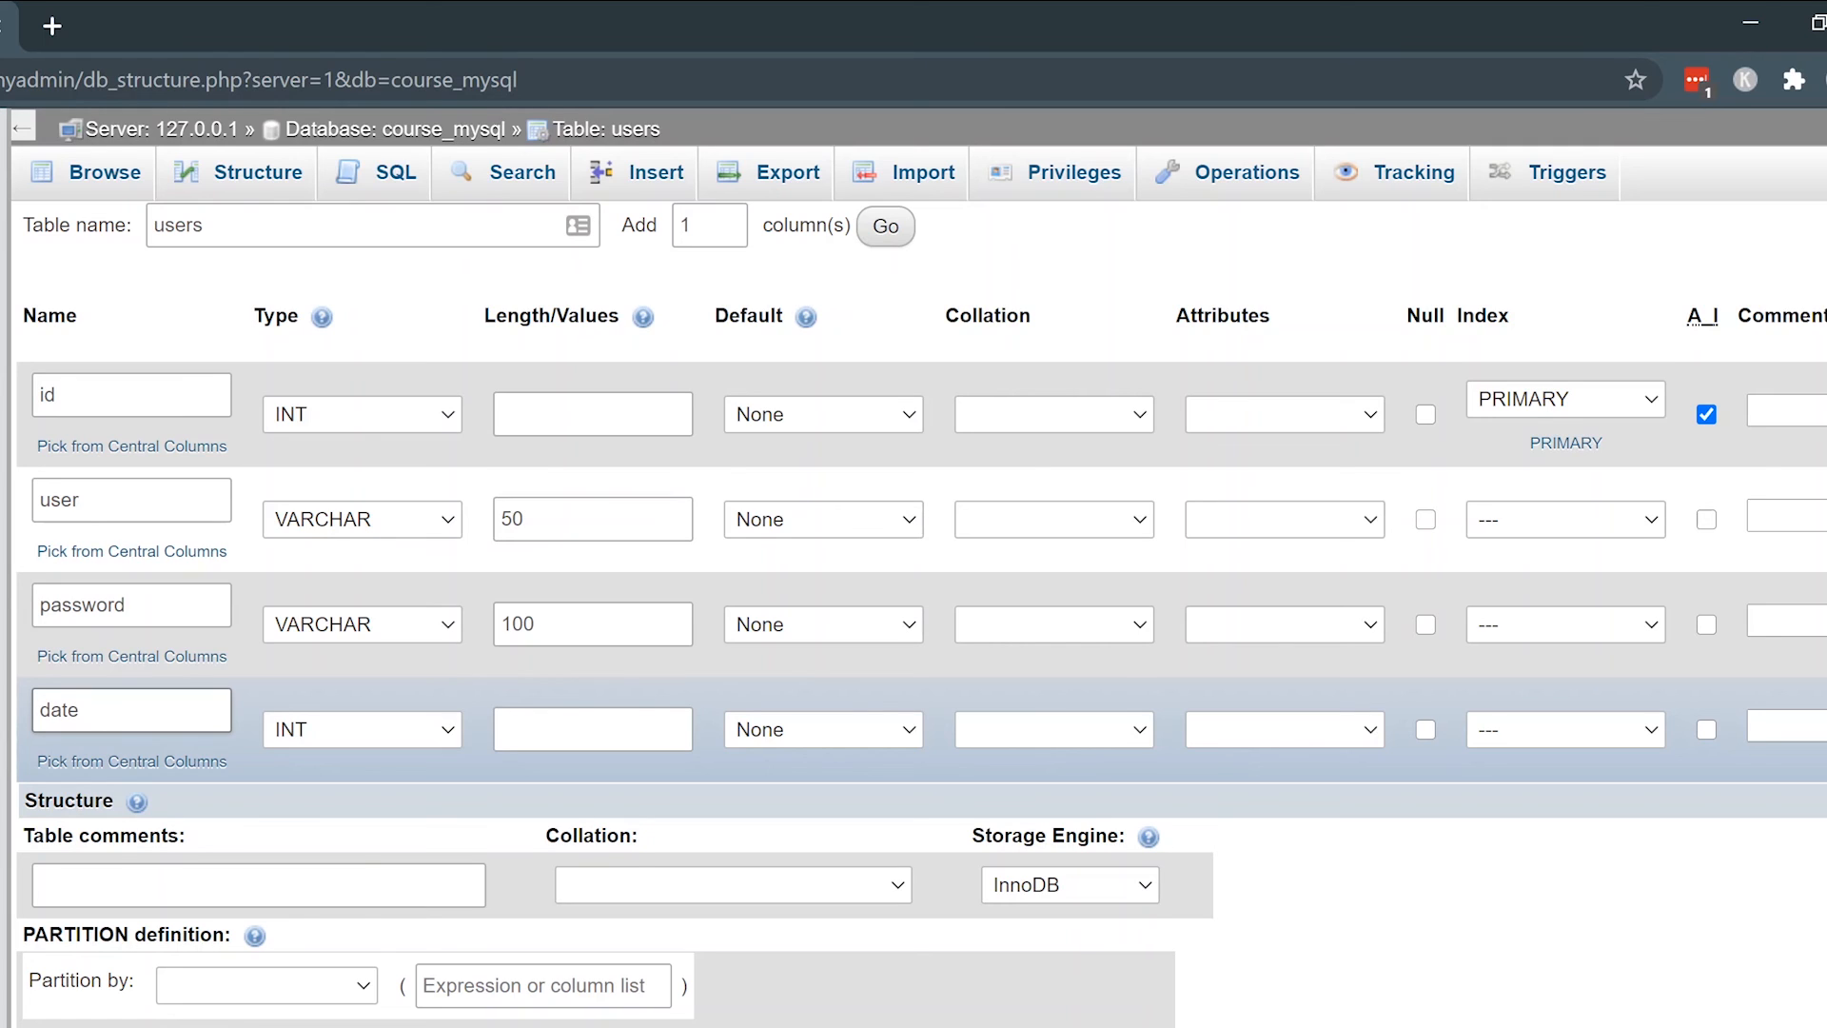
pyautogui.click(132, 710)
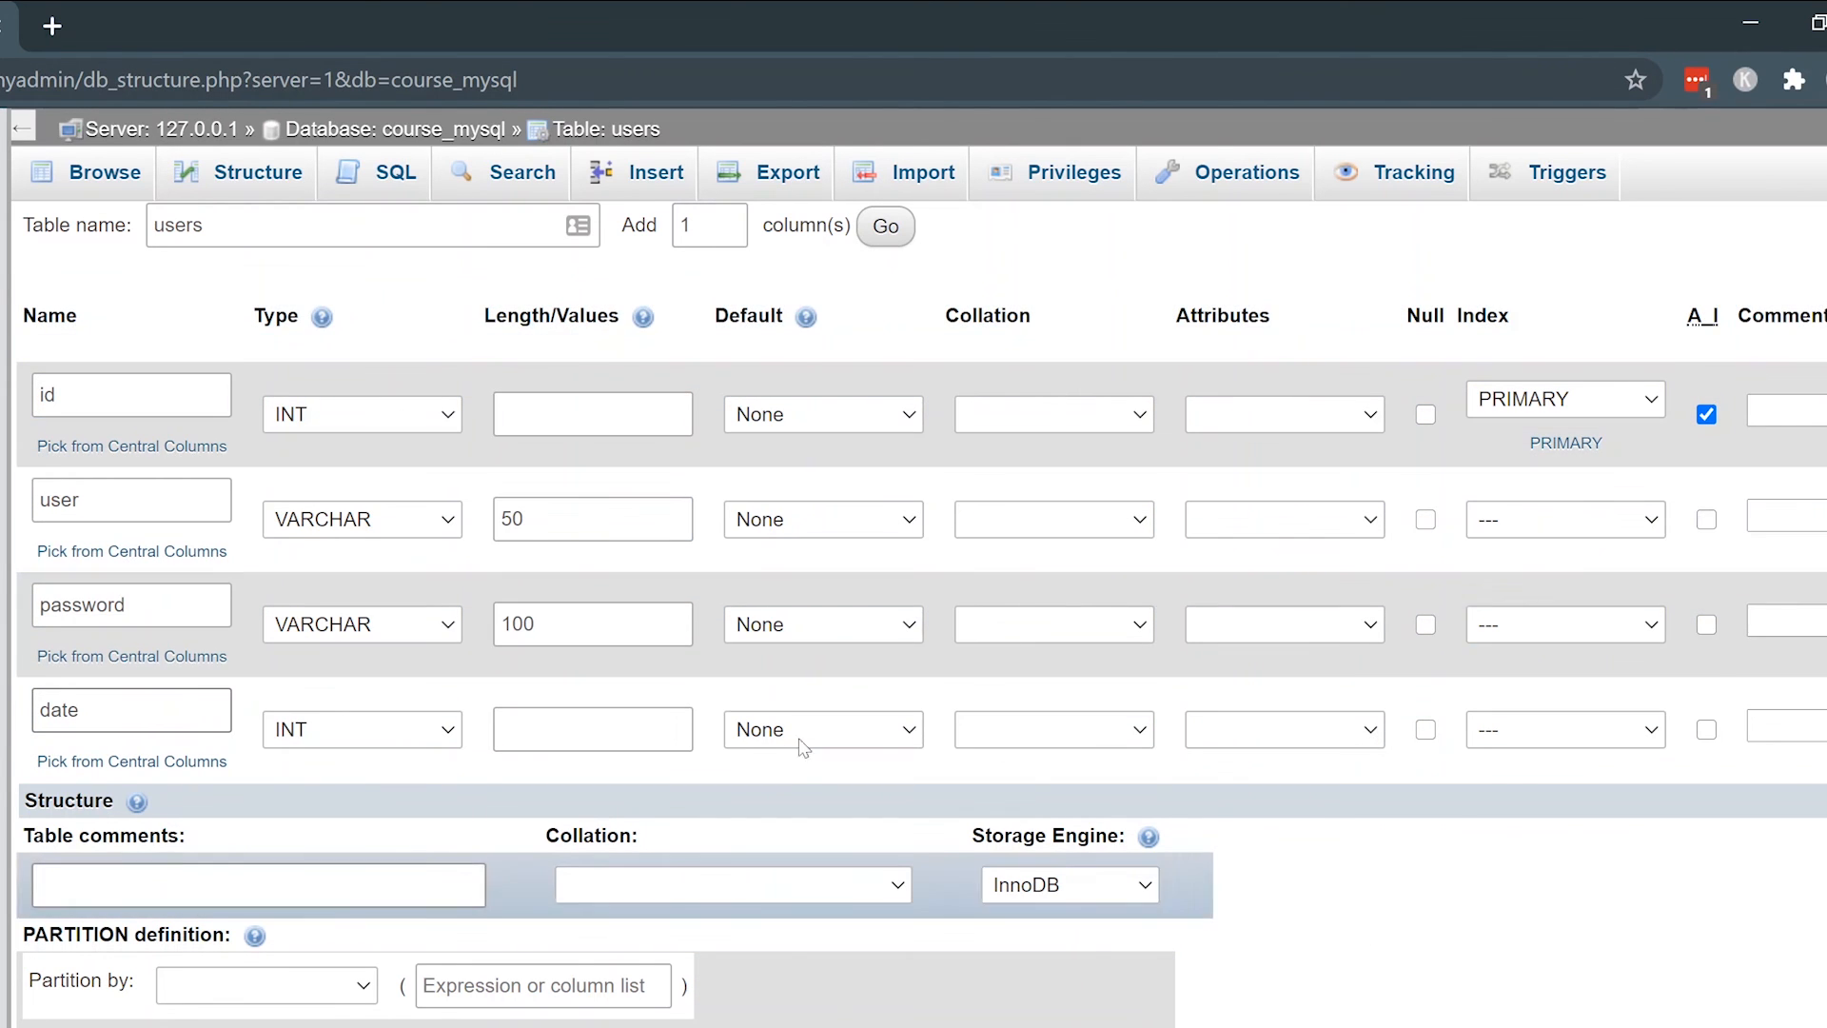
pyautogui.click(131, 710)
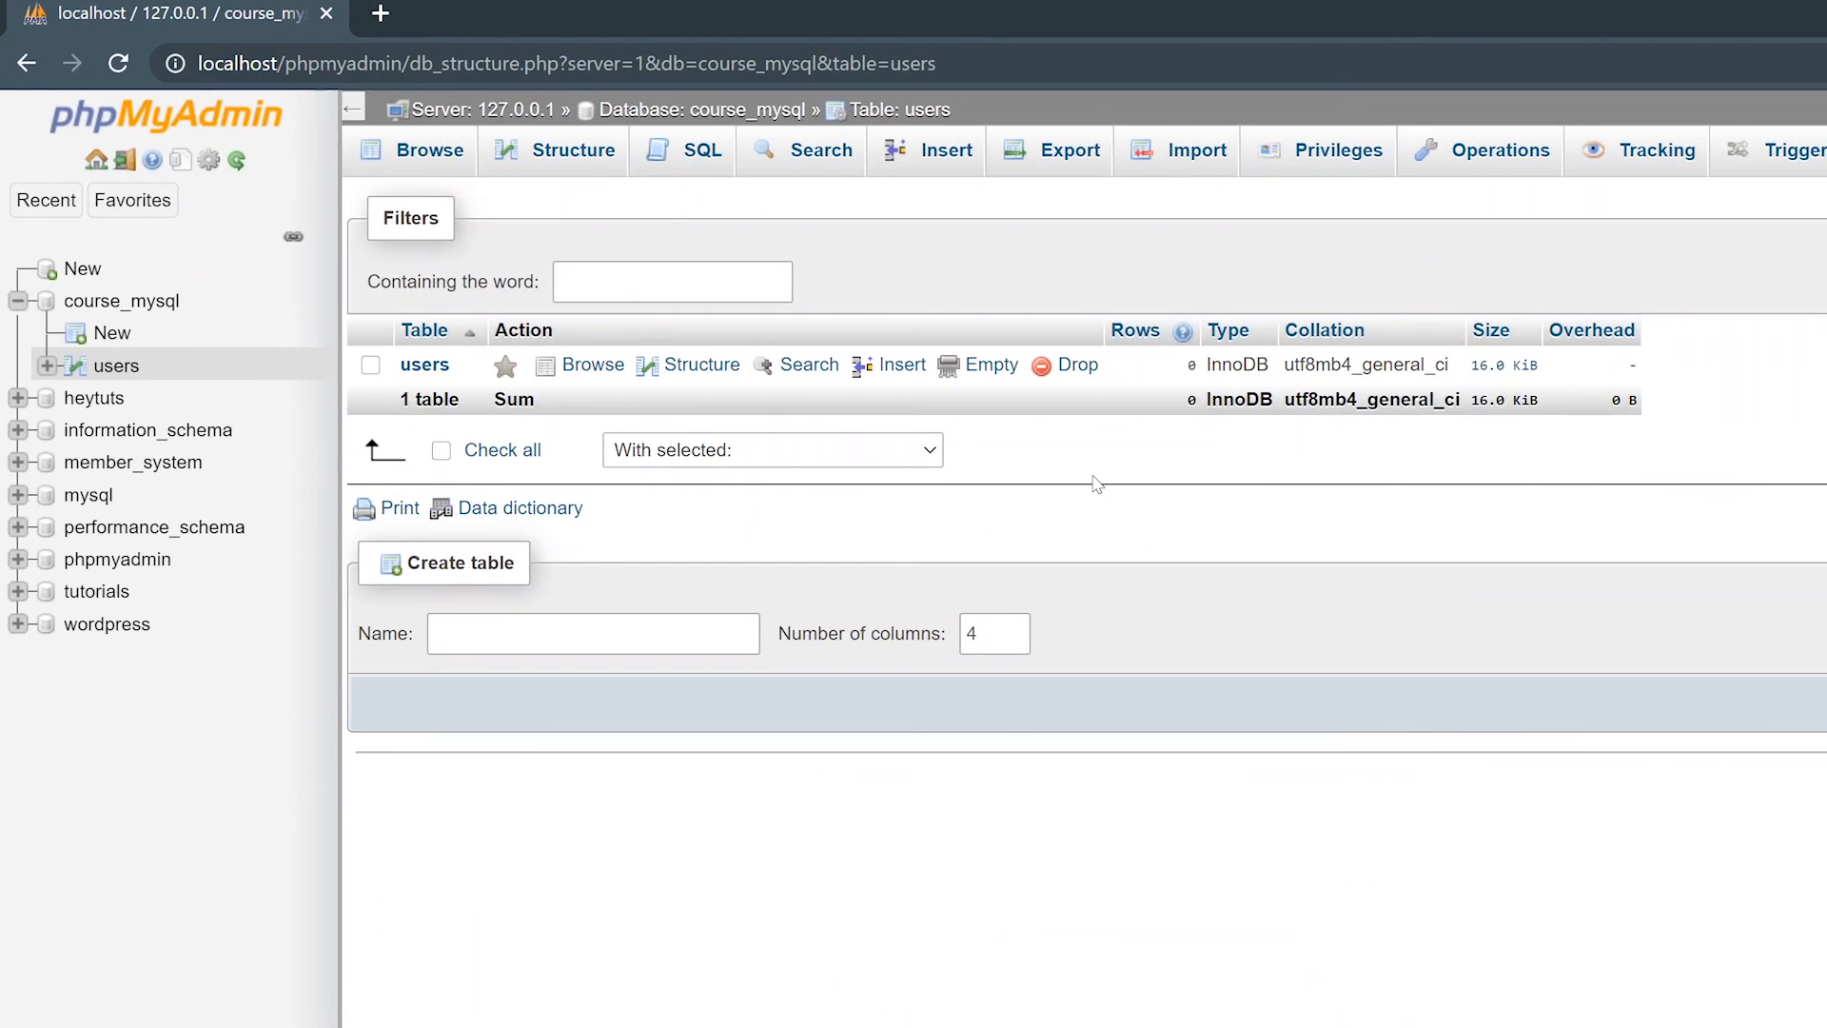
# - View the users table's column and index structure
pyautogui.click(571, 148)
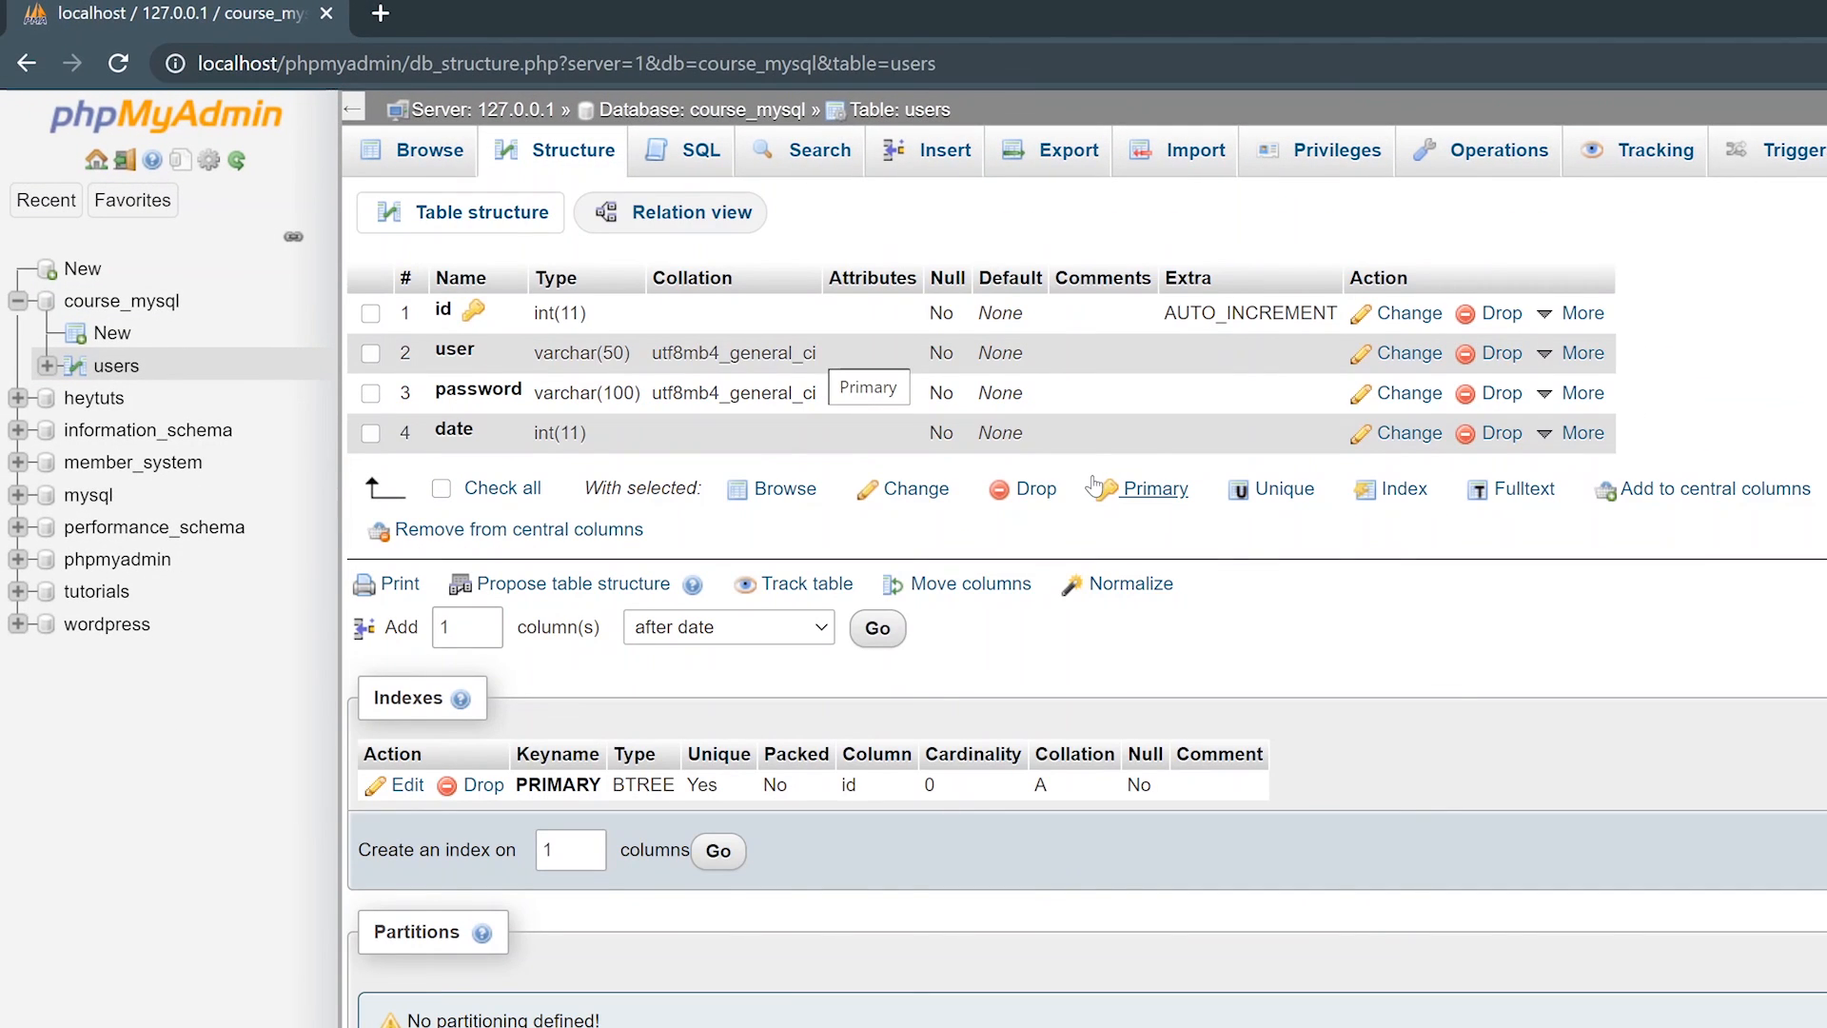
pyautogui.moveTo(894, 183)
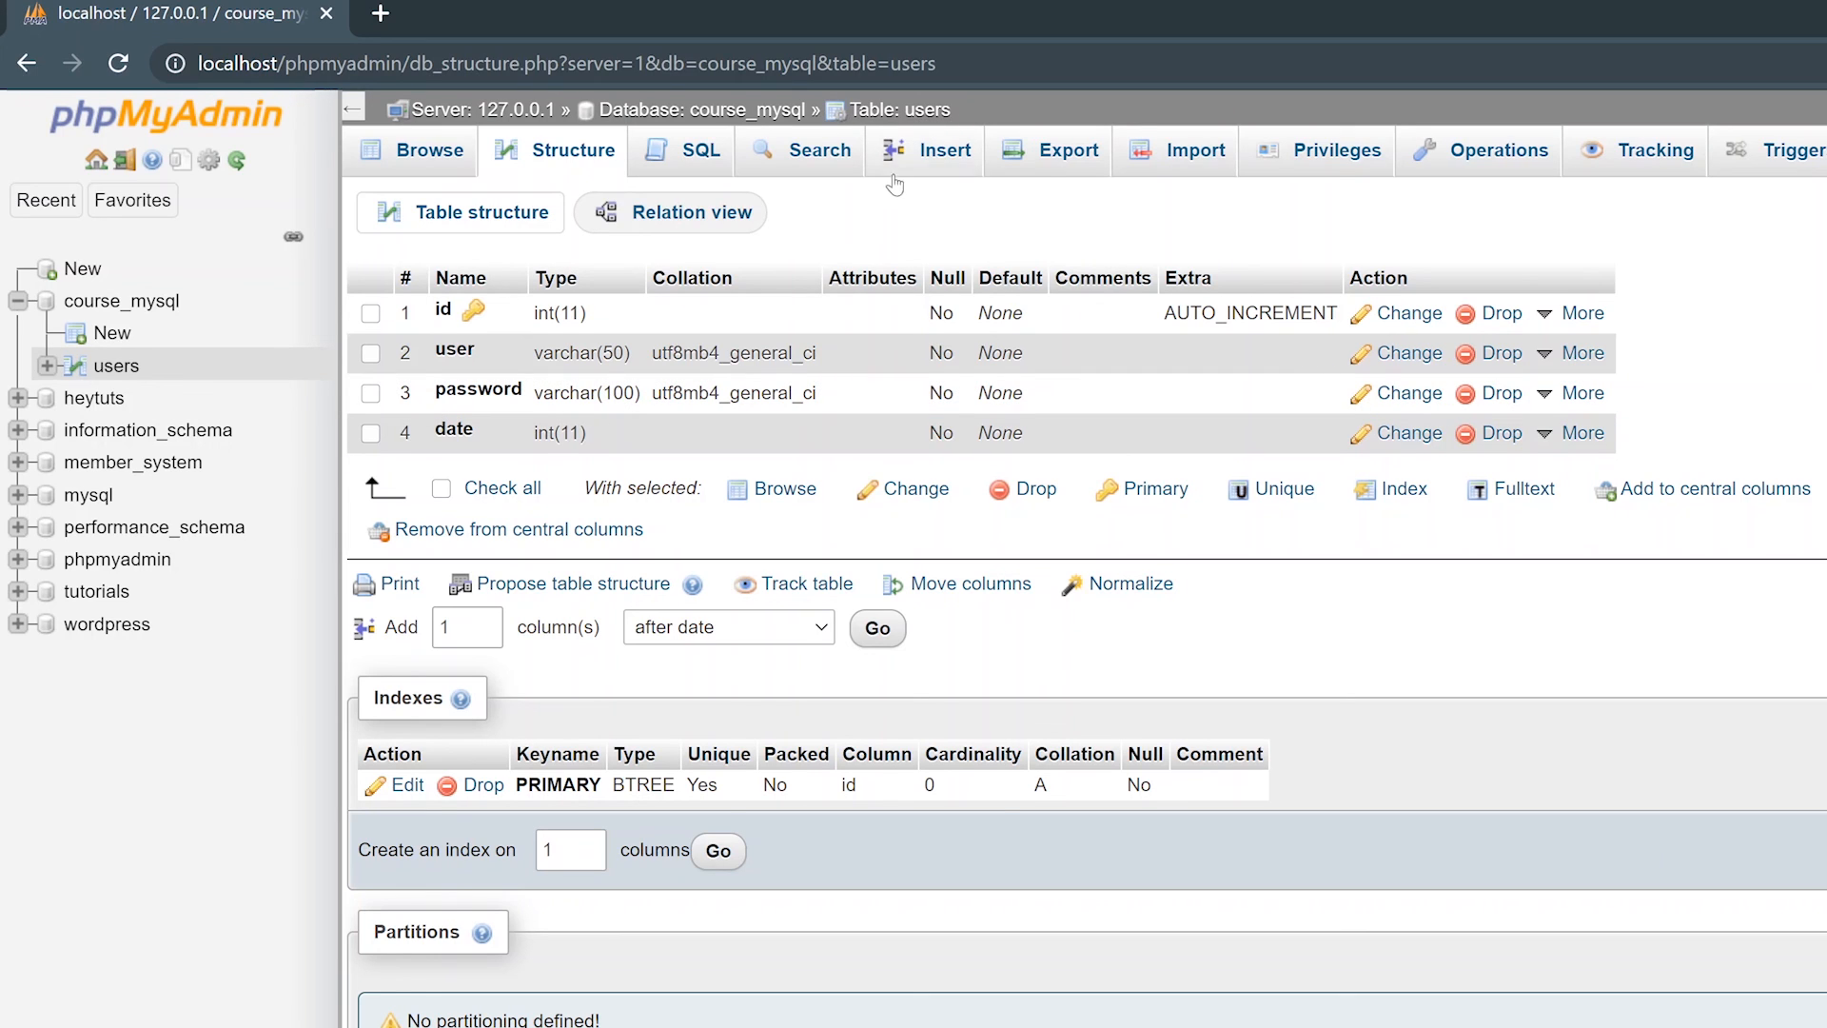
pyautogui.moveTo(897, 240)
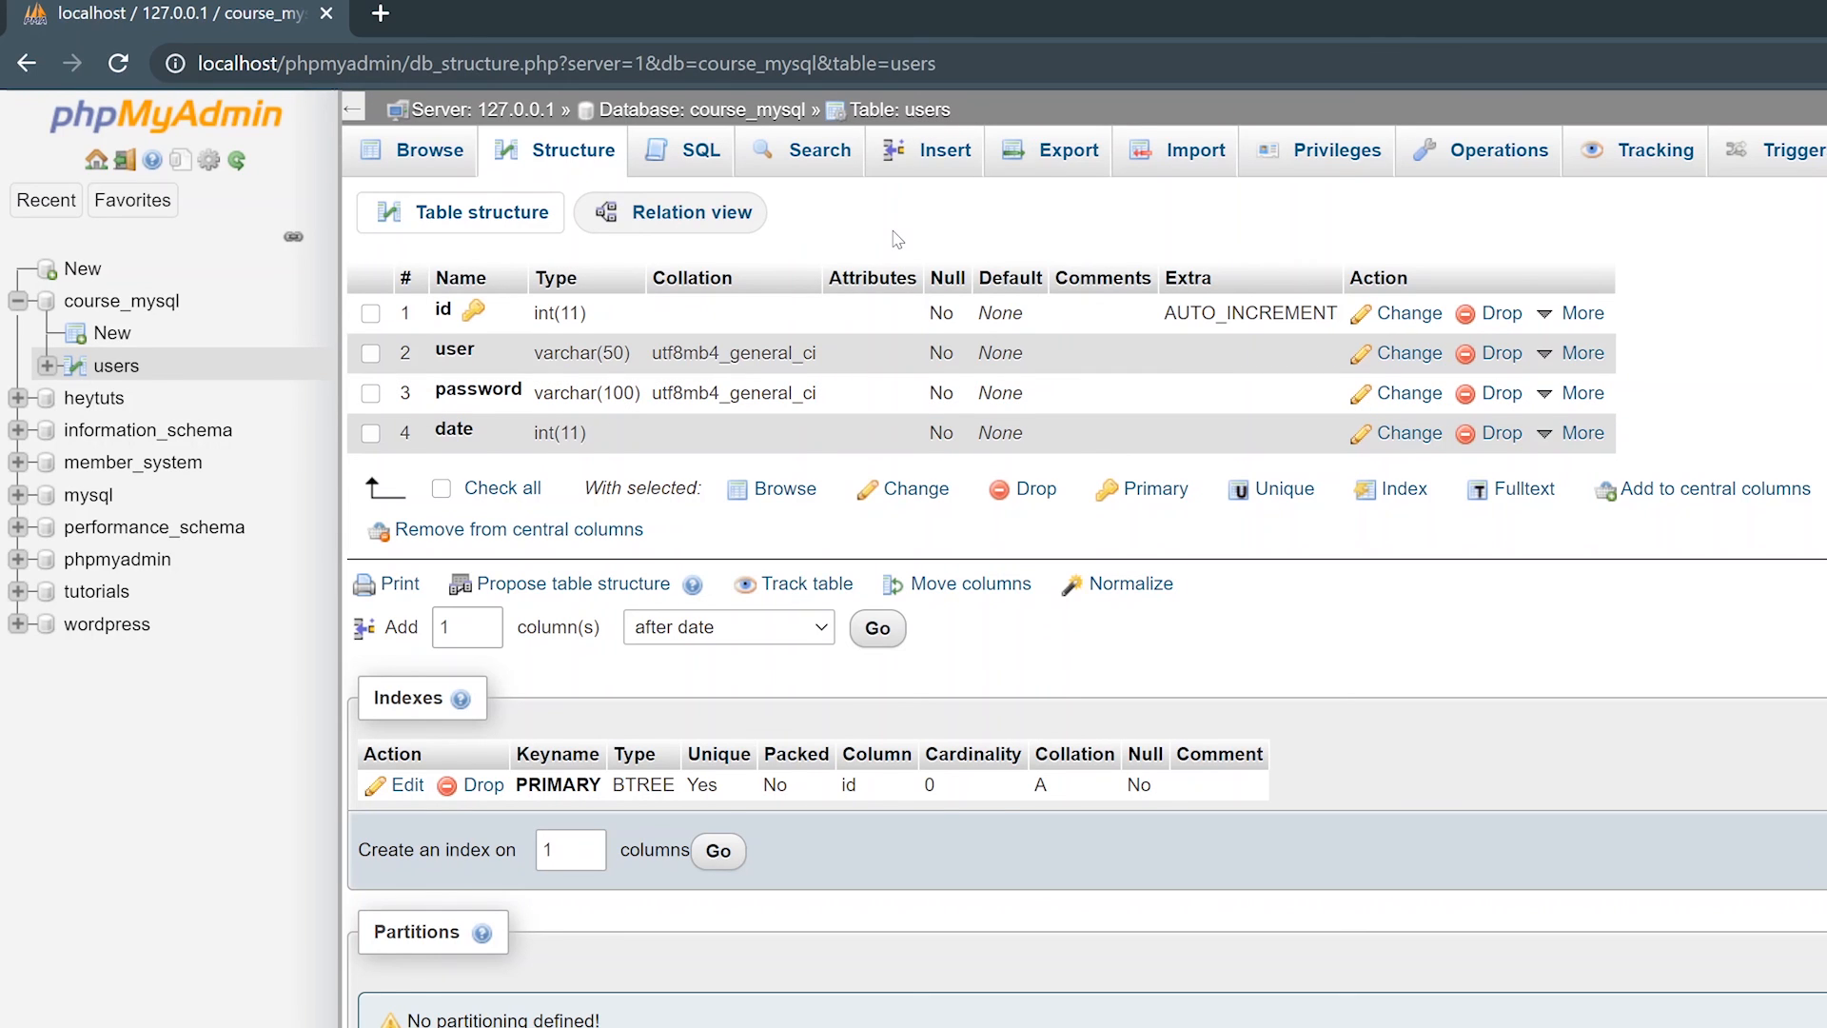